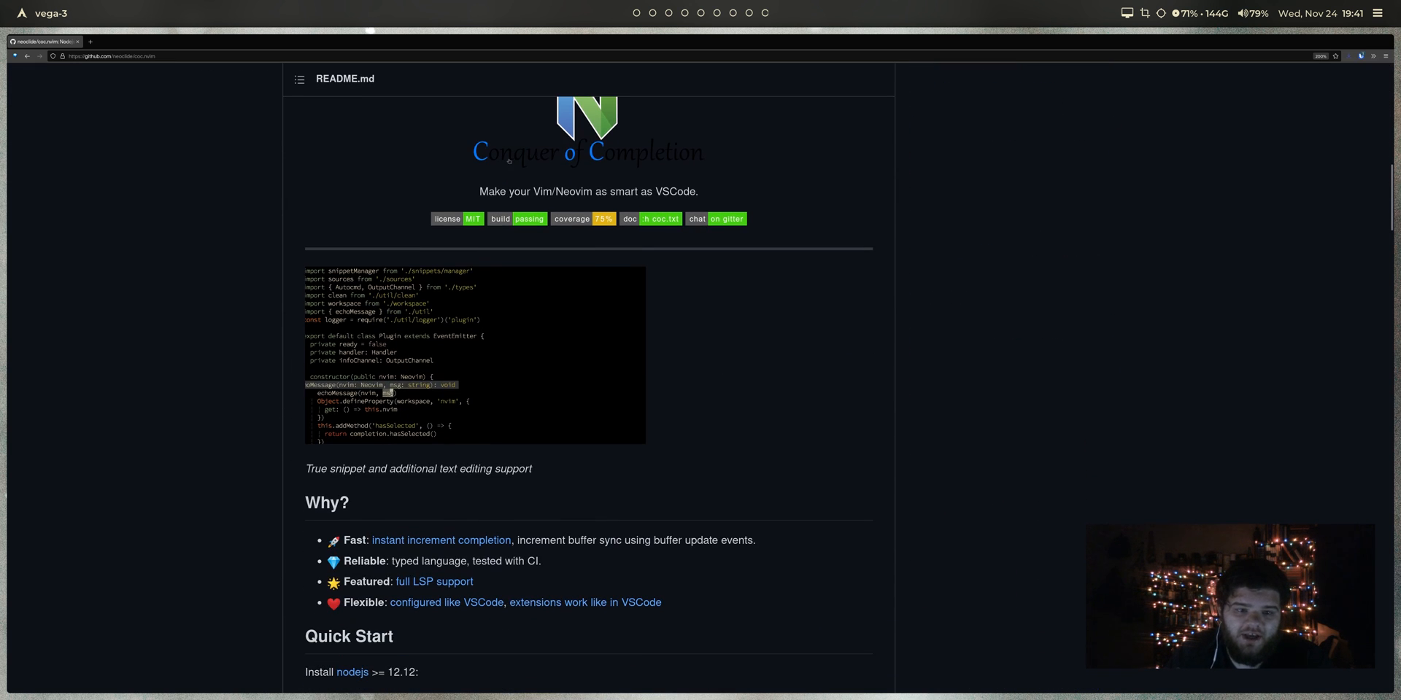
Step: Copy the Plug 'neoclide/coc.nvim' release-branch line from the README's Quick Start section
scroll("down", 3)
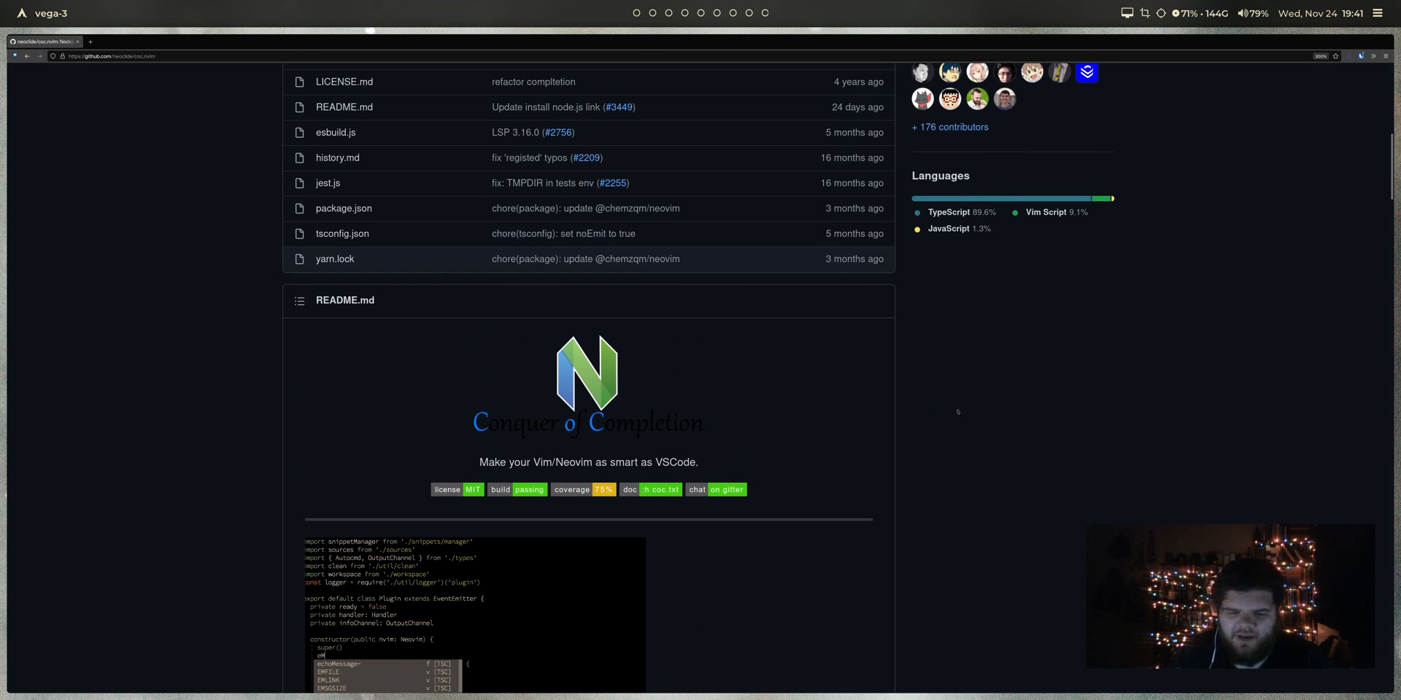
scroll("down", 3)
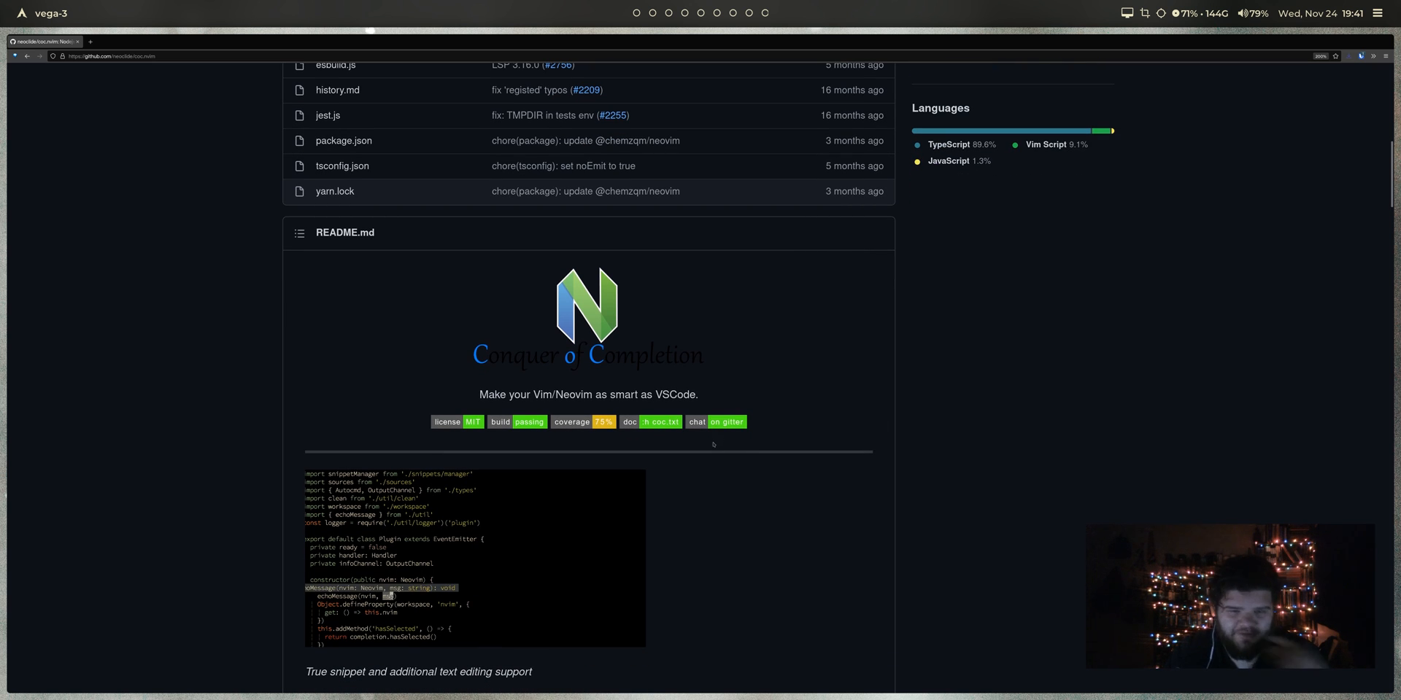
scroll("down", 3)
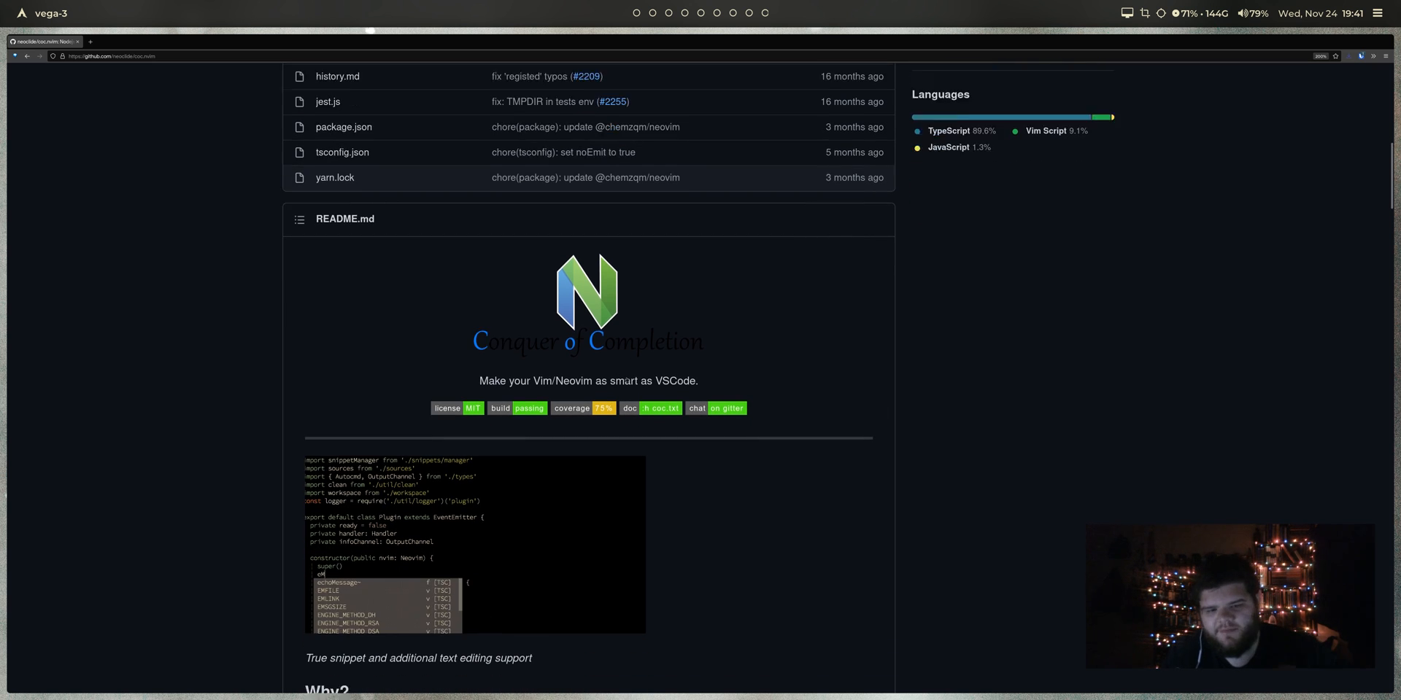
scroll("down", 3)
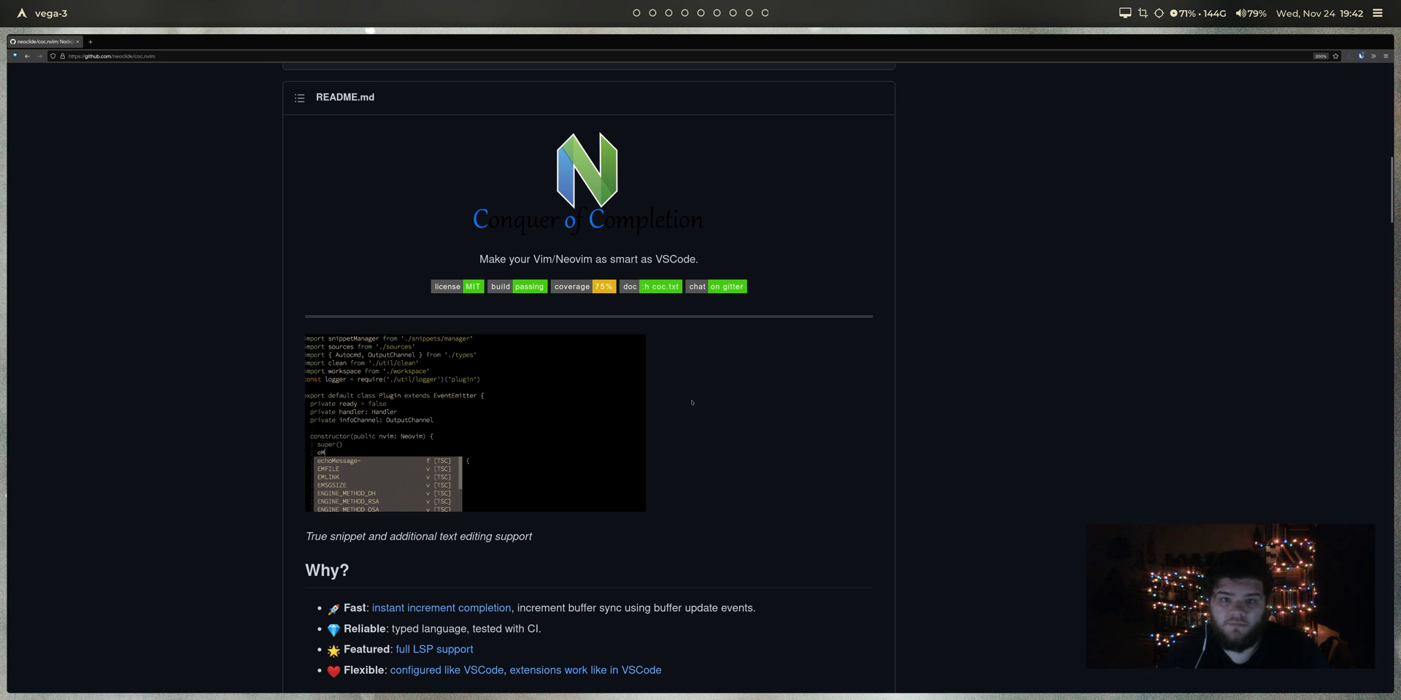
scroll("down", 3)
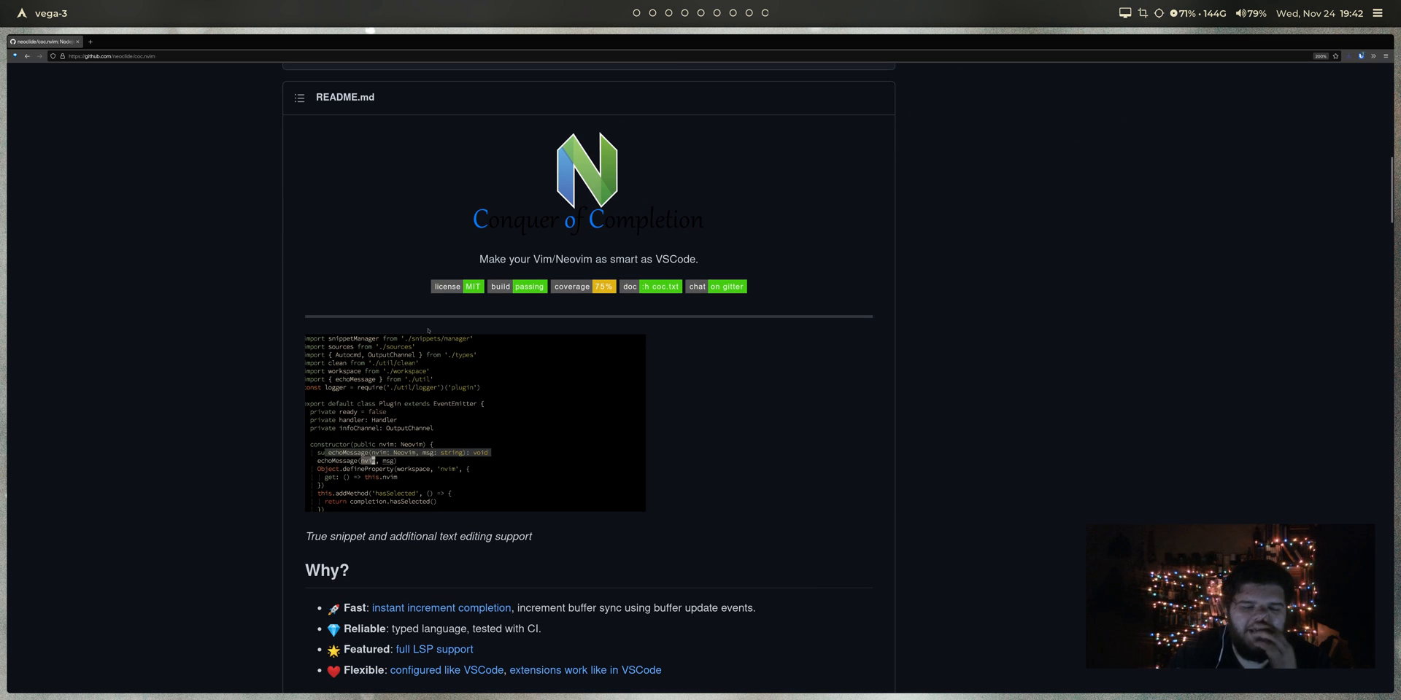
scroll("down", 3)
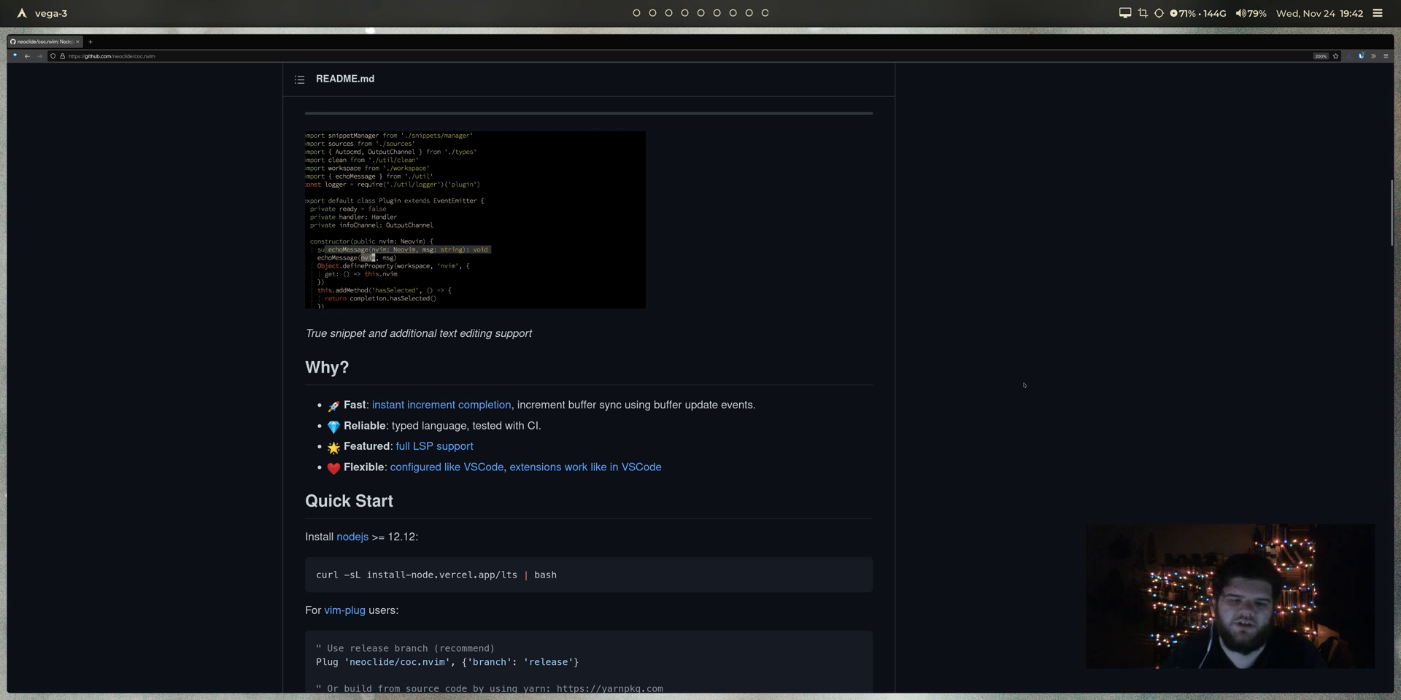
scroll("down", 3)
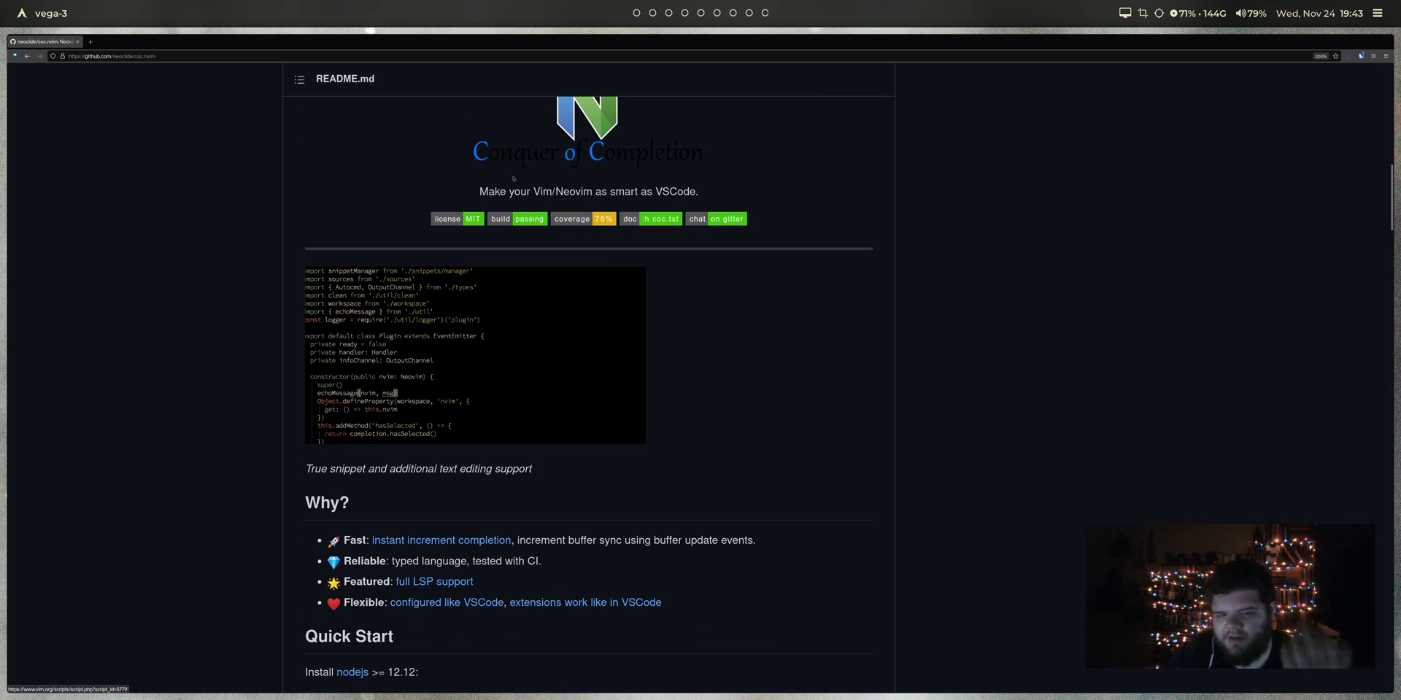
scroll("down", 3)
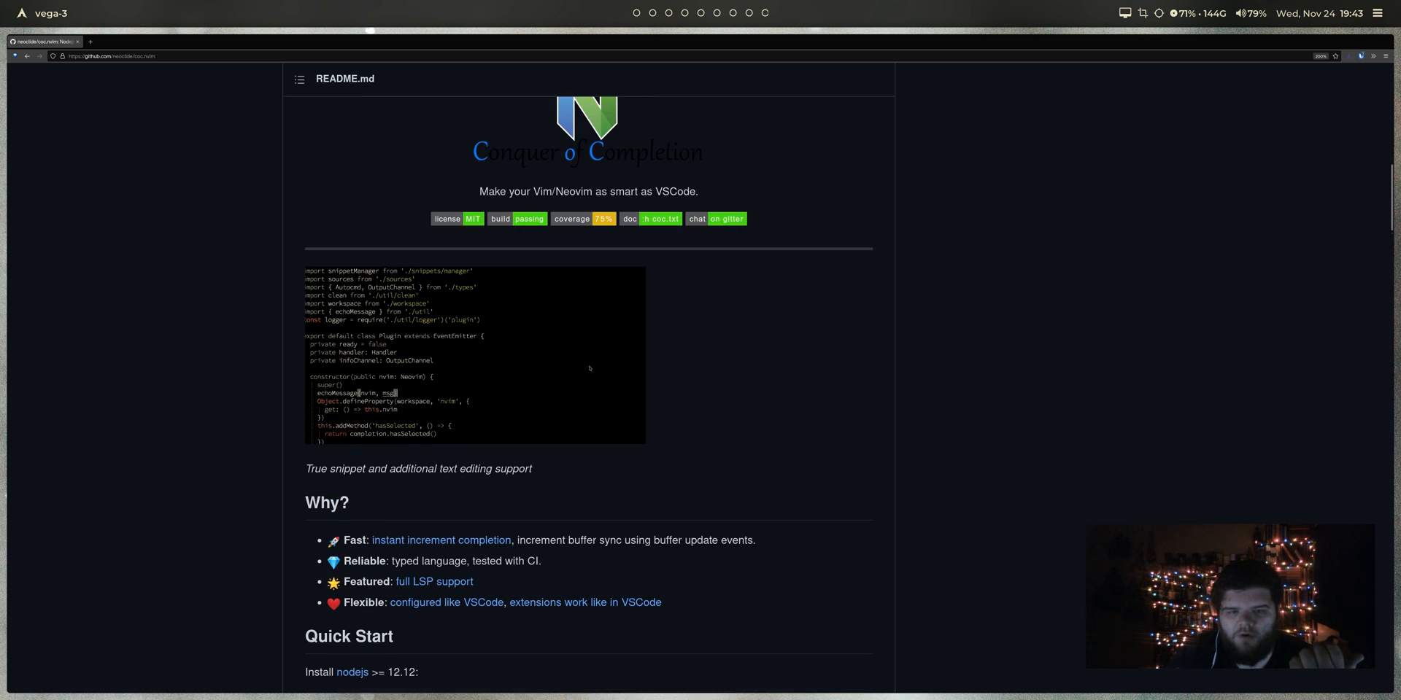
scroll("down", 3)
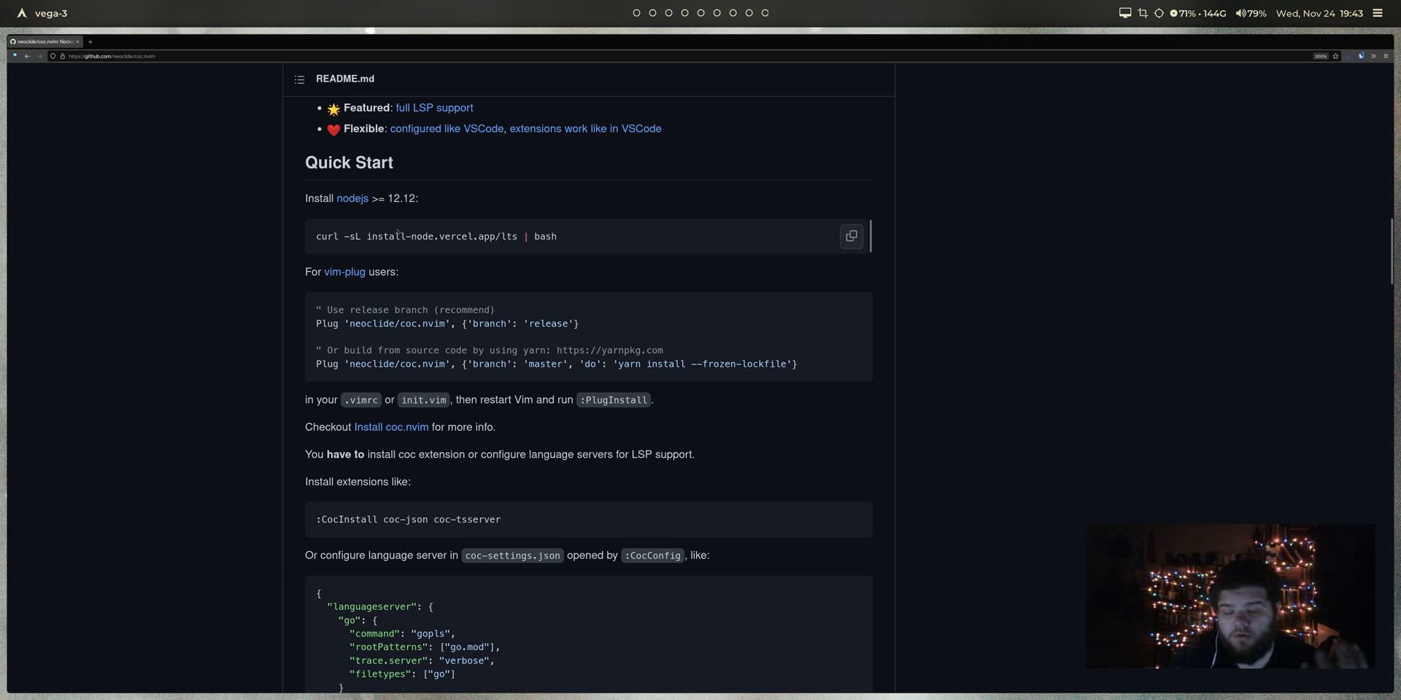
left_click_drag(316, 236, 557, 236)
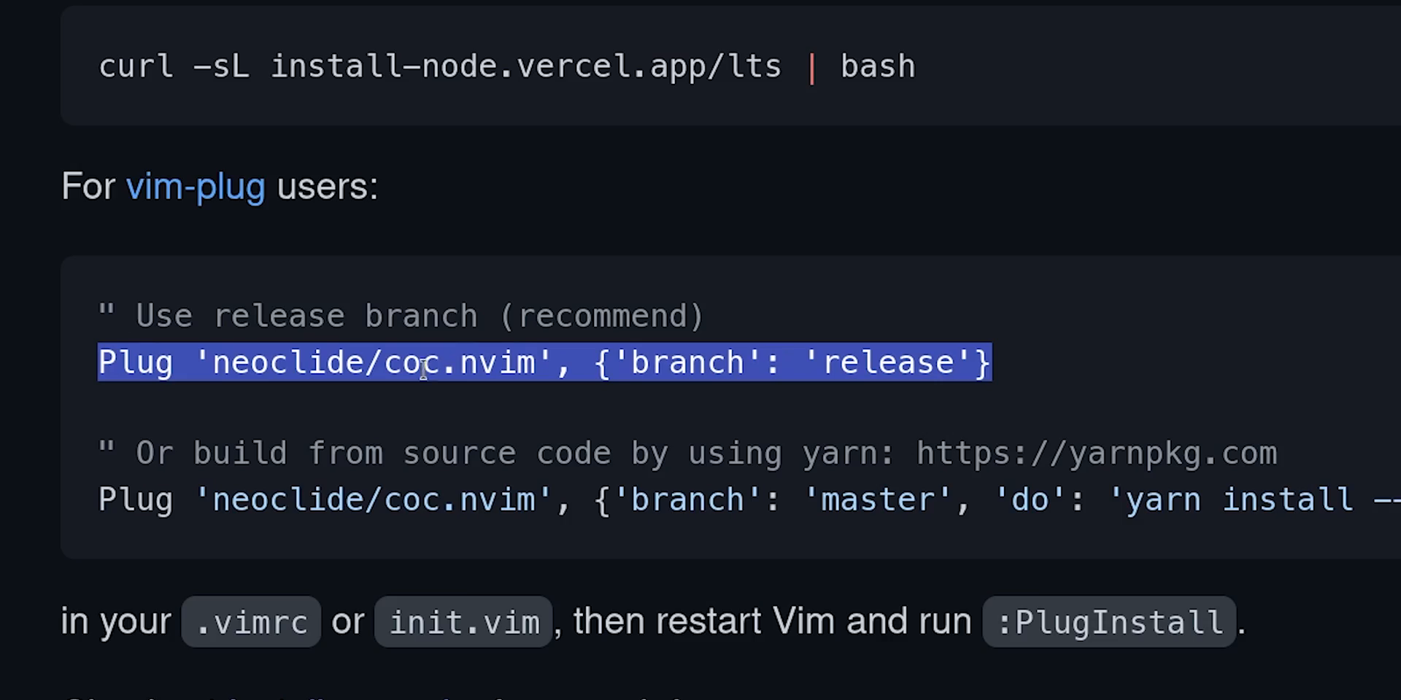
right_click(420, 362)
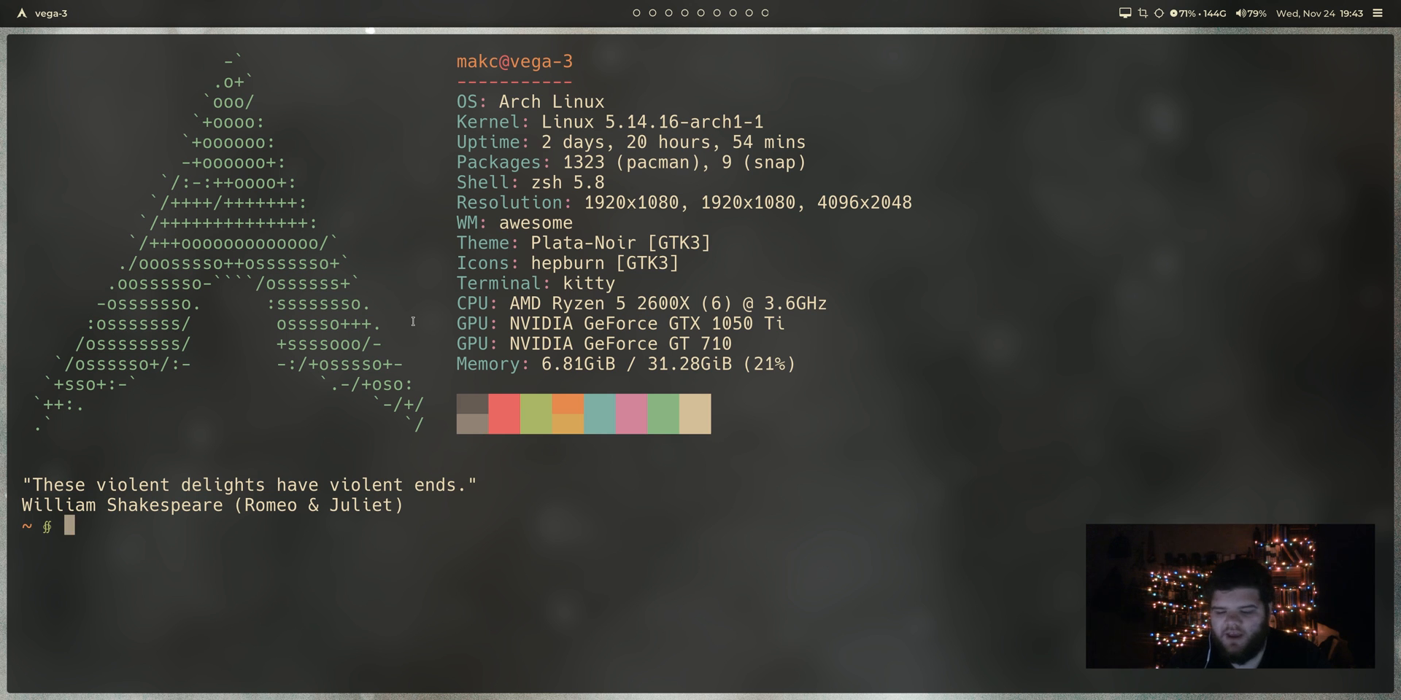
Step: Open init.vim in nvim, confirm the coc.nvim Plug line, and run :PlugInstall
type("v .conf")
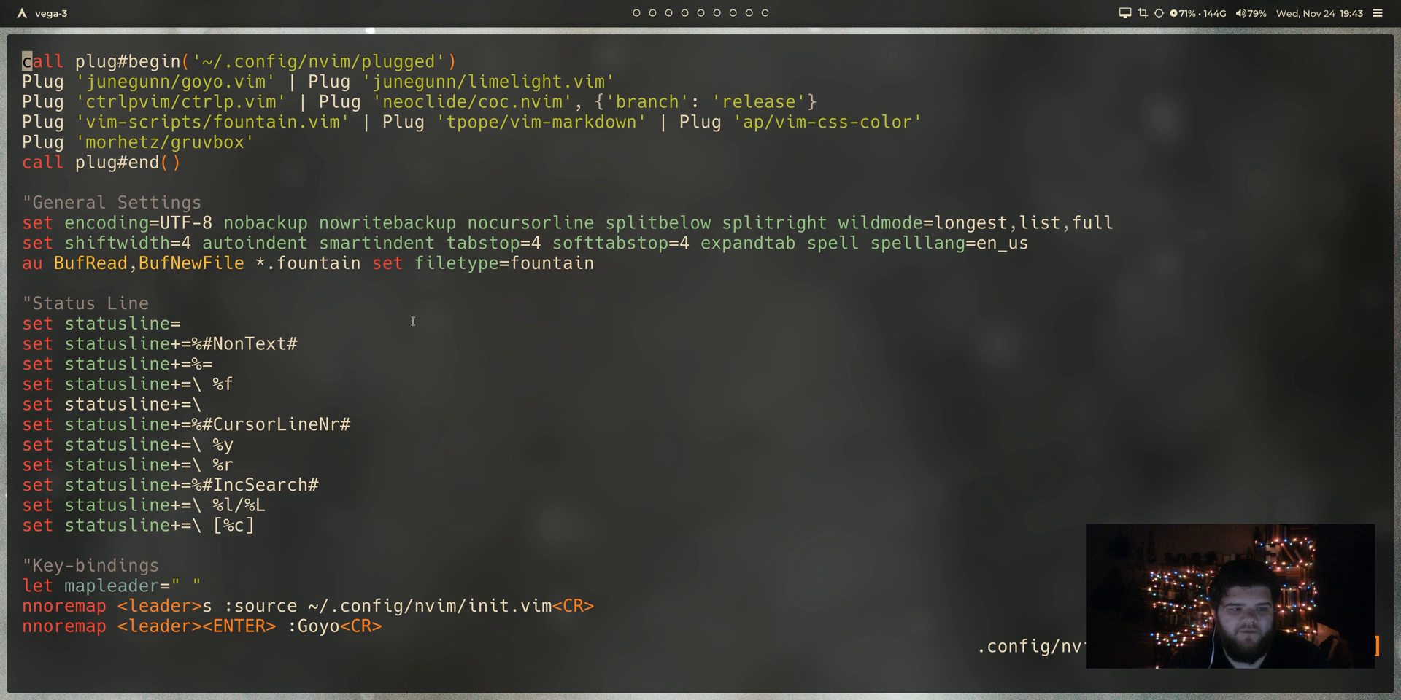
key("V")
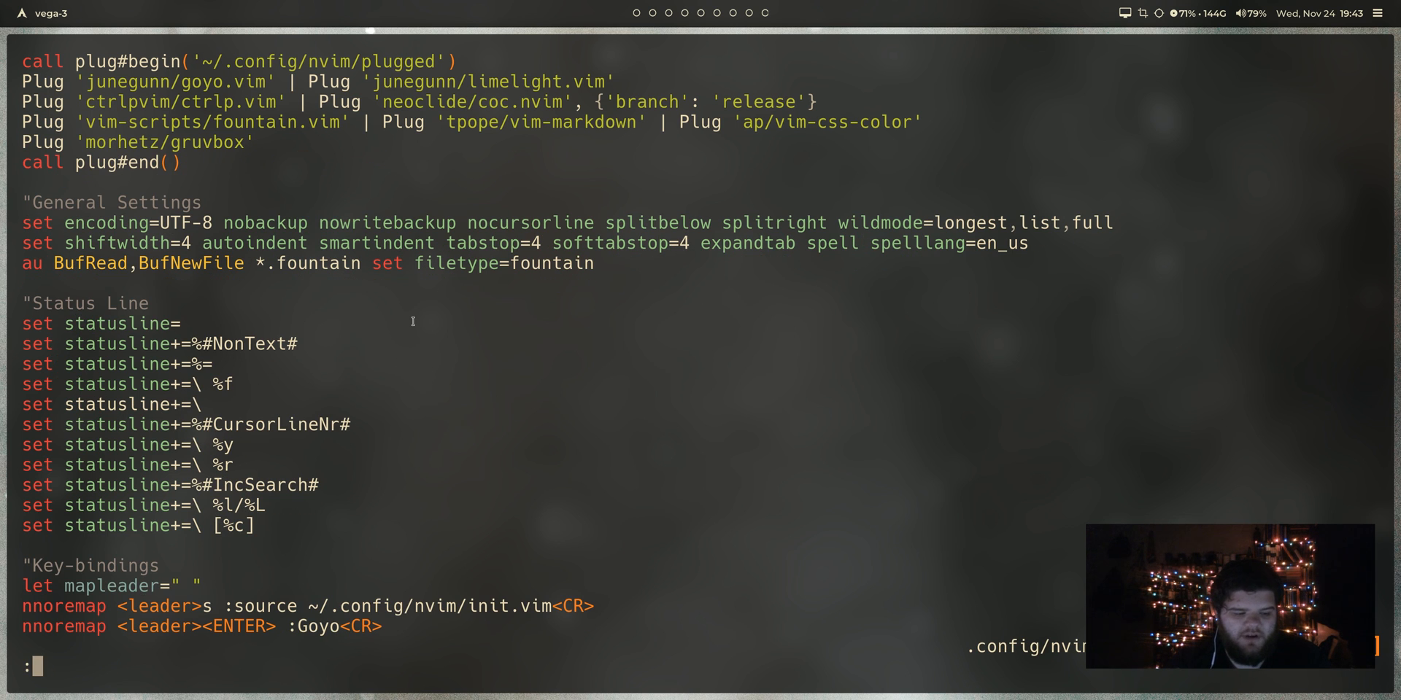
type(":PlugInst")
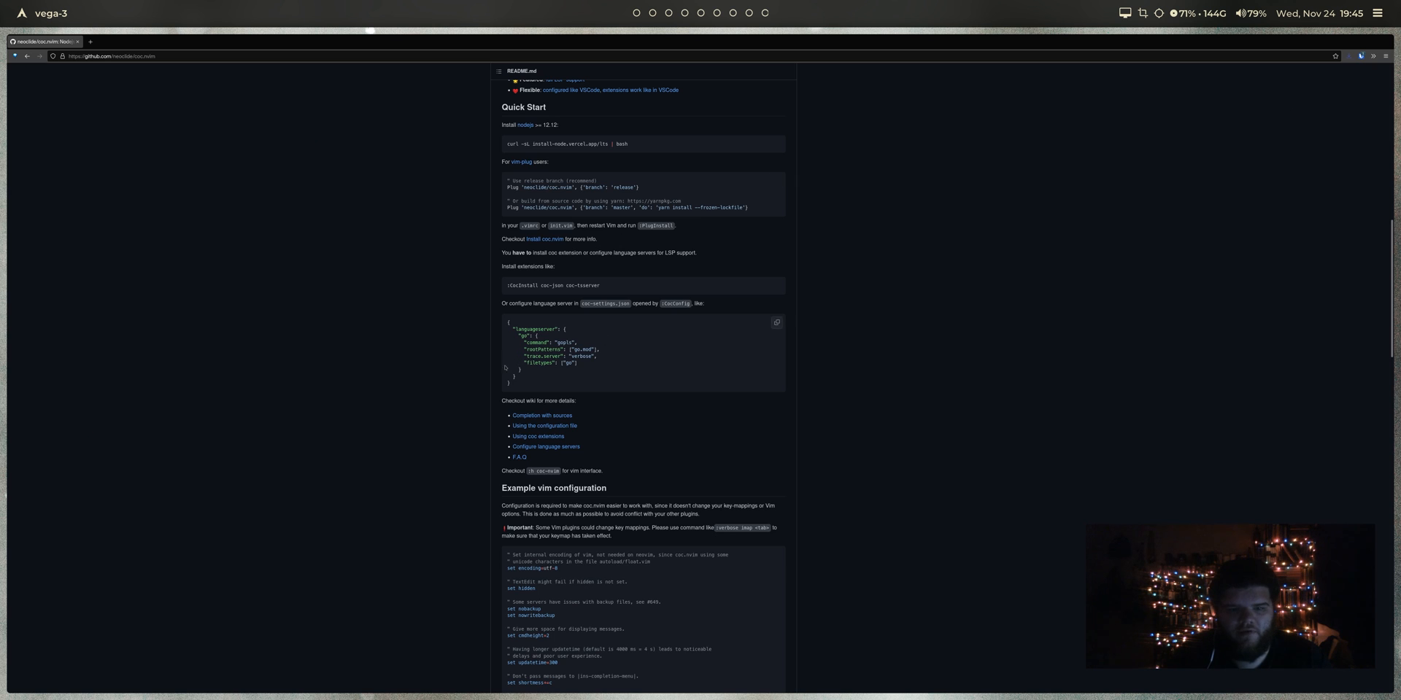
Step: Reset zoom, select coc-json, and open the 'Using coc extensions' wiki in a new tab
key("ctrl+plus")
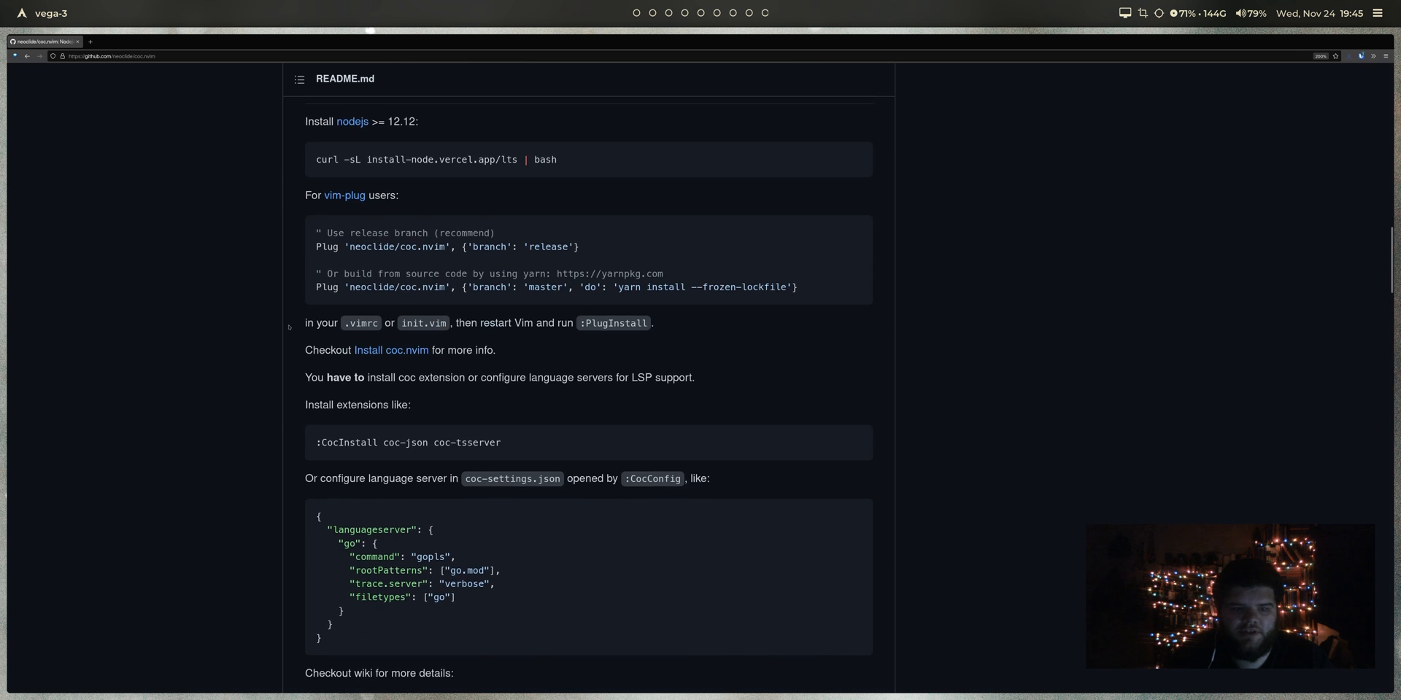
scroll("down", 3)
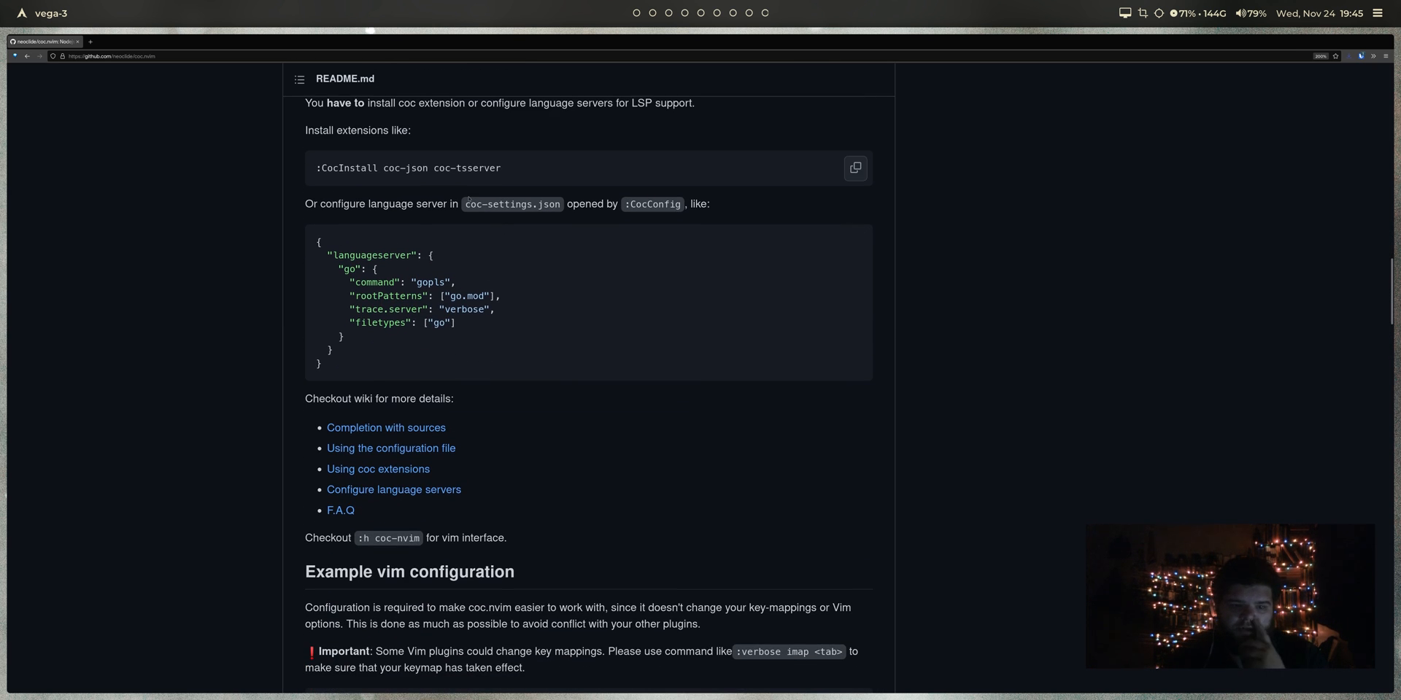
scroll("up", 3)
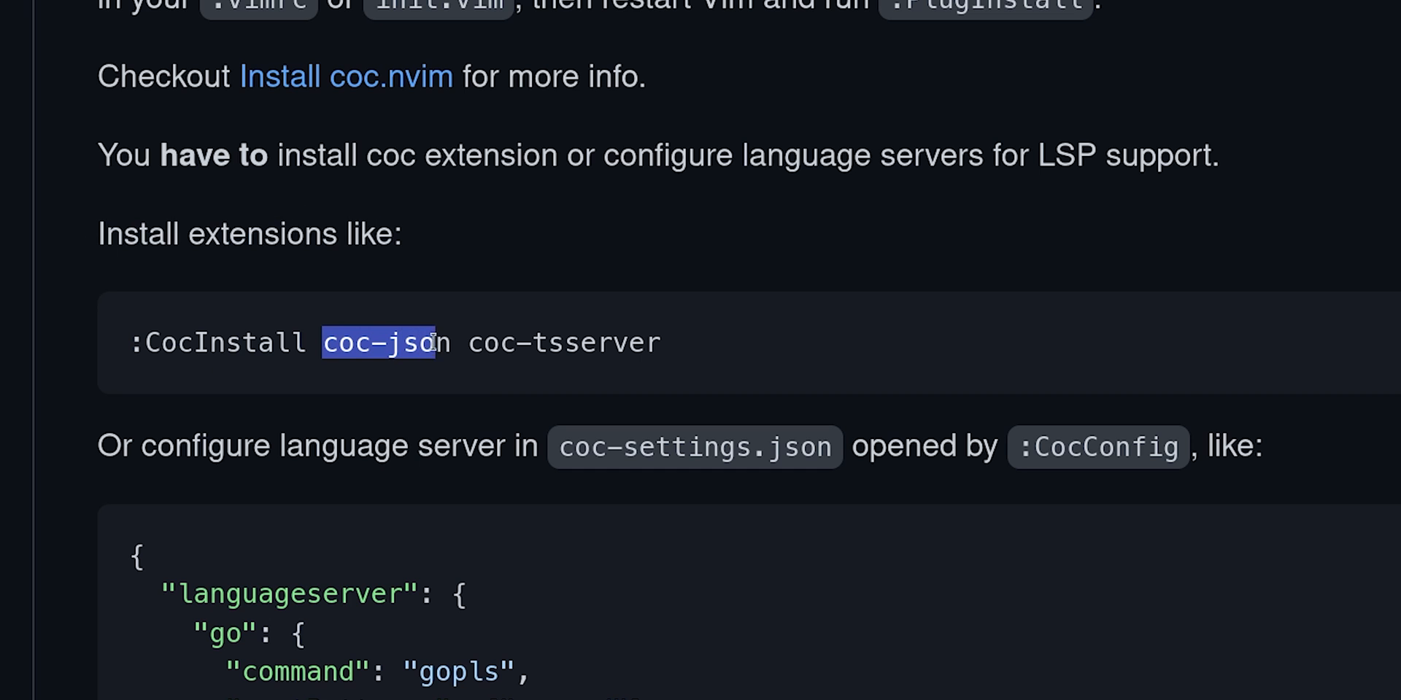
double_click(562, 343)
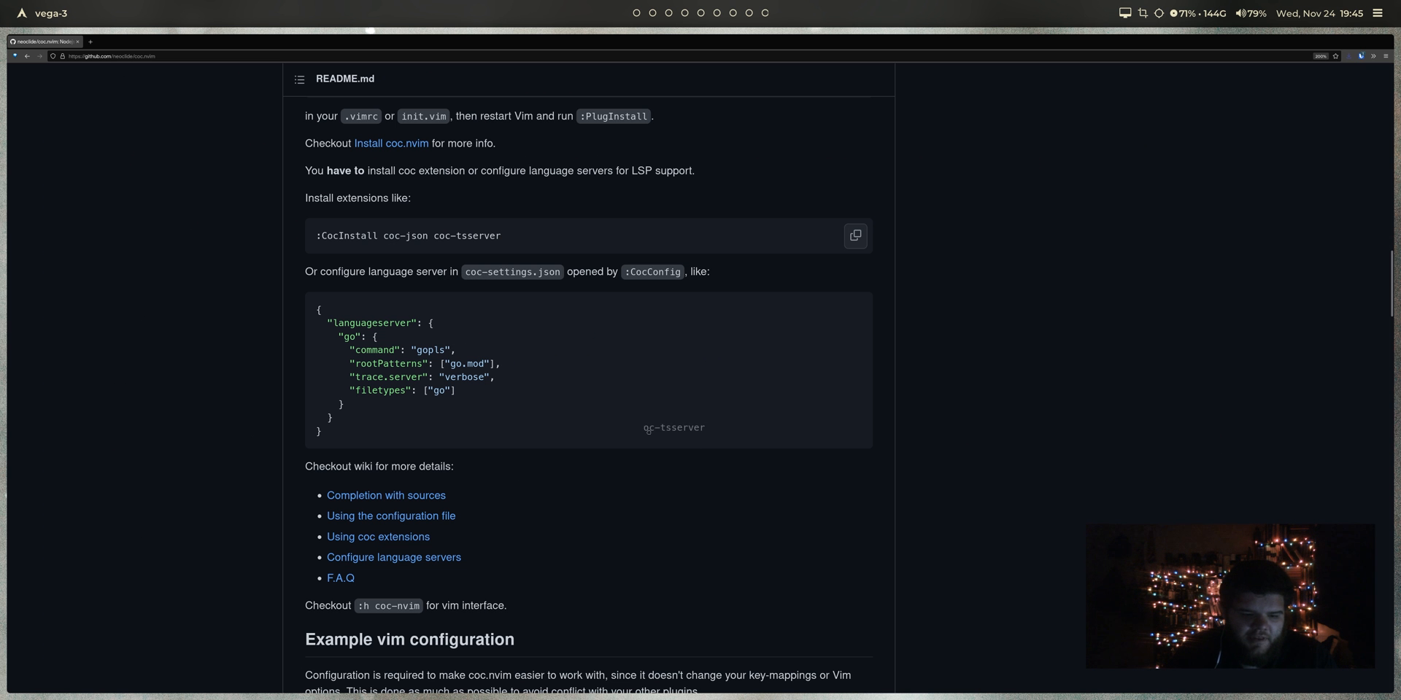
scroll("down", 3)
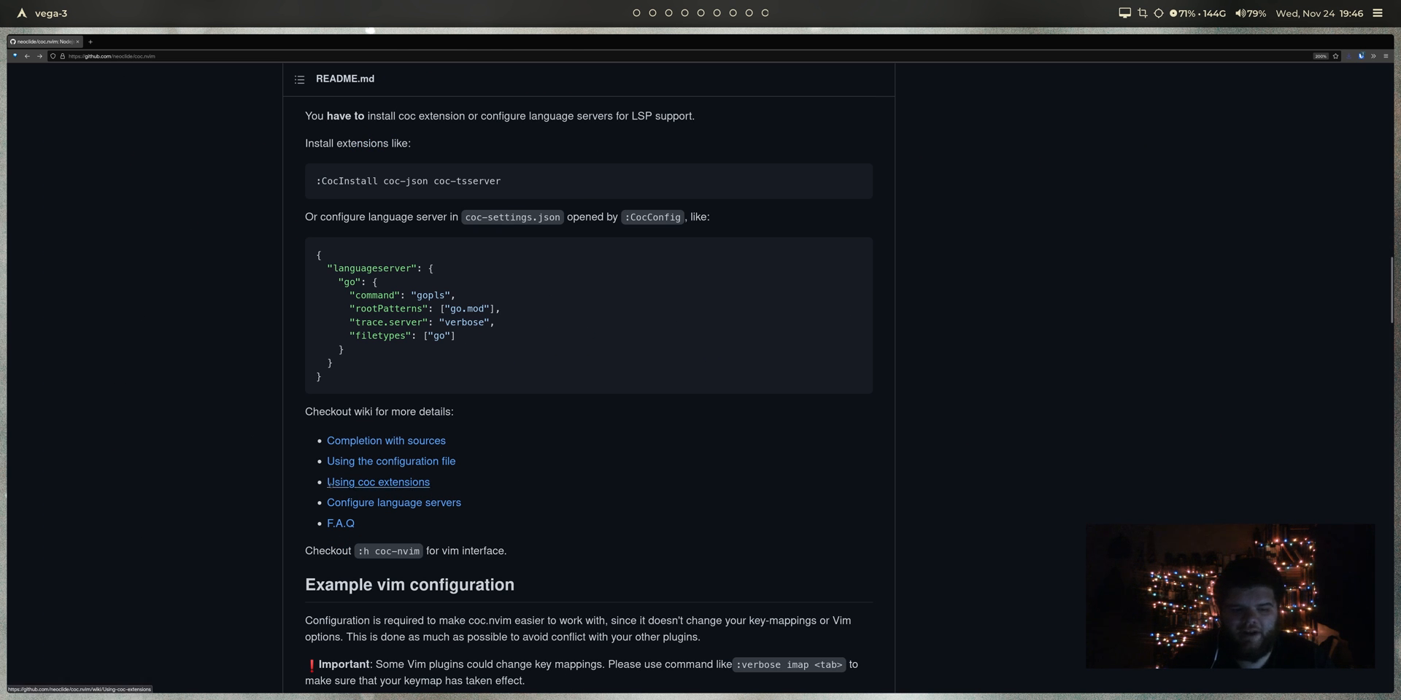
right_click(377, 482)
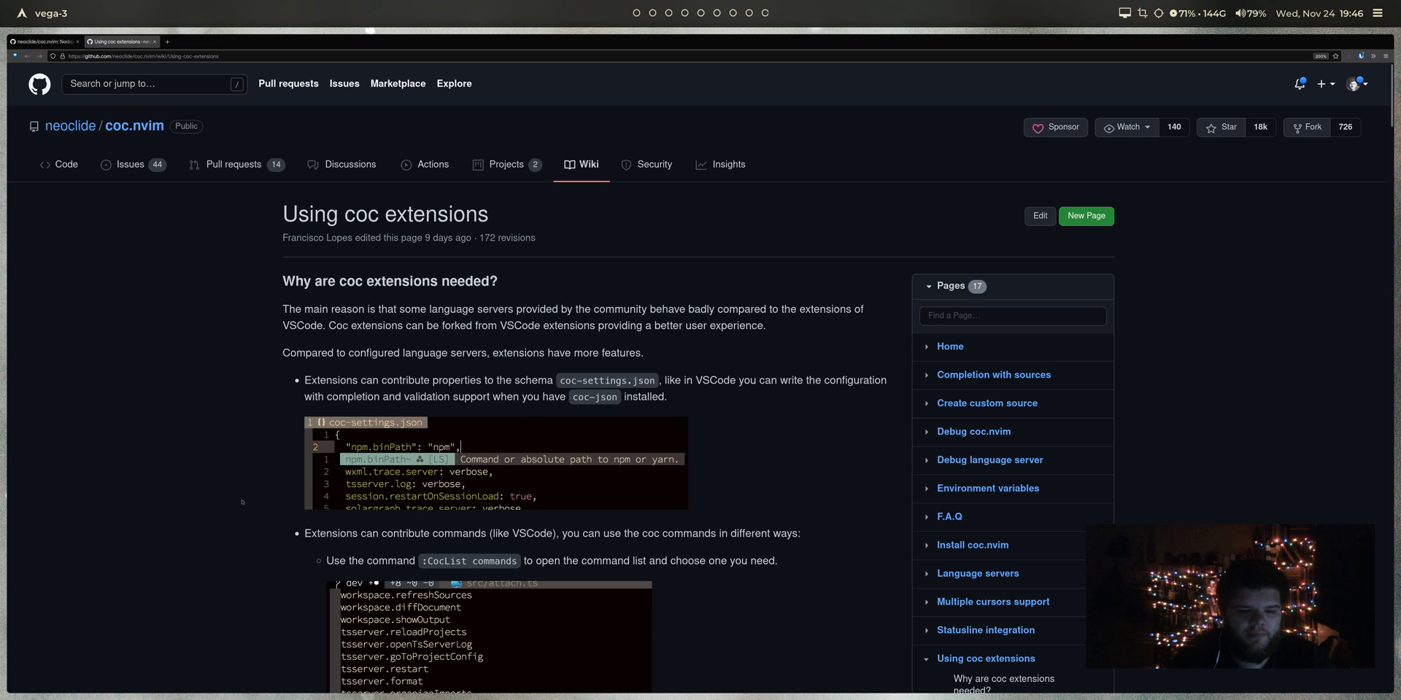
scroll("down", 3)
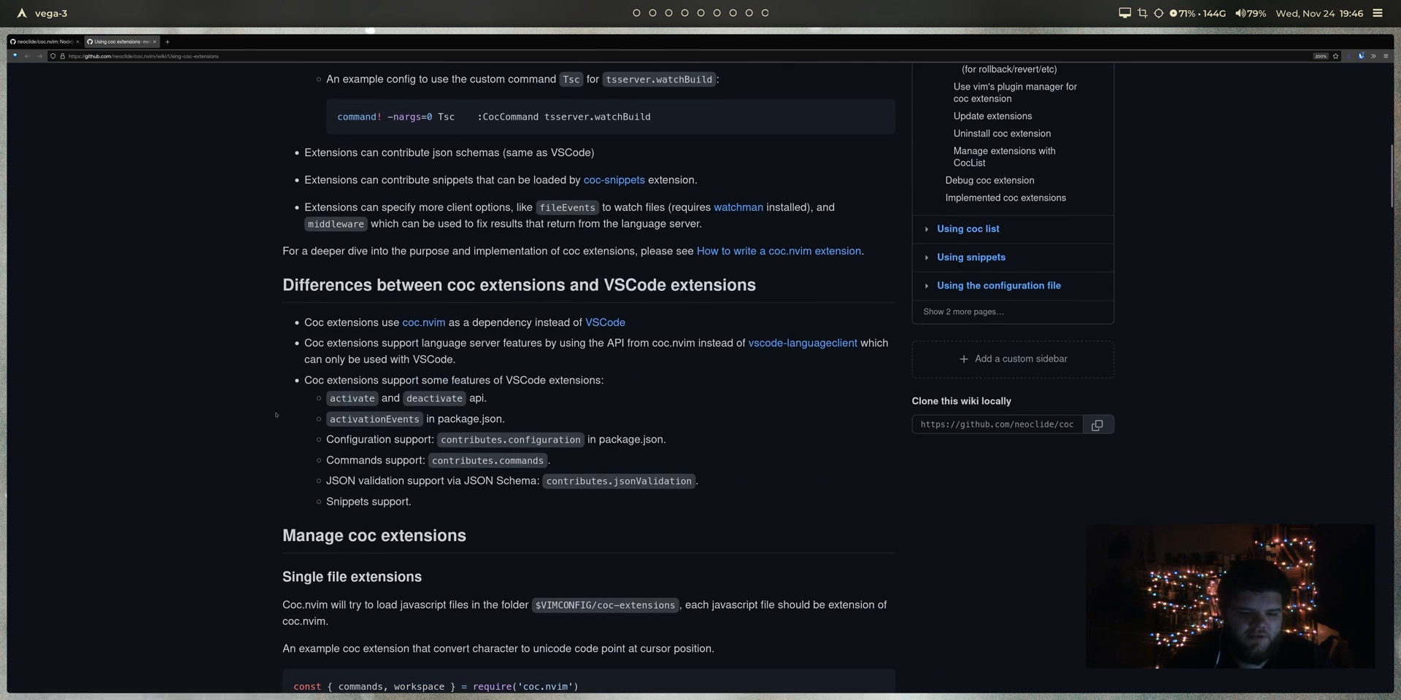
scroll("down", 3)
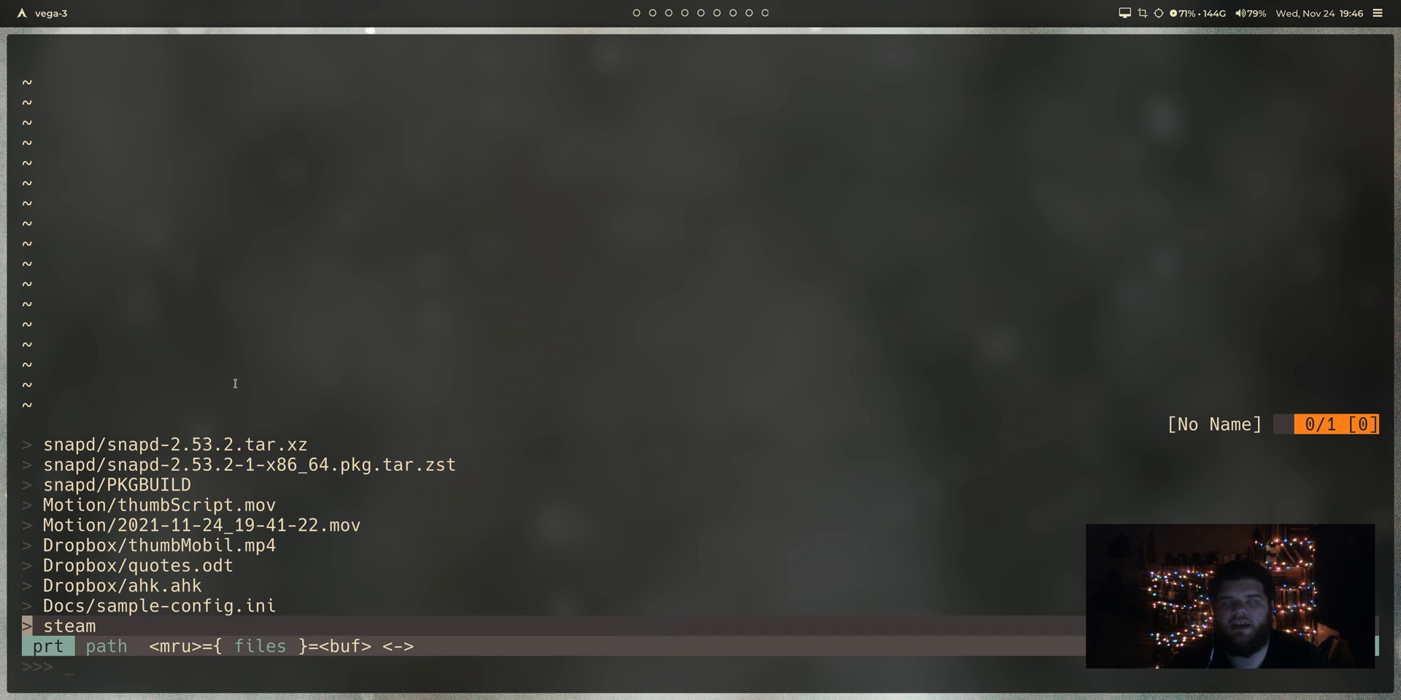
Step: Search main.css in CtrlP and open Docs/makccr.github.io/css/index.css
type("main.c")
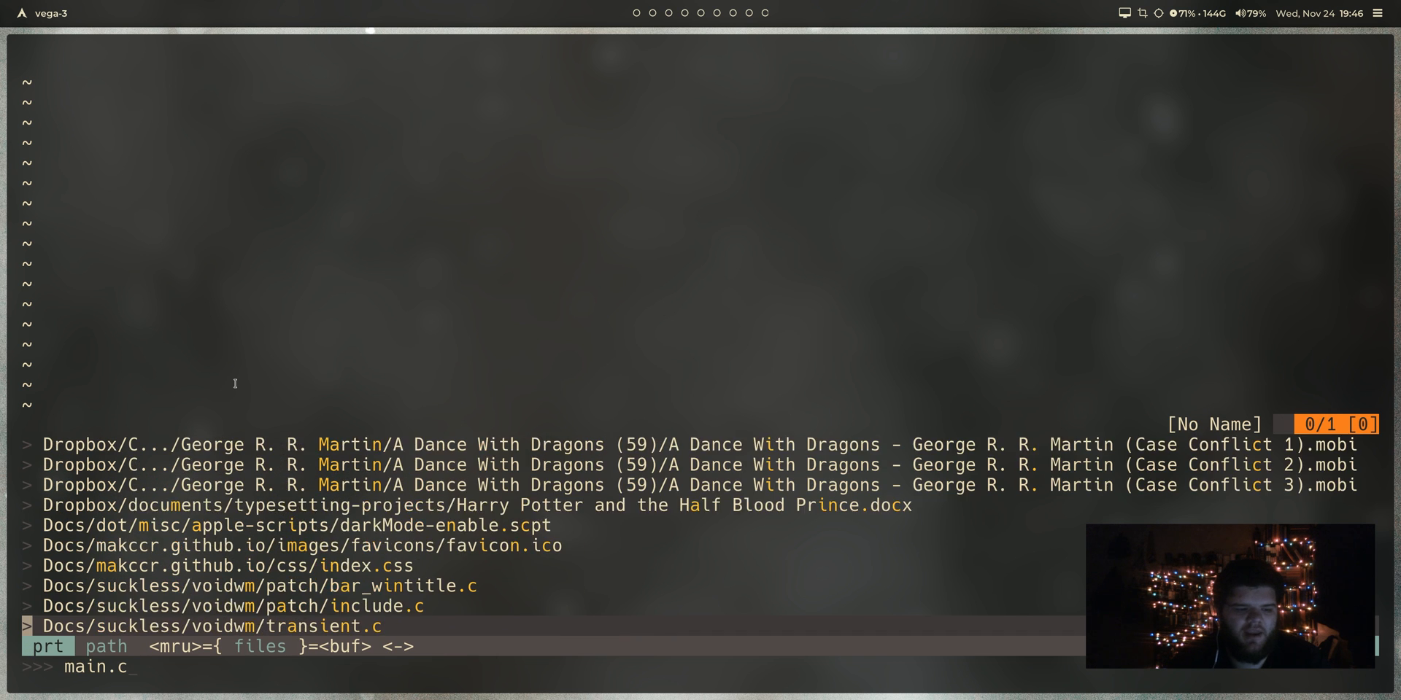
type("ss")
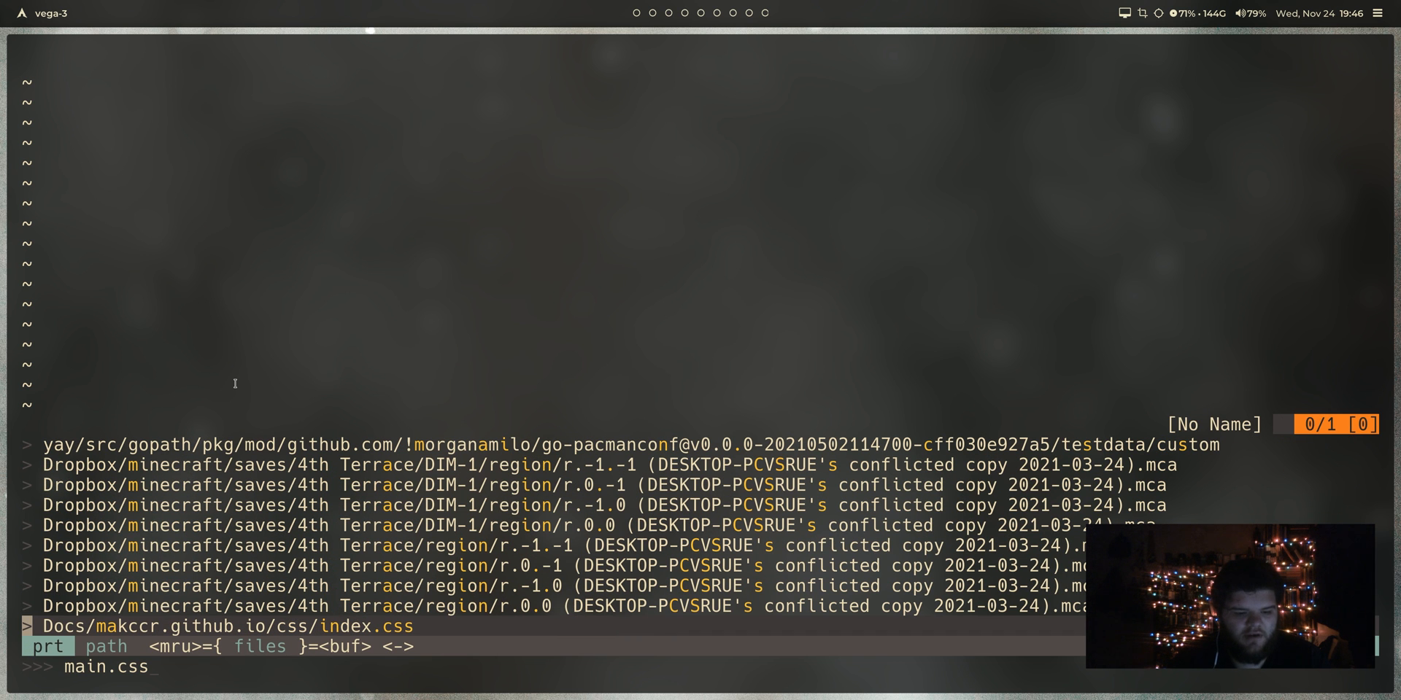
key("Enter")
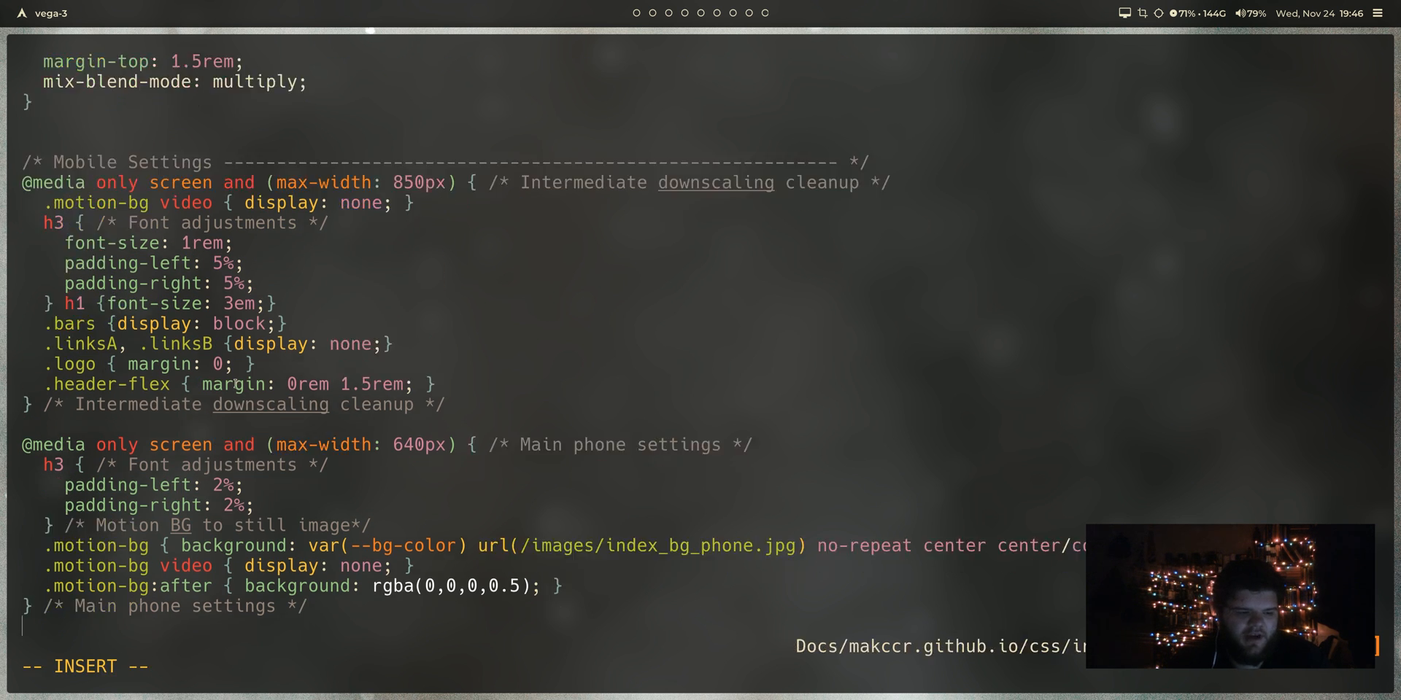
Step: Type an auto-closed h3 { rule at the file's end, remove it, and save
scroll("down", 3)
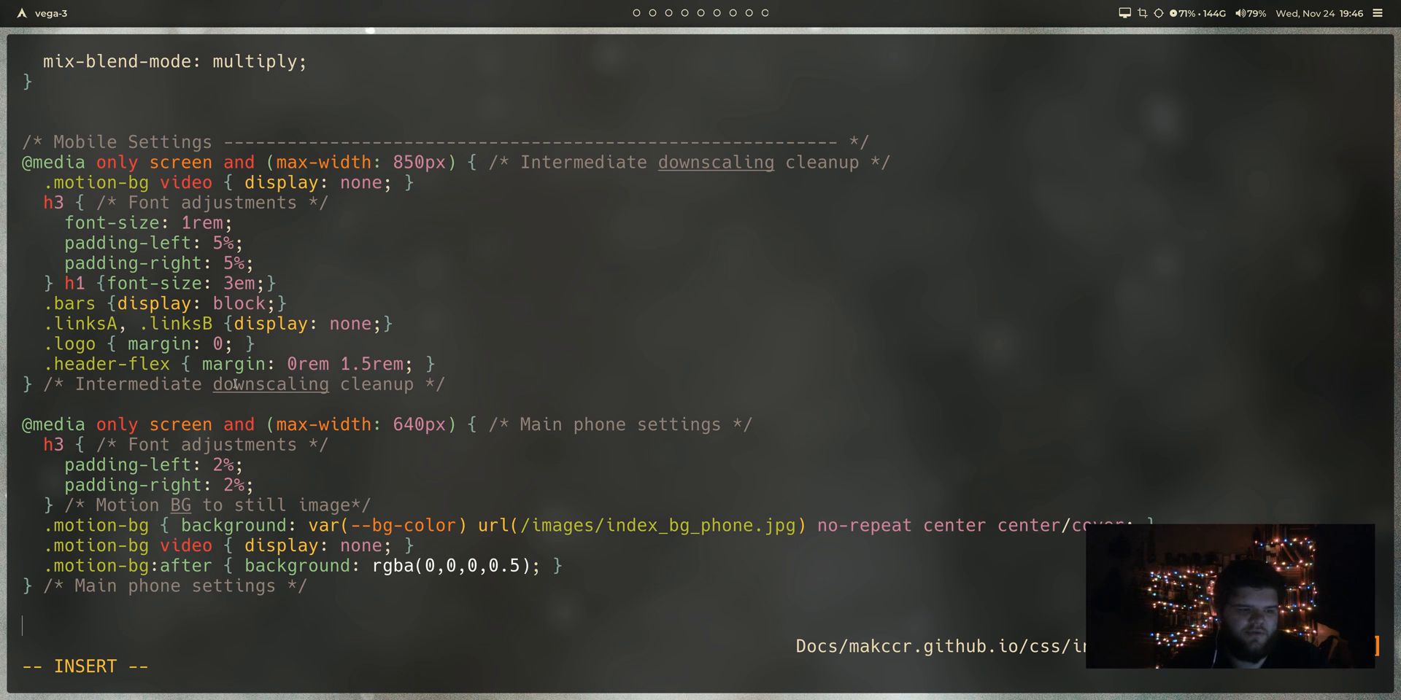
type("h")
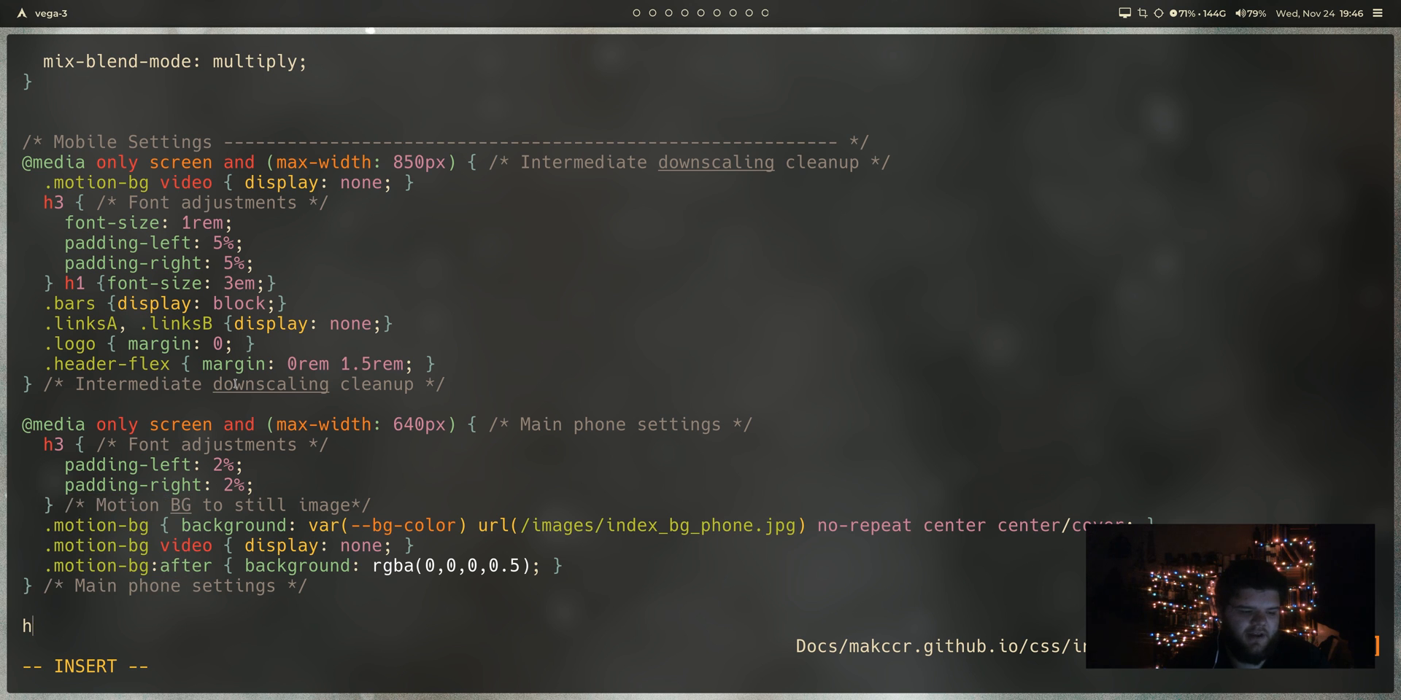
type("3")
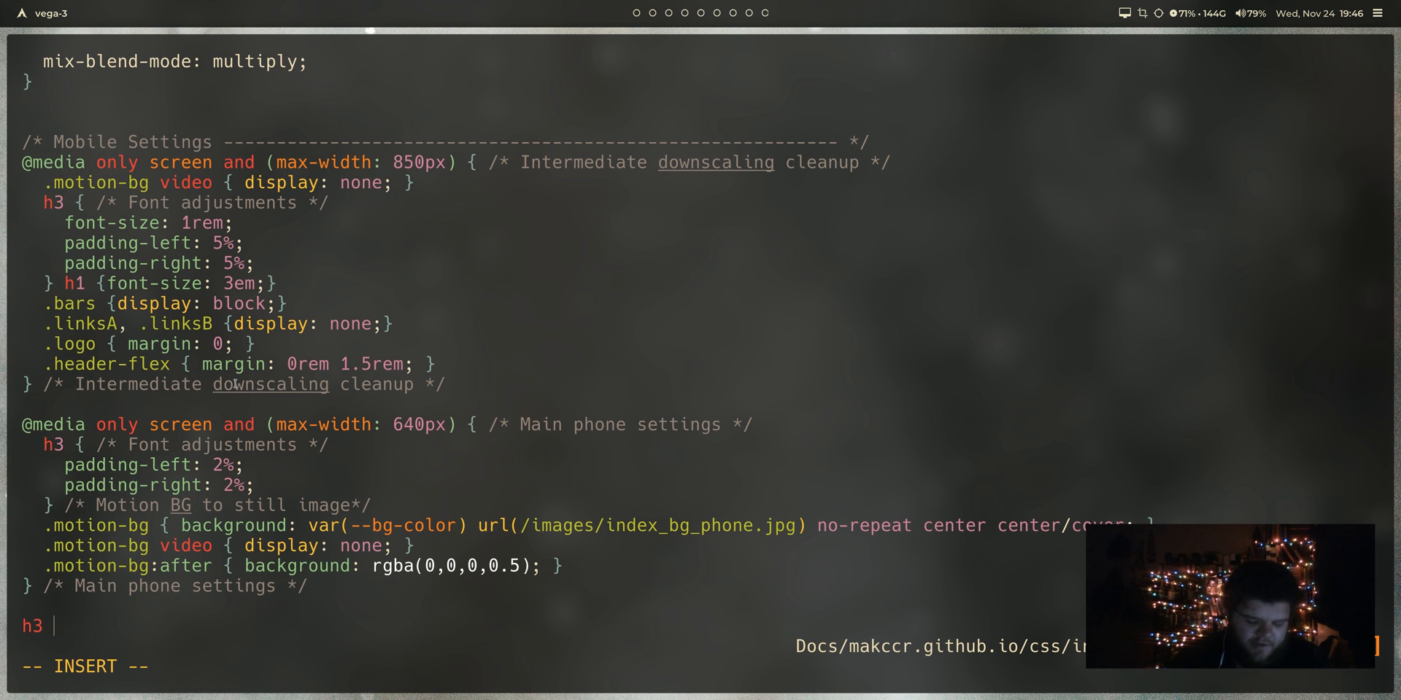
type("{")
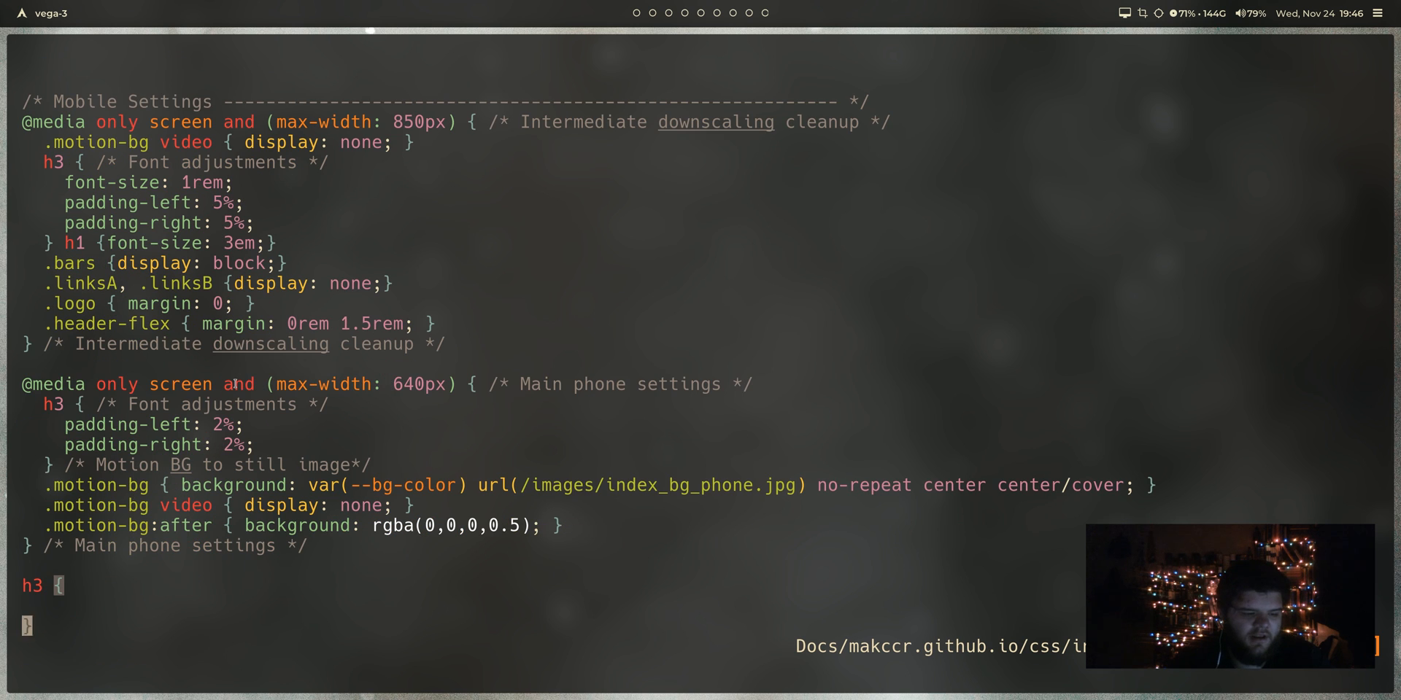
type("wi")
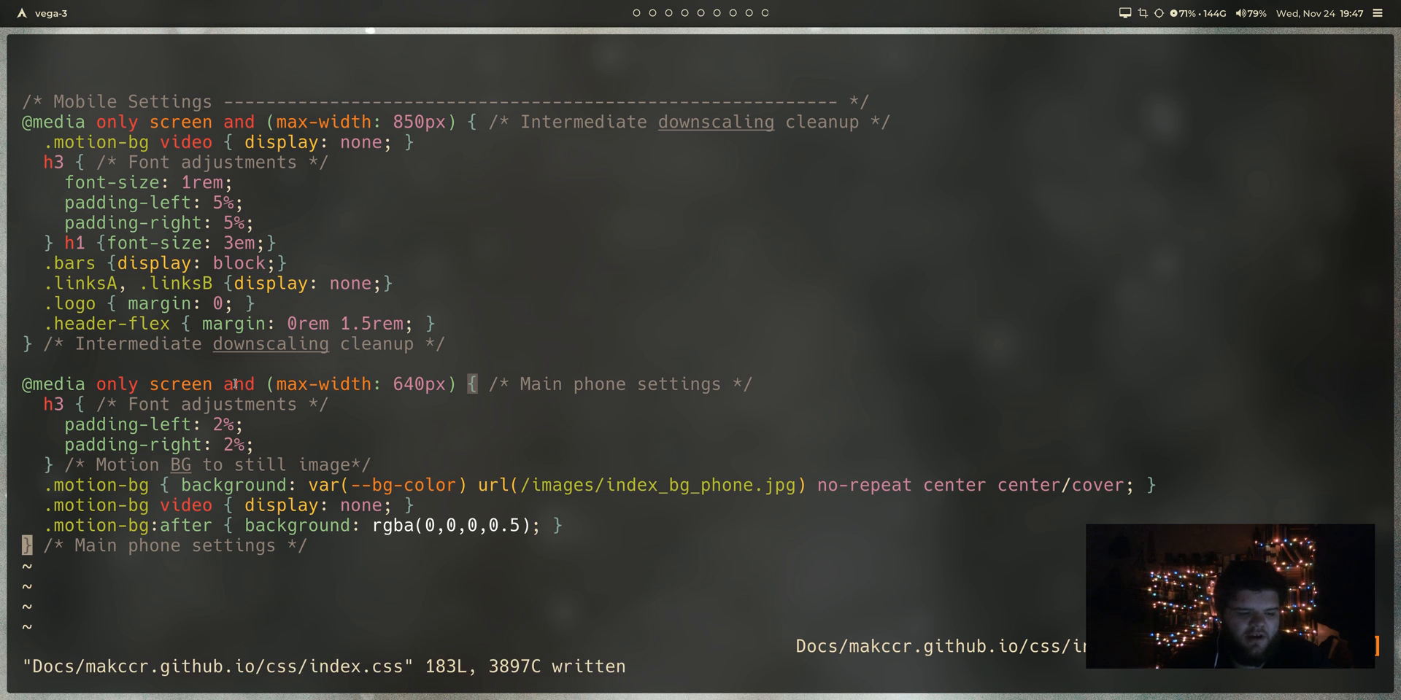
type(":Coc")
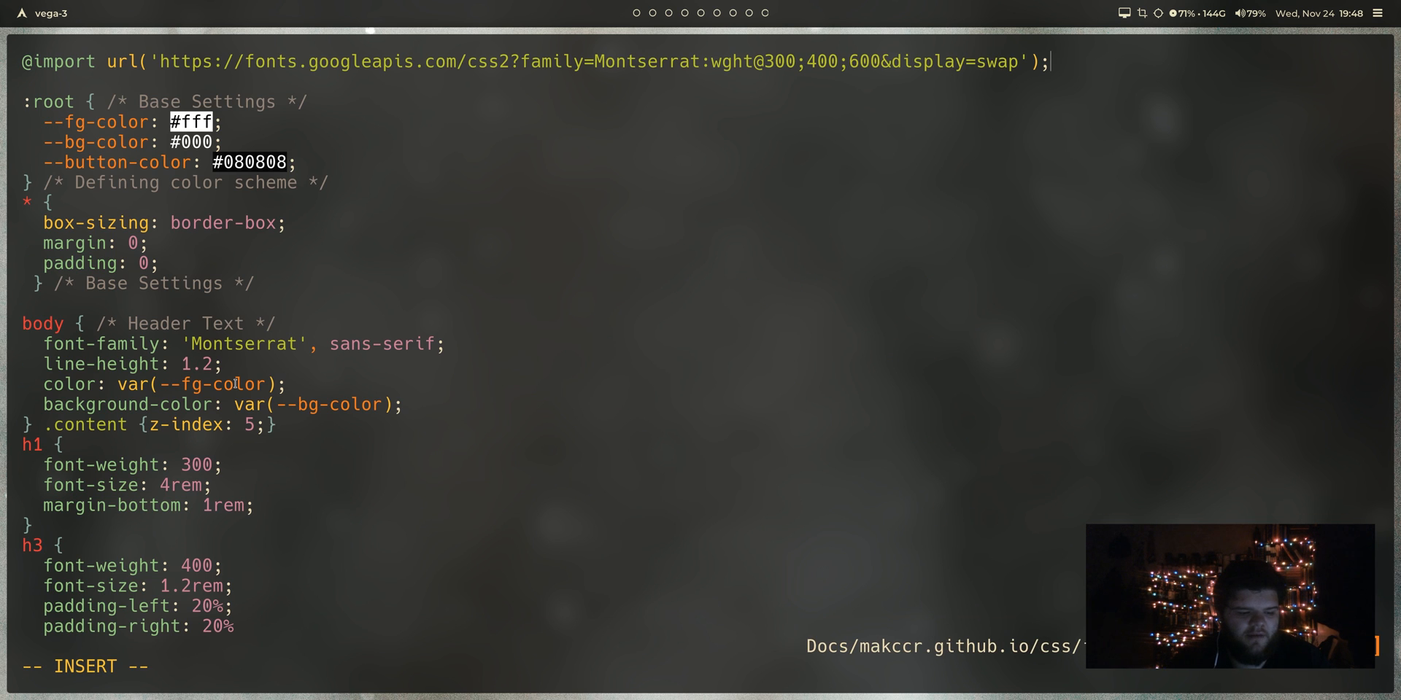
scroll("down", 3)
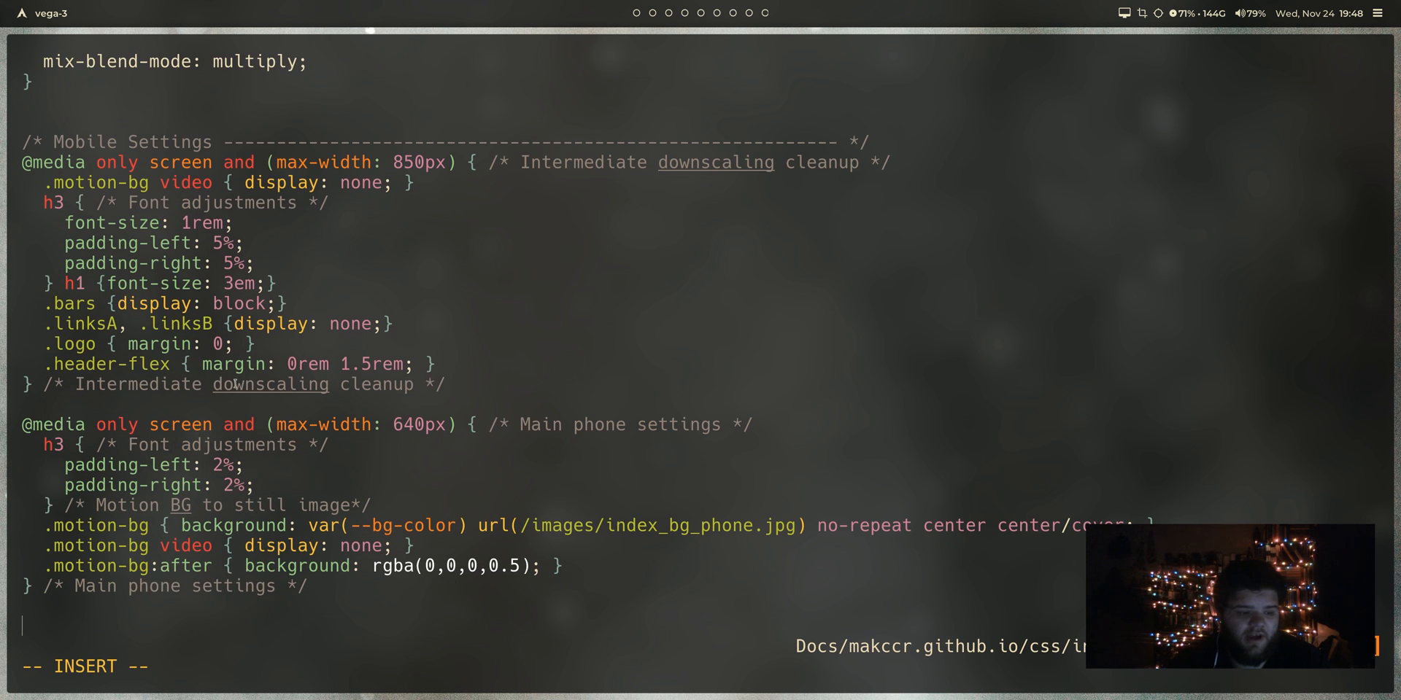
type("h3 {")
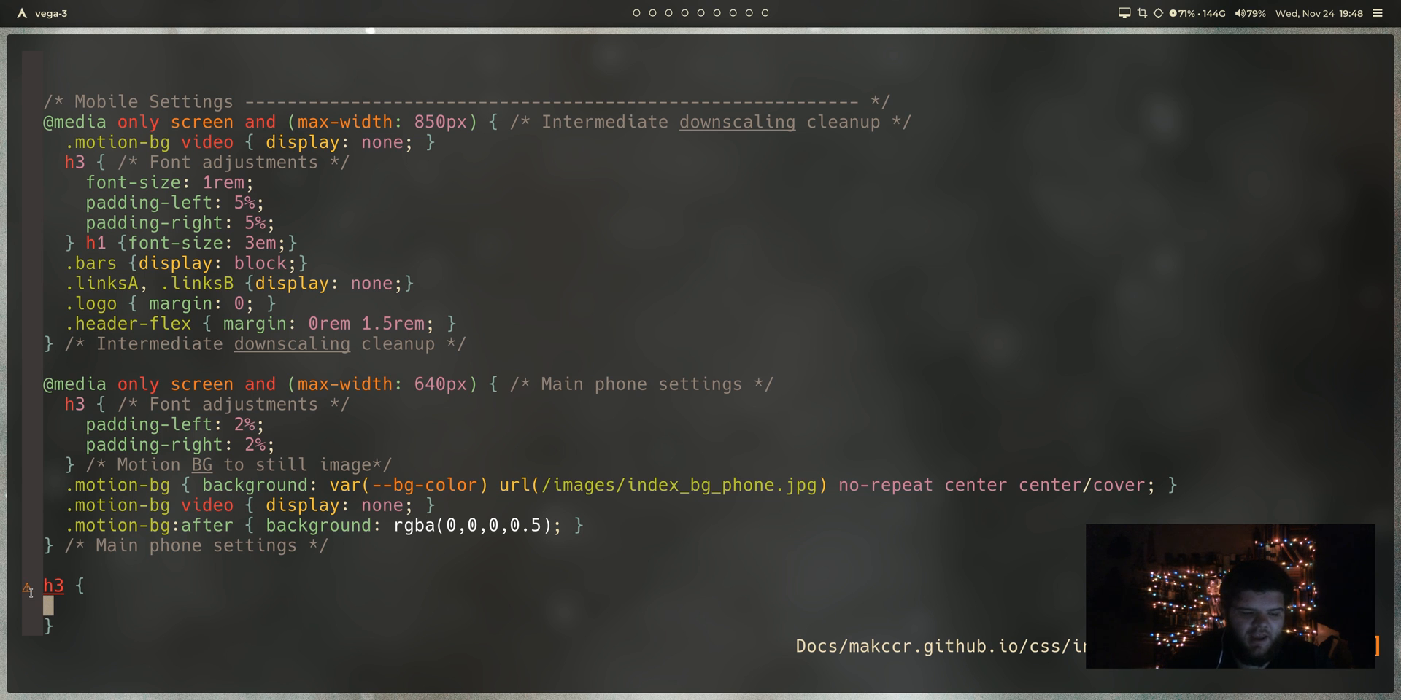
key("i")
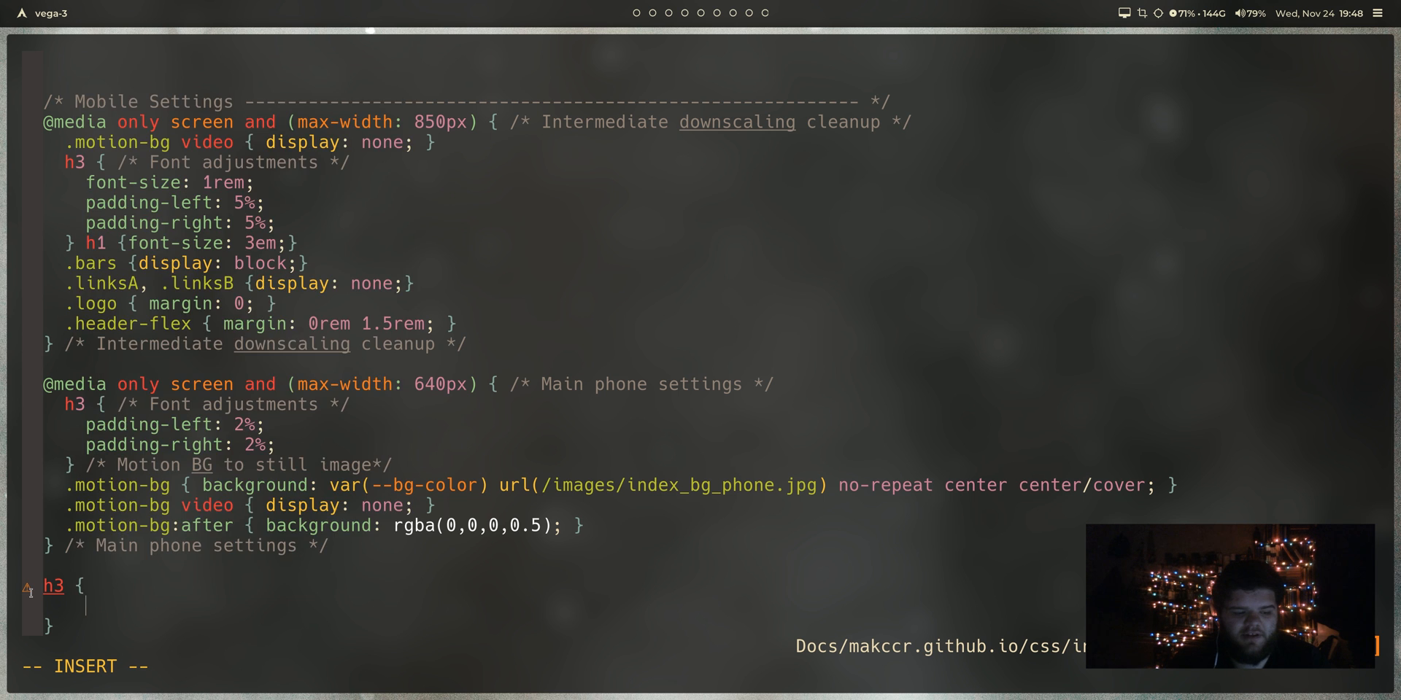
type("wi")
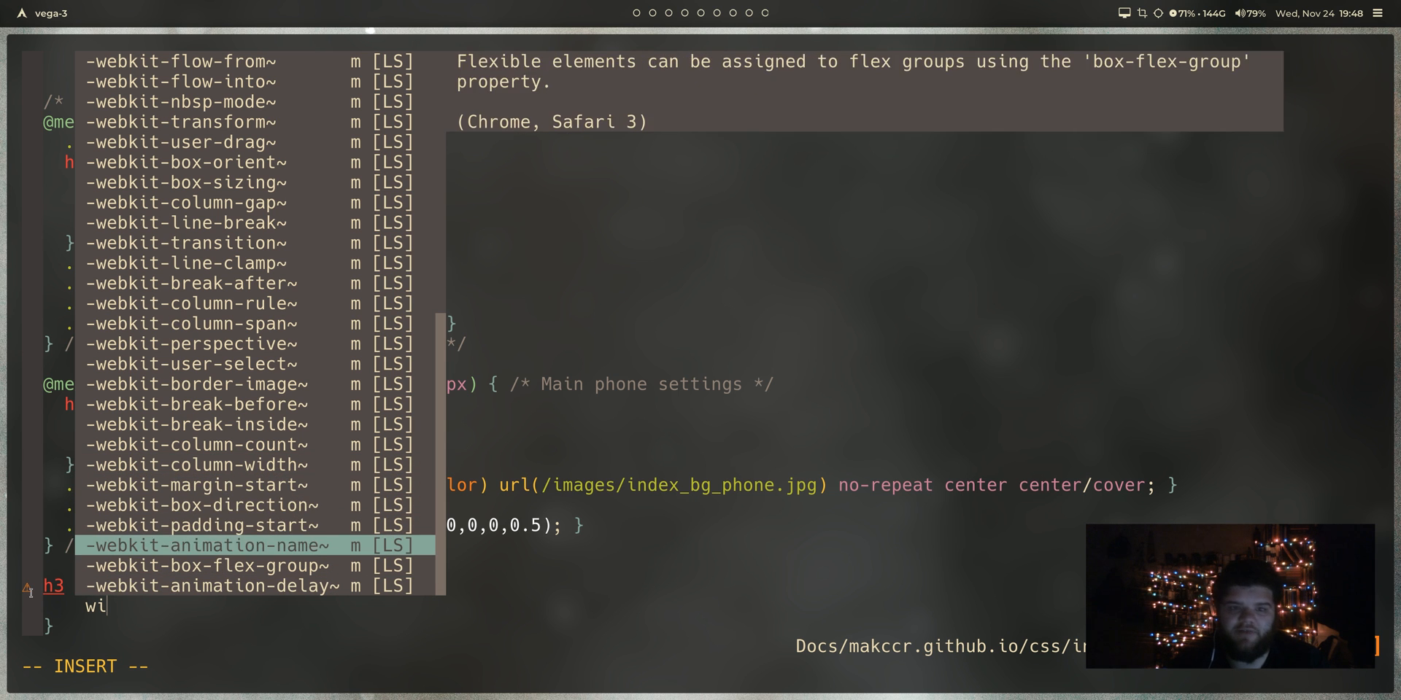
key("Up")
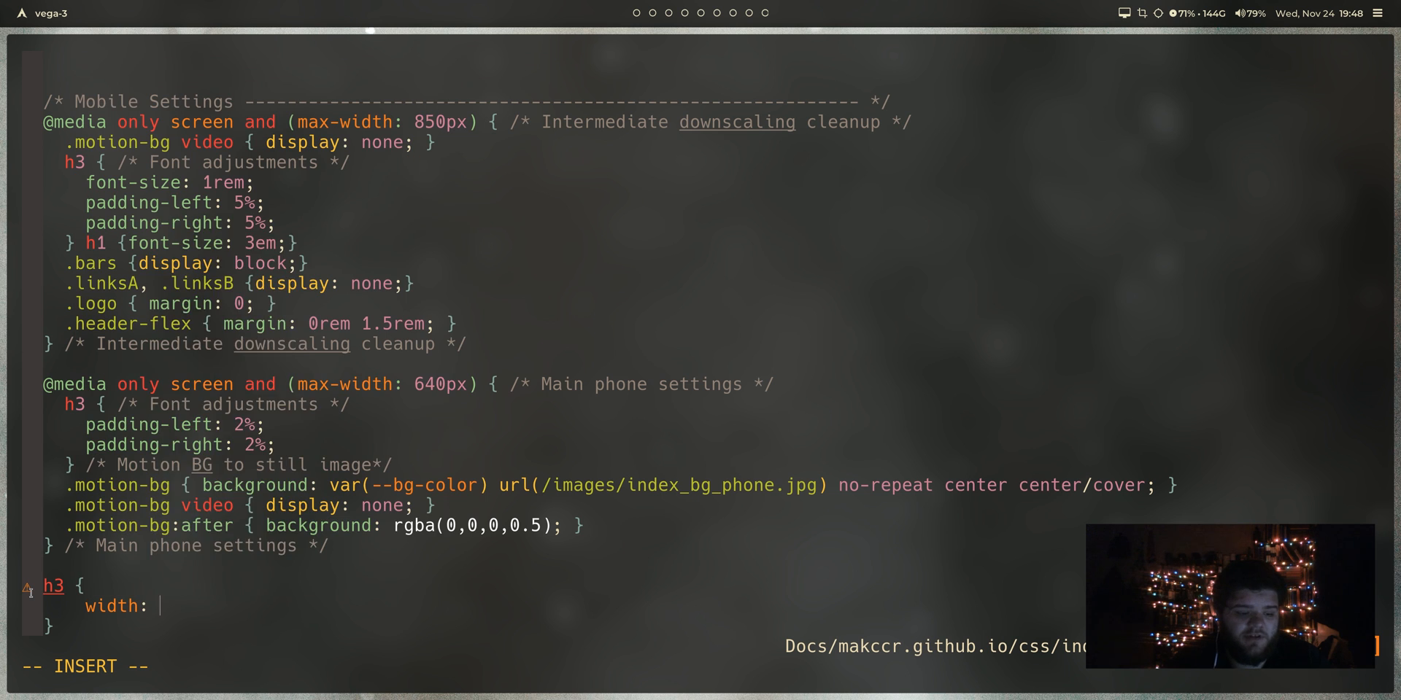
type("100$")
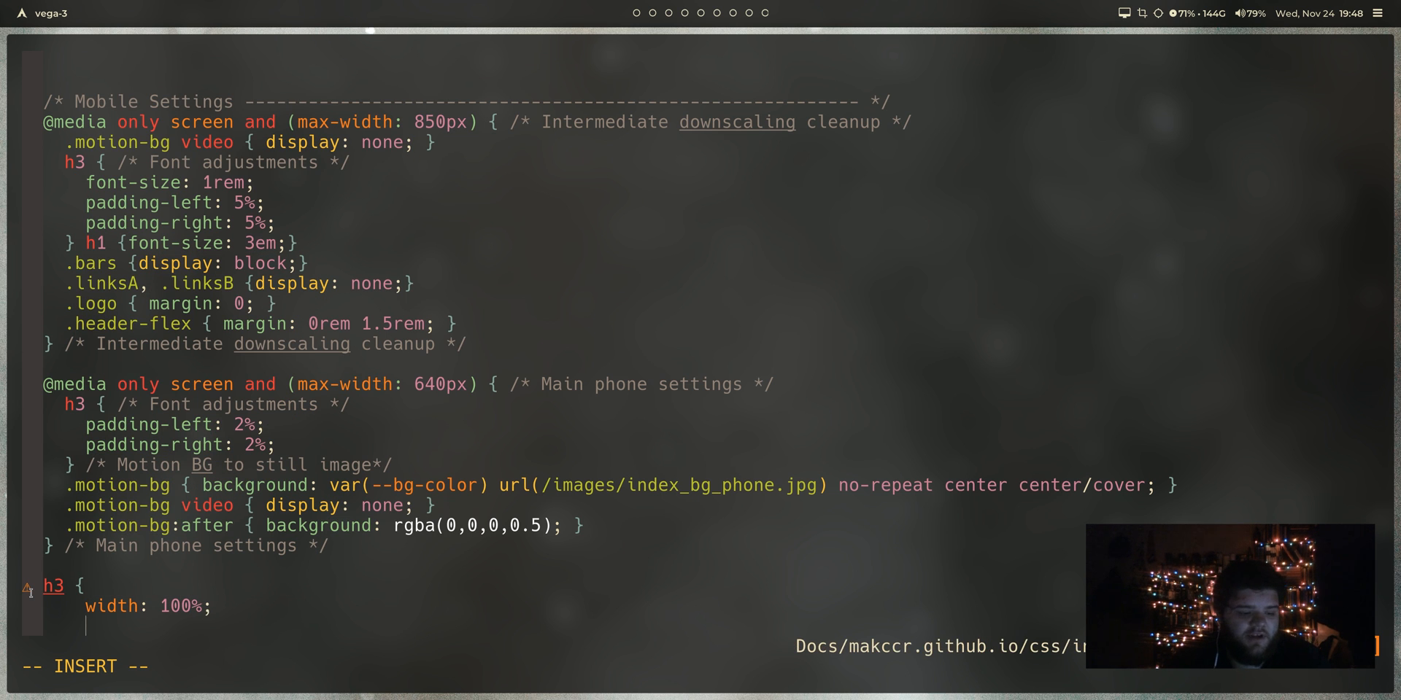
type("m")
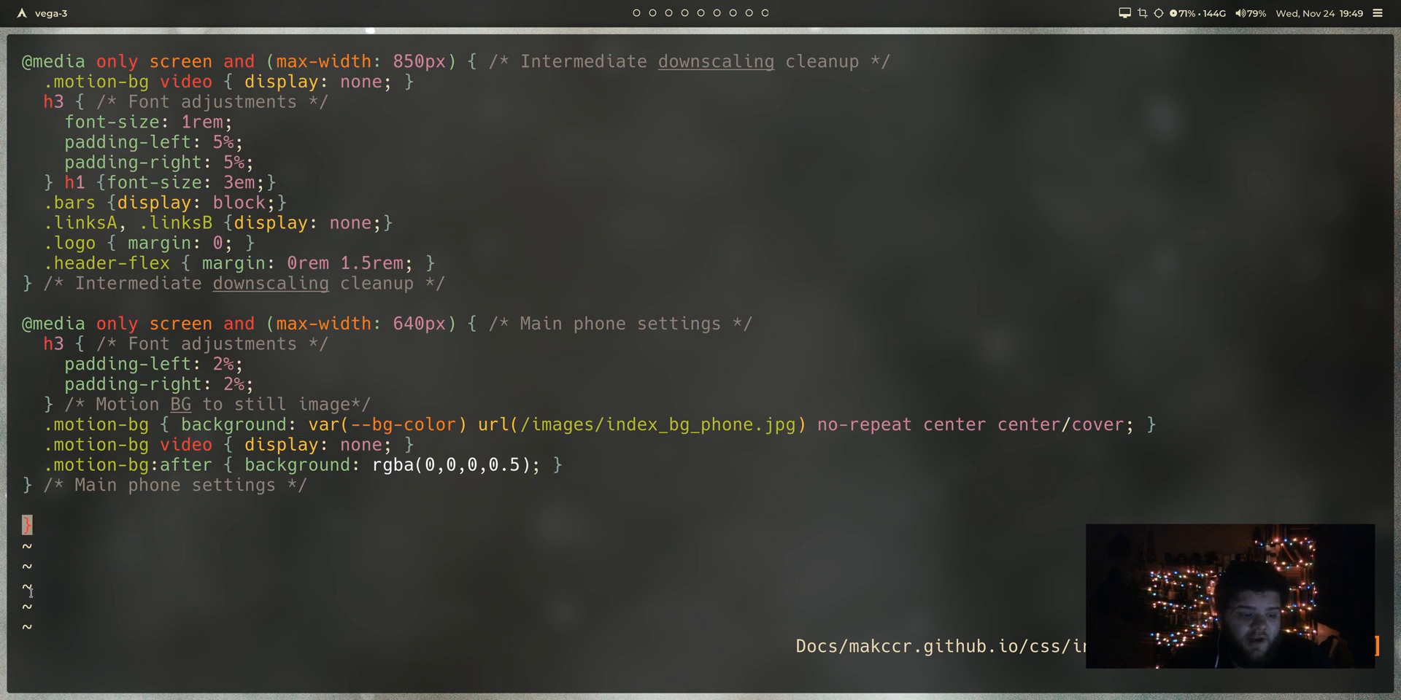
type(":x")
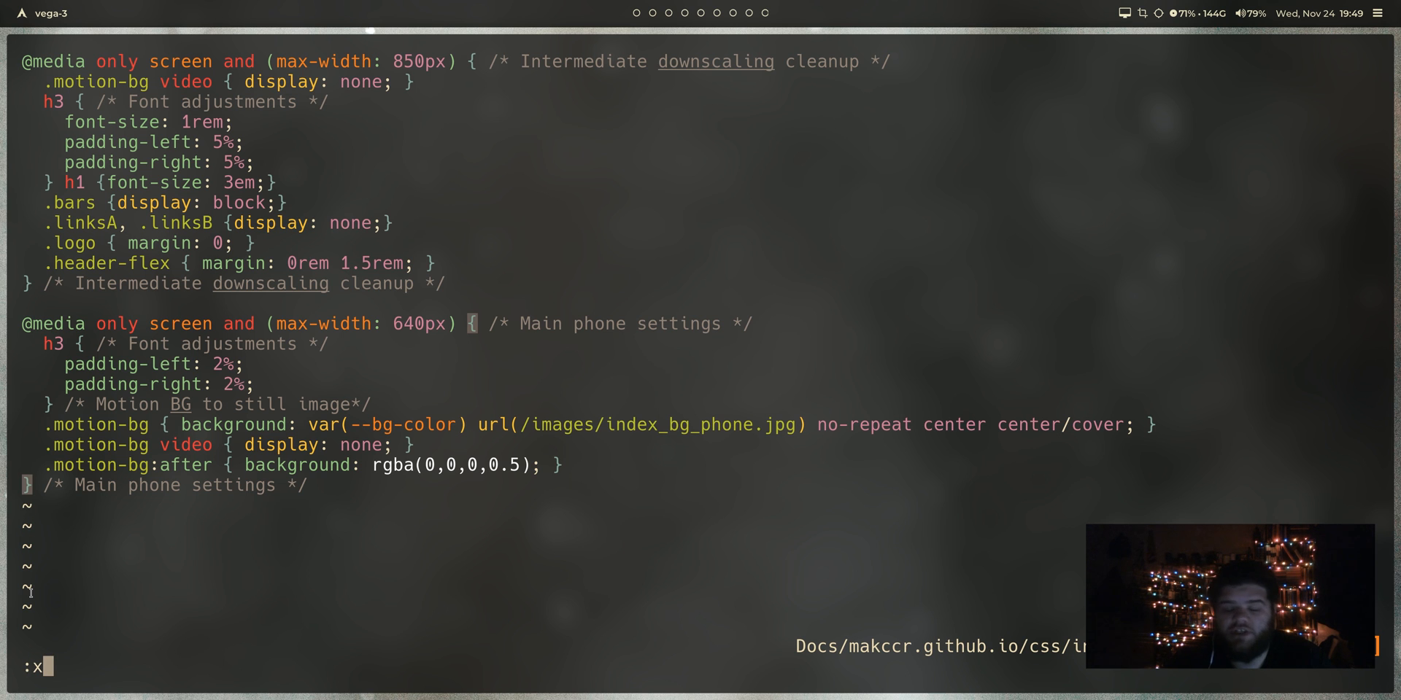
Step: Save and quit the stylesheet with :x, then run :CocInstall for the coc extensions
key("Return")
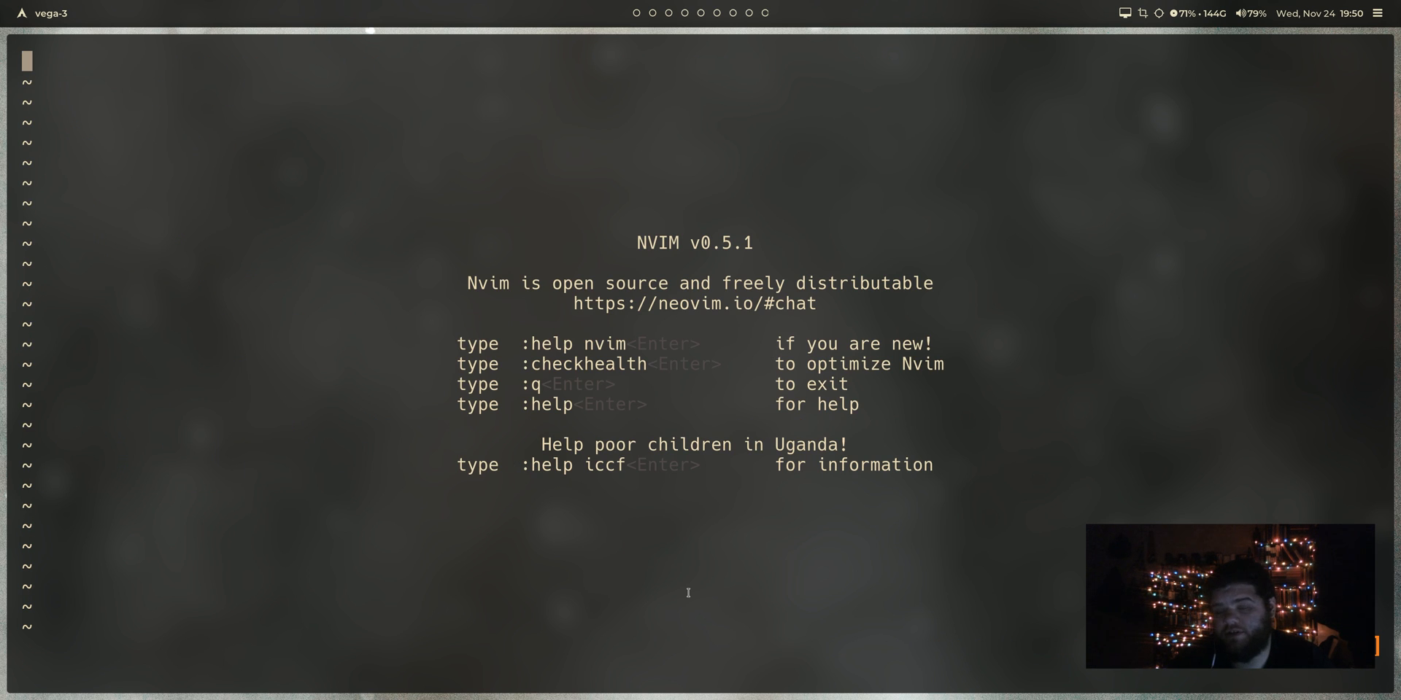
type(":Coc")
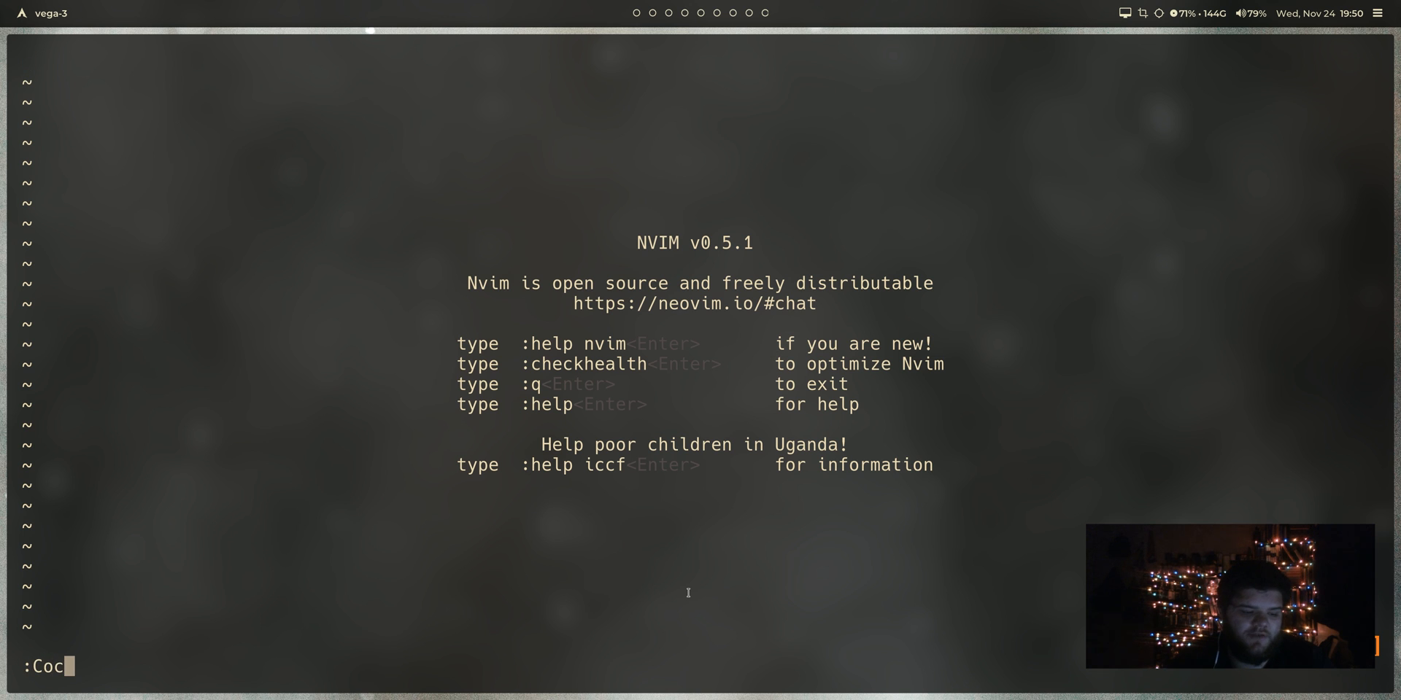
type("Install coc")
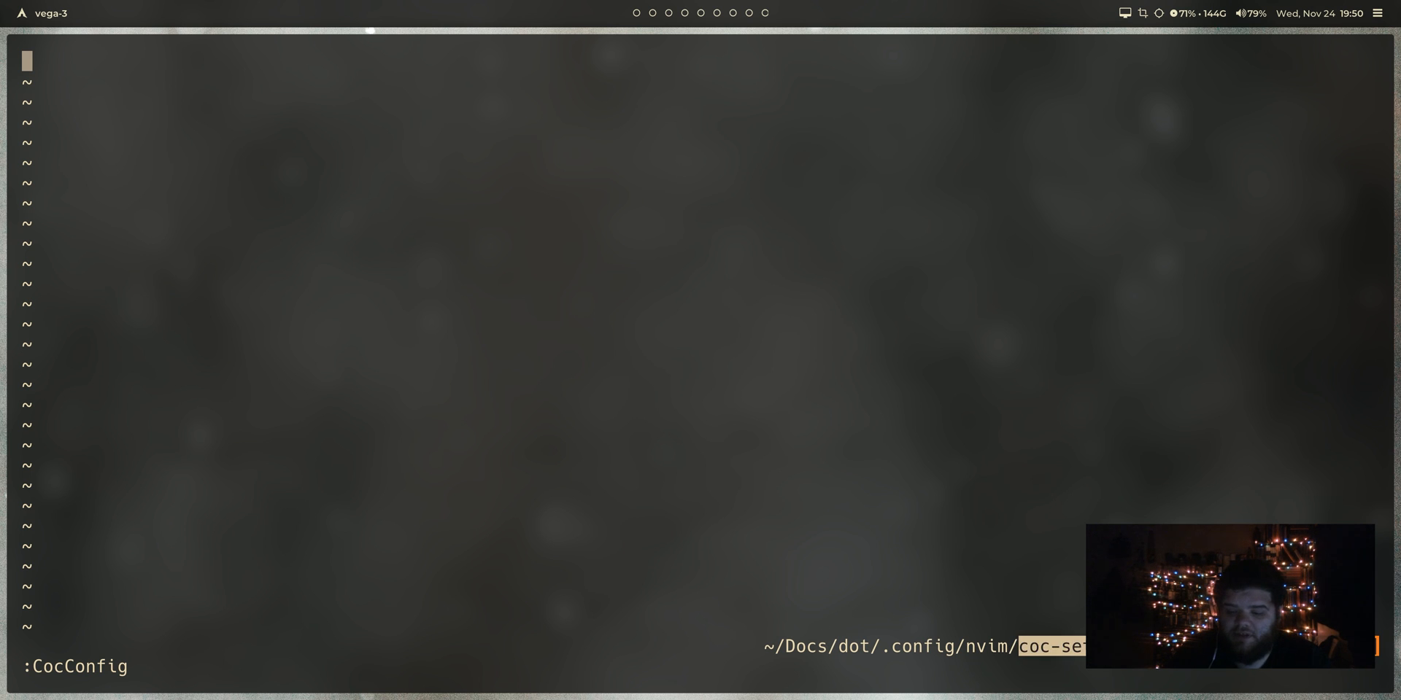
mouse_move(551, 293)
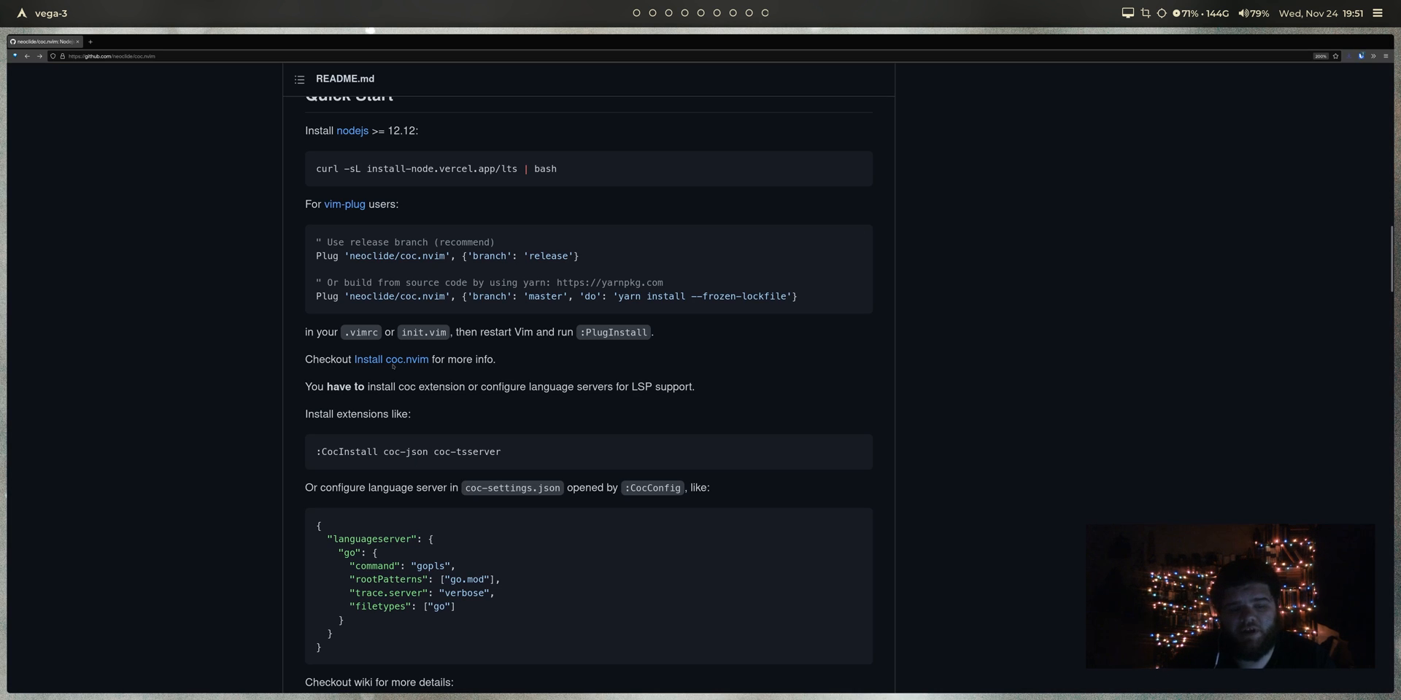
Step: Follow the README's 'Configure language servers' link to the coc.nvim wiki
scroll("down", 3)
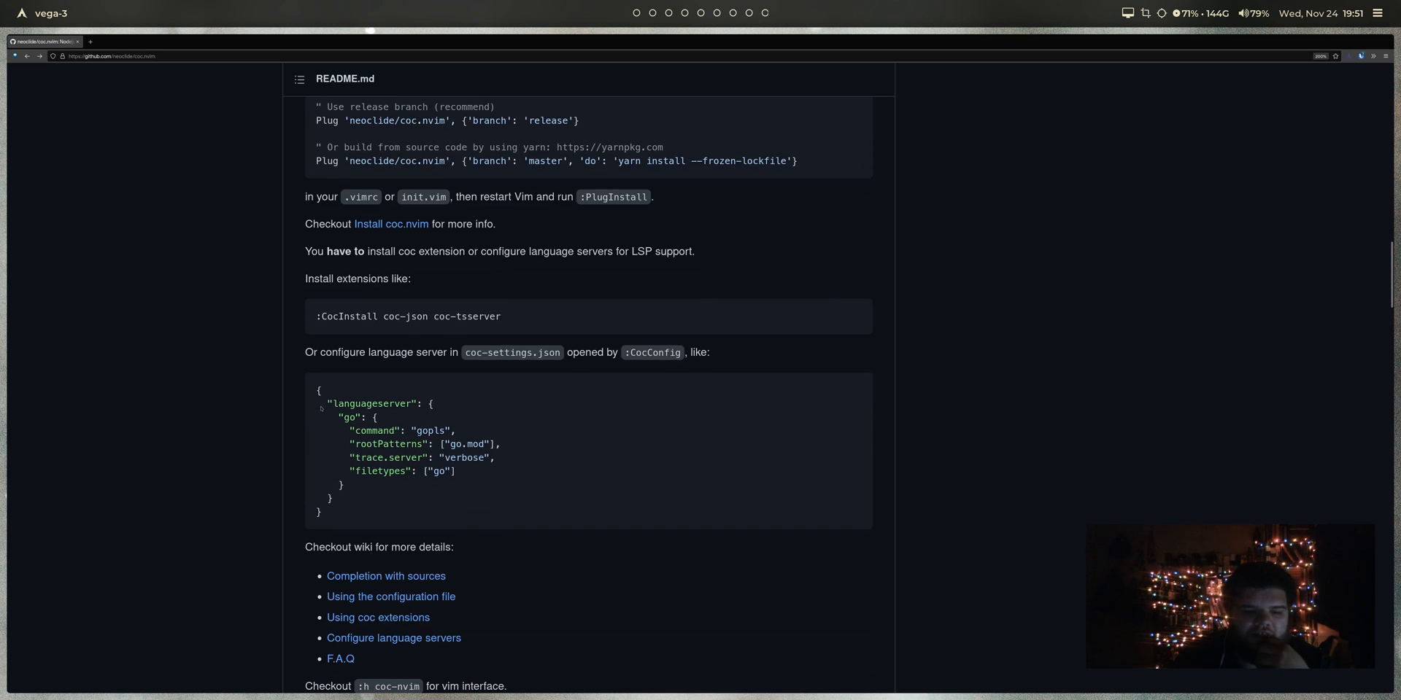
mouse_move(342, 339)
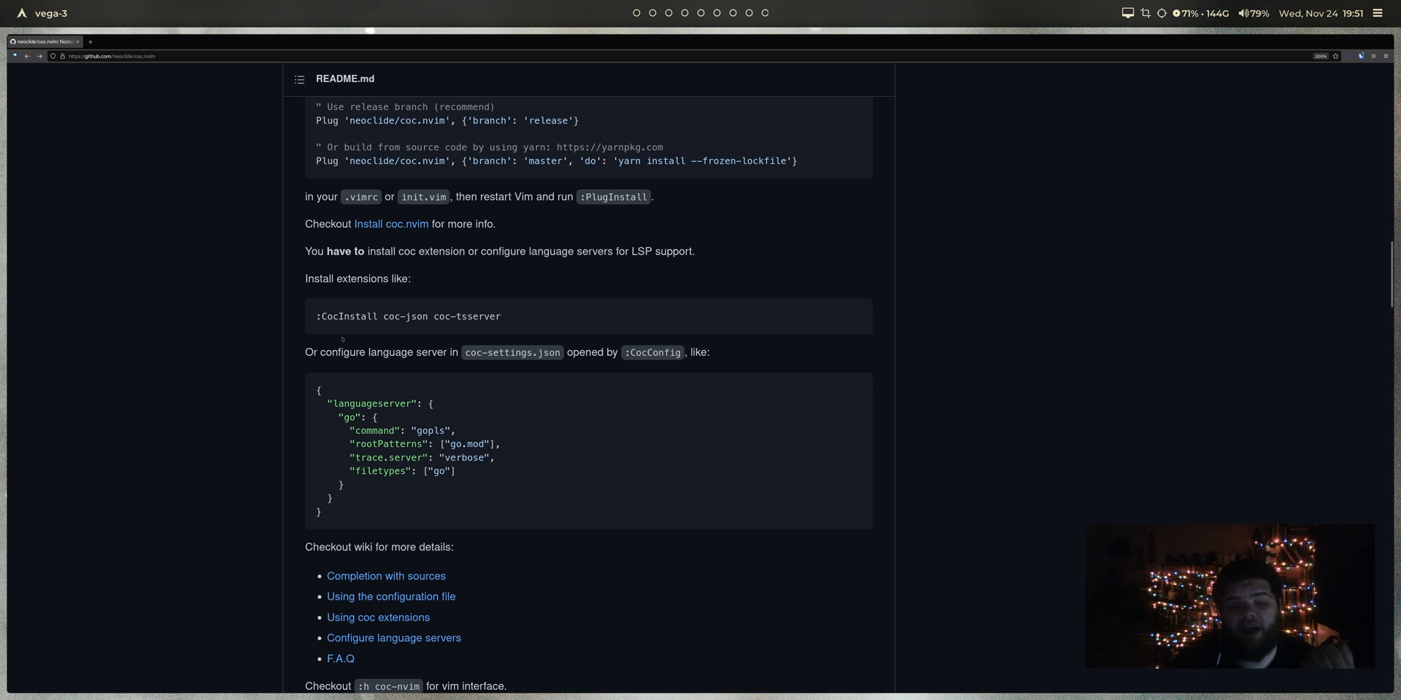
scroll("down", 3)
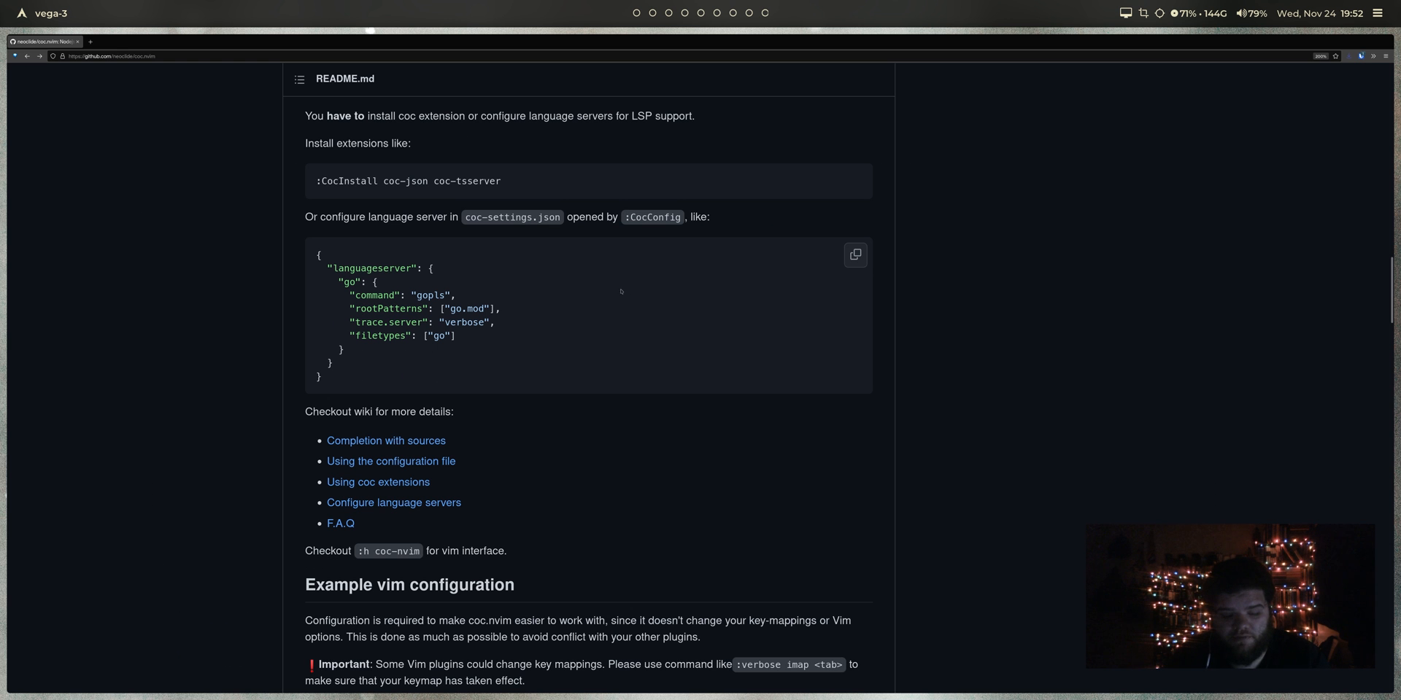
scroll("down", 3)
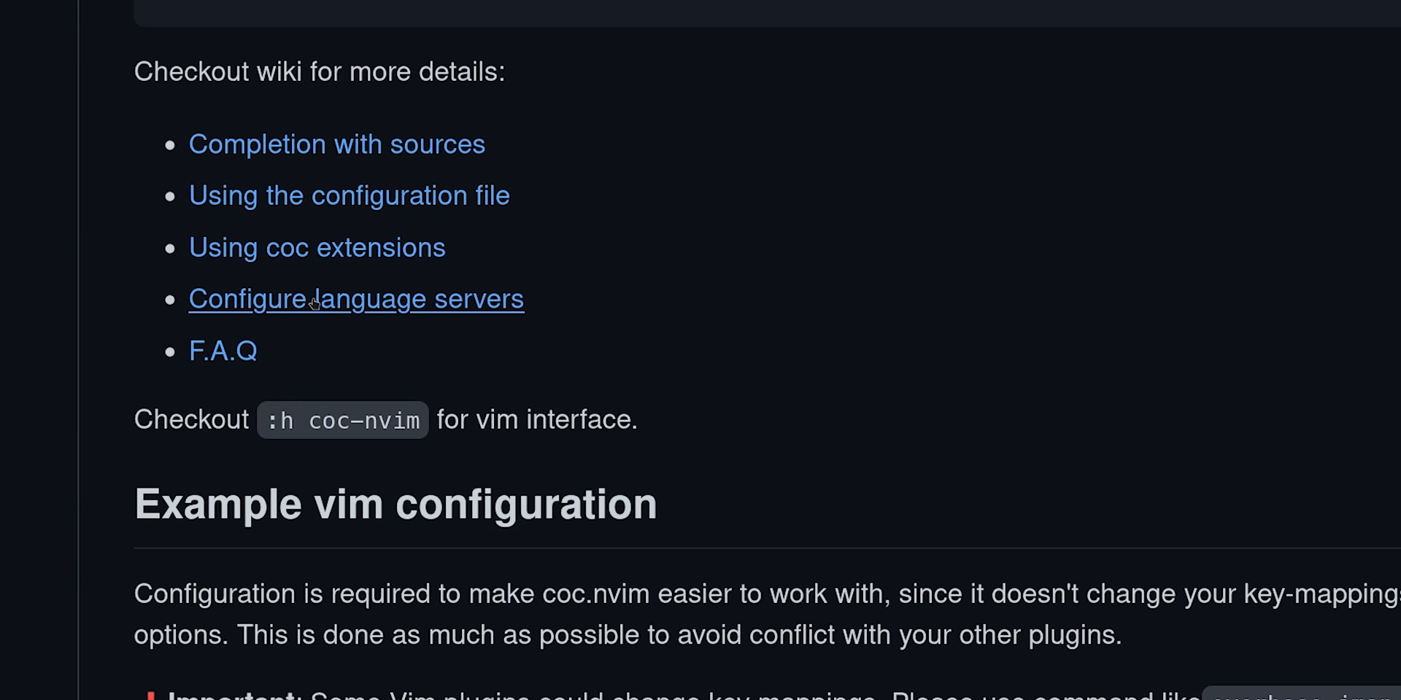
left_click(355, 299)
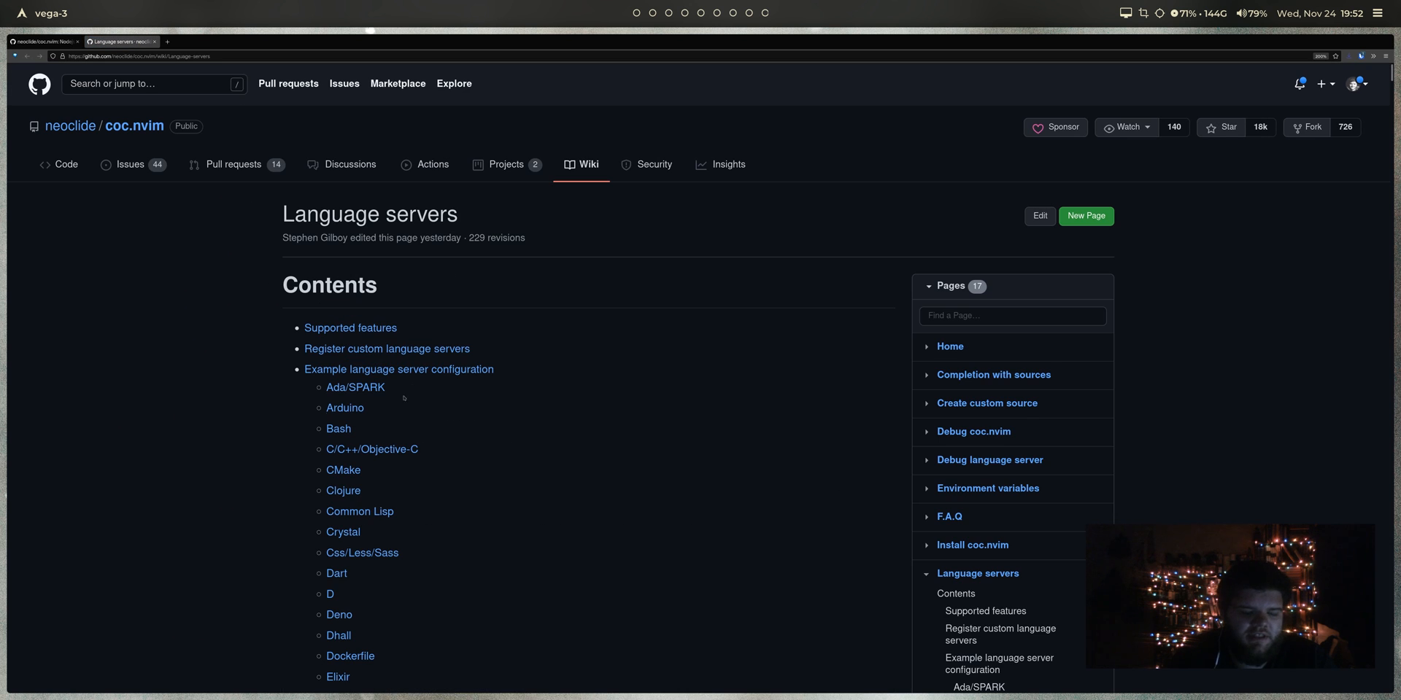
Step: Scroll the Language servers wiki page down to the Html section
scroll("down", 3)
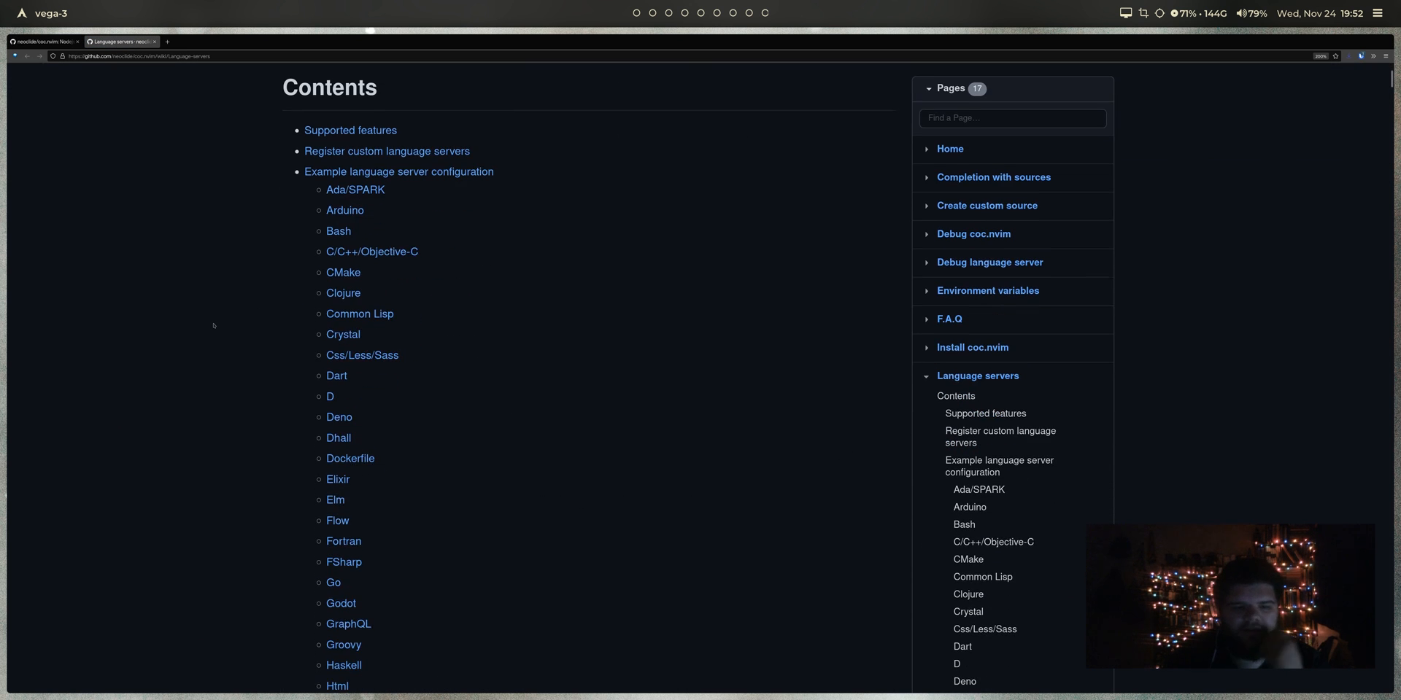
scroll("down", 3)
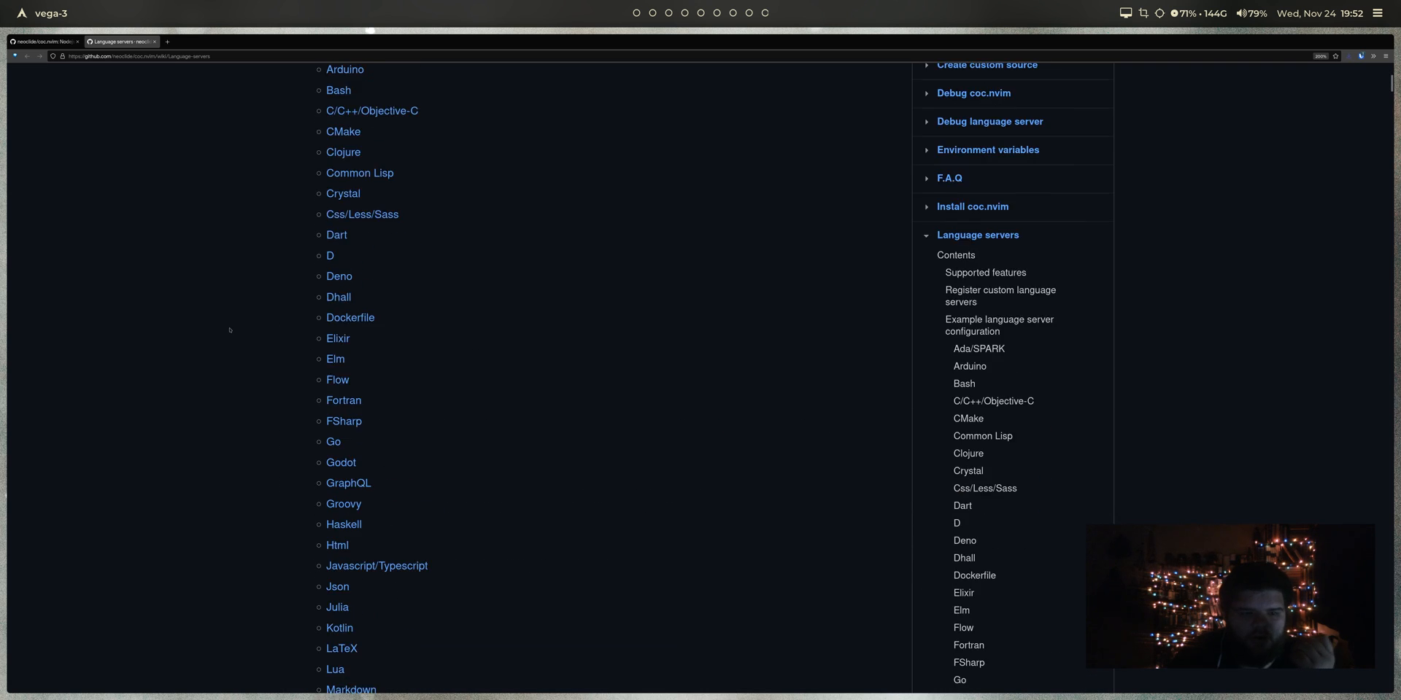
scroll("down", 3)
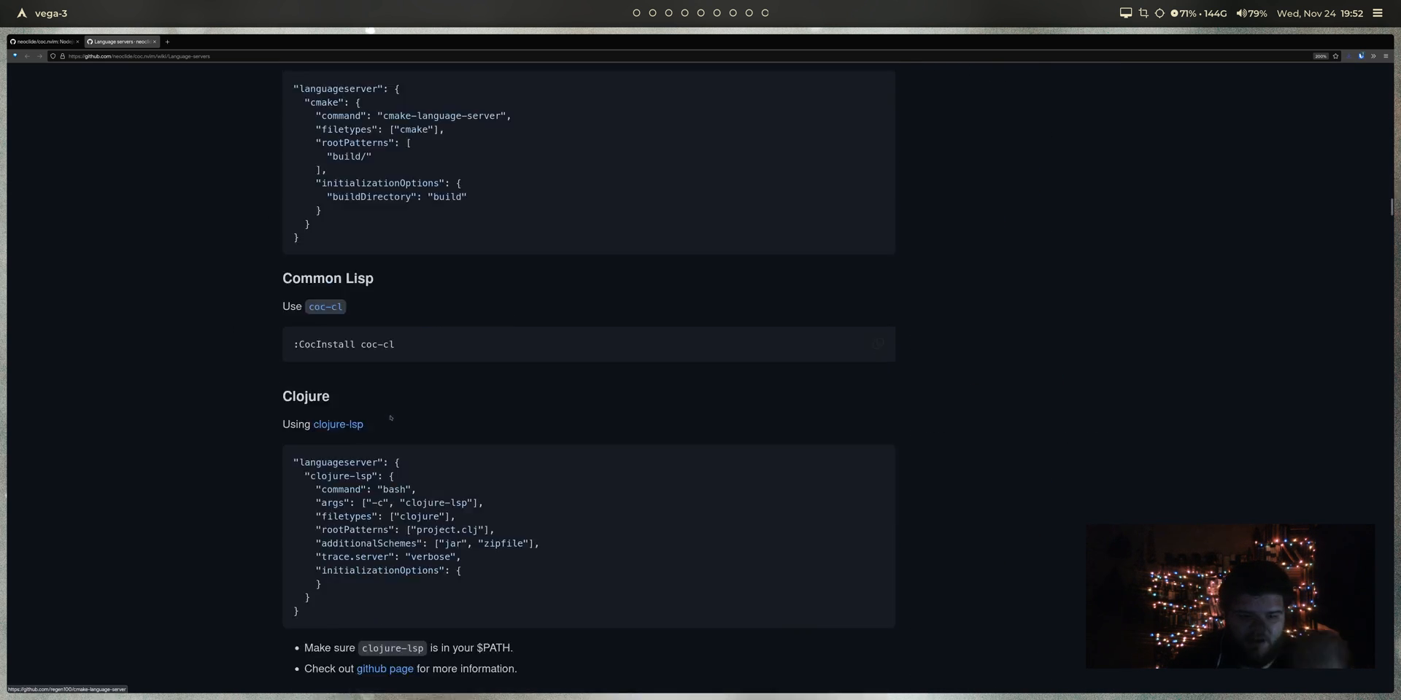
scroll("down", 3)
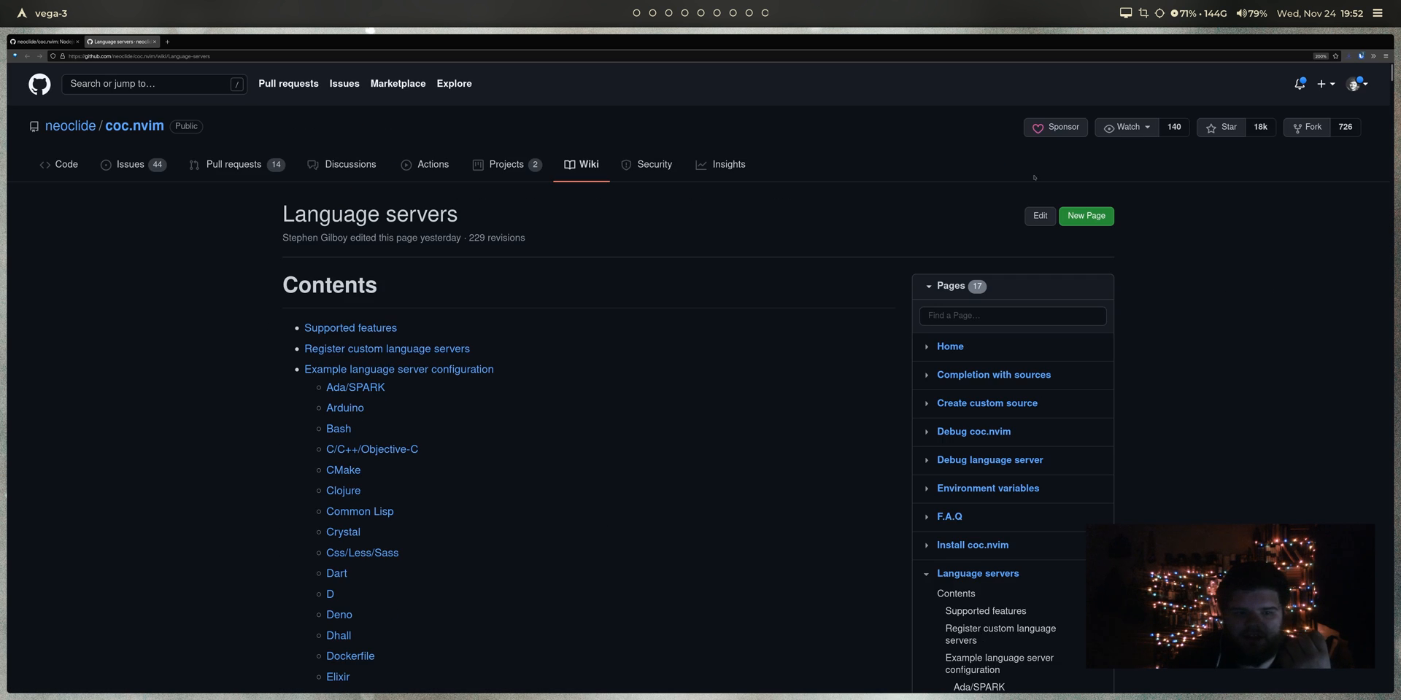
scroll("down", 3)
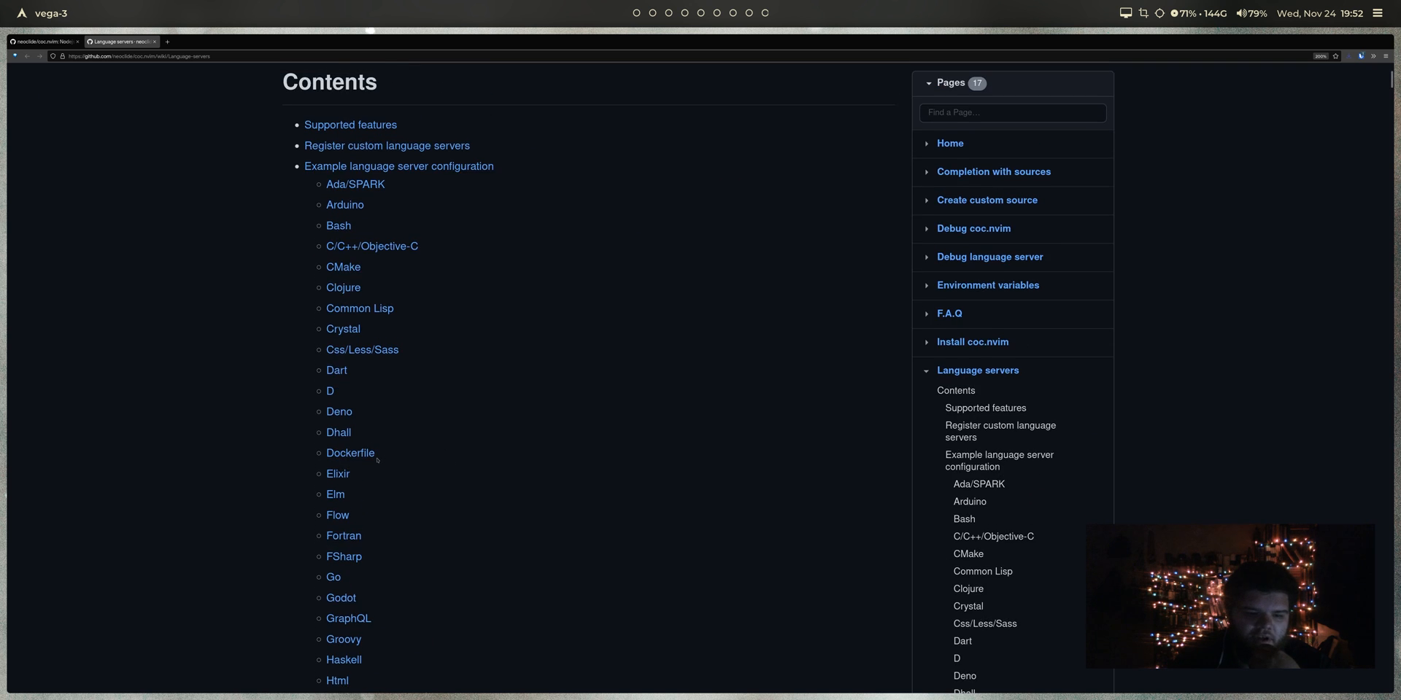
scroll("down", 3)
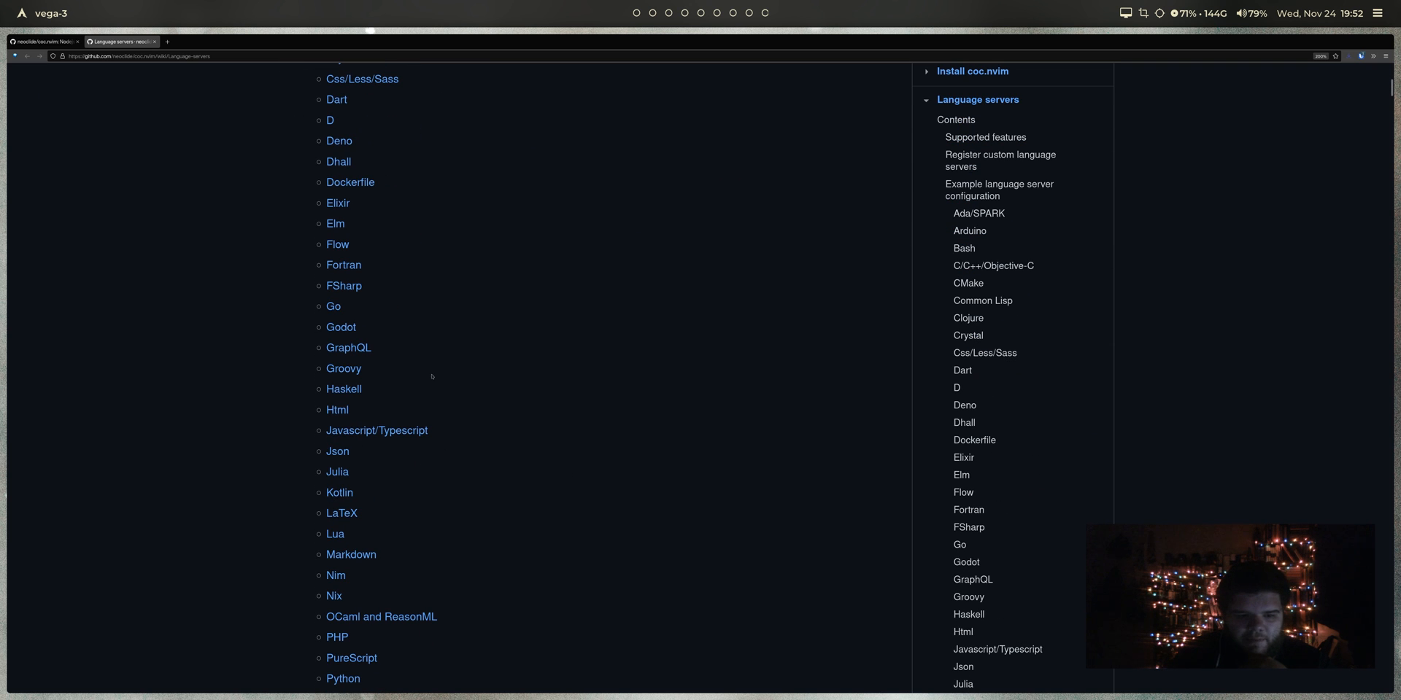
mouse_move(362, 427)
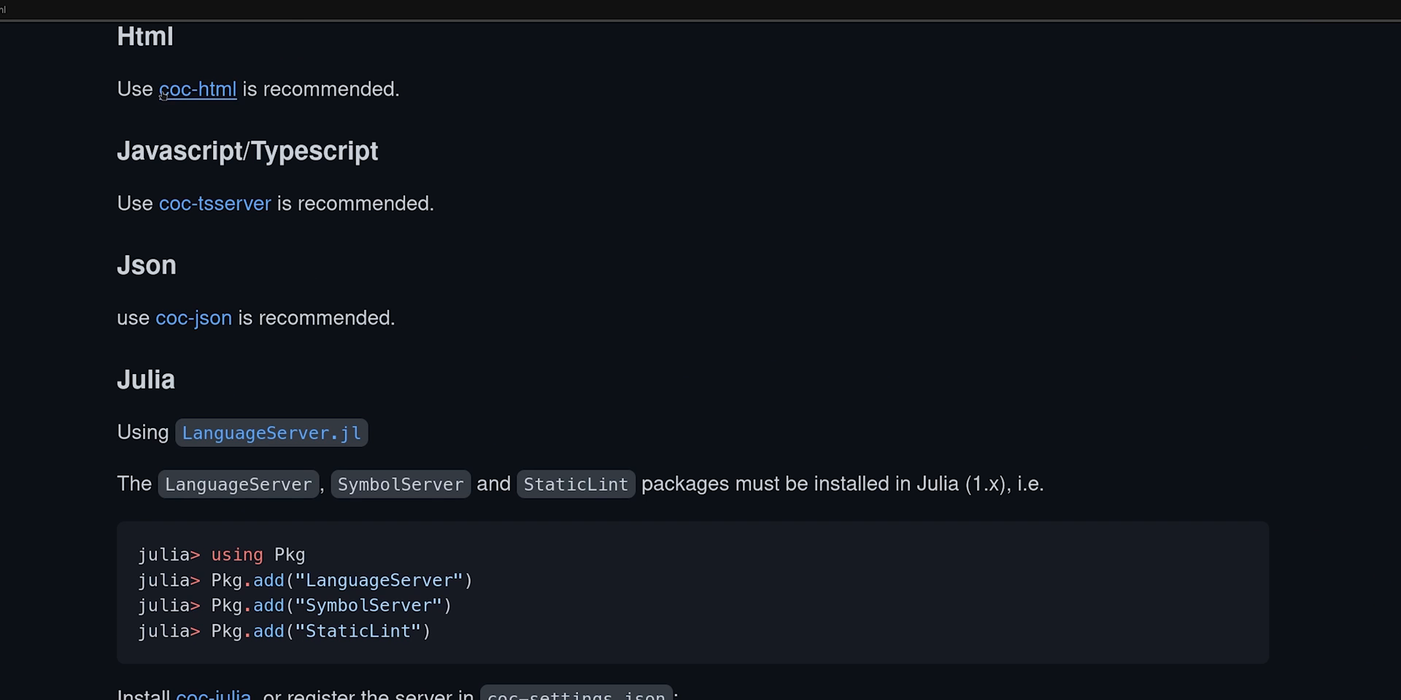
Step: Open the coc-html repository and scroll to its install and configuration sections
left_click(197, 88)
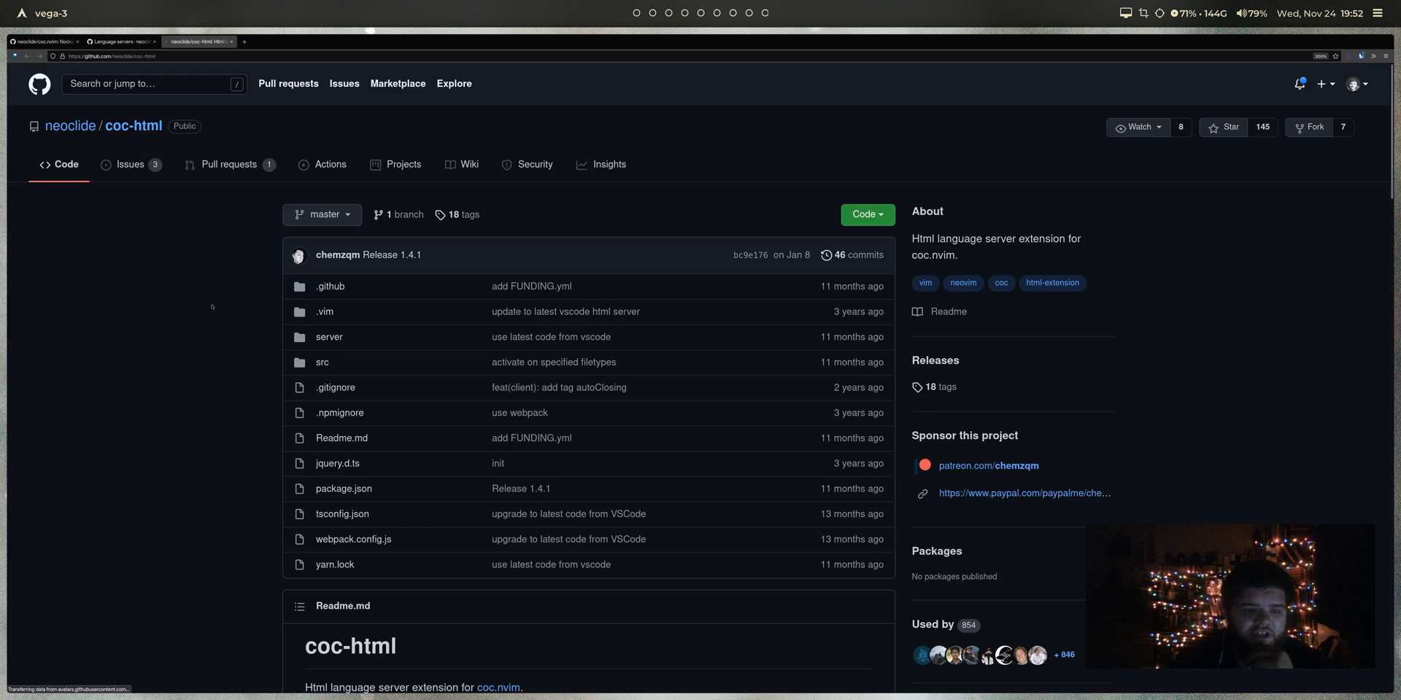
scroll("down", 3)
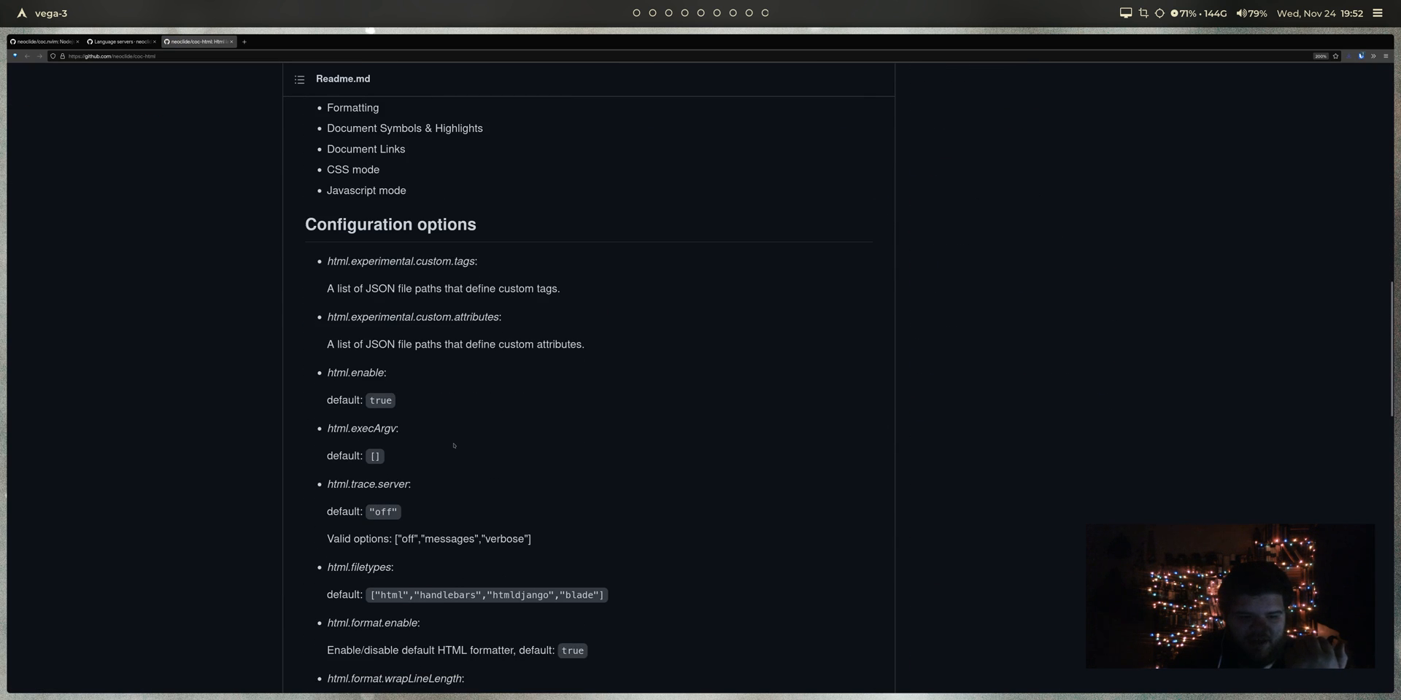
scroll("down", 3)
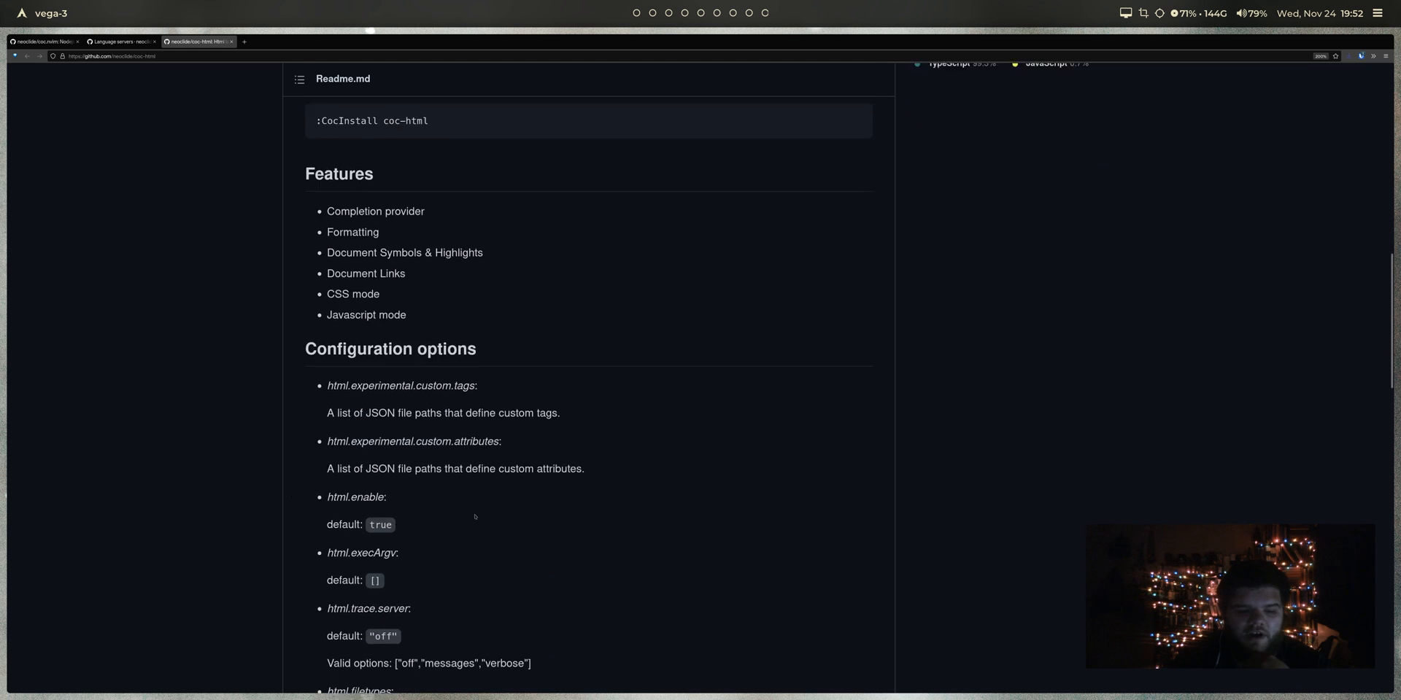
scroll("down", 3)
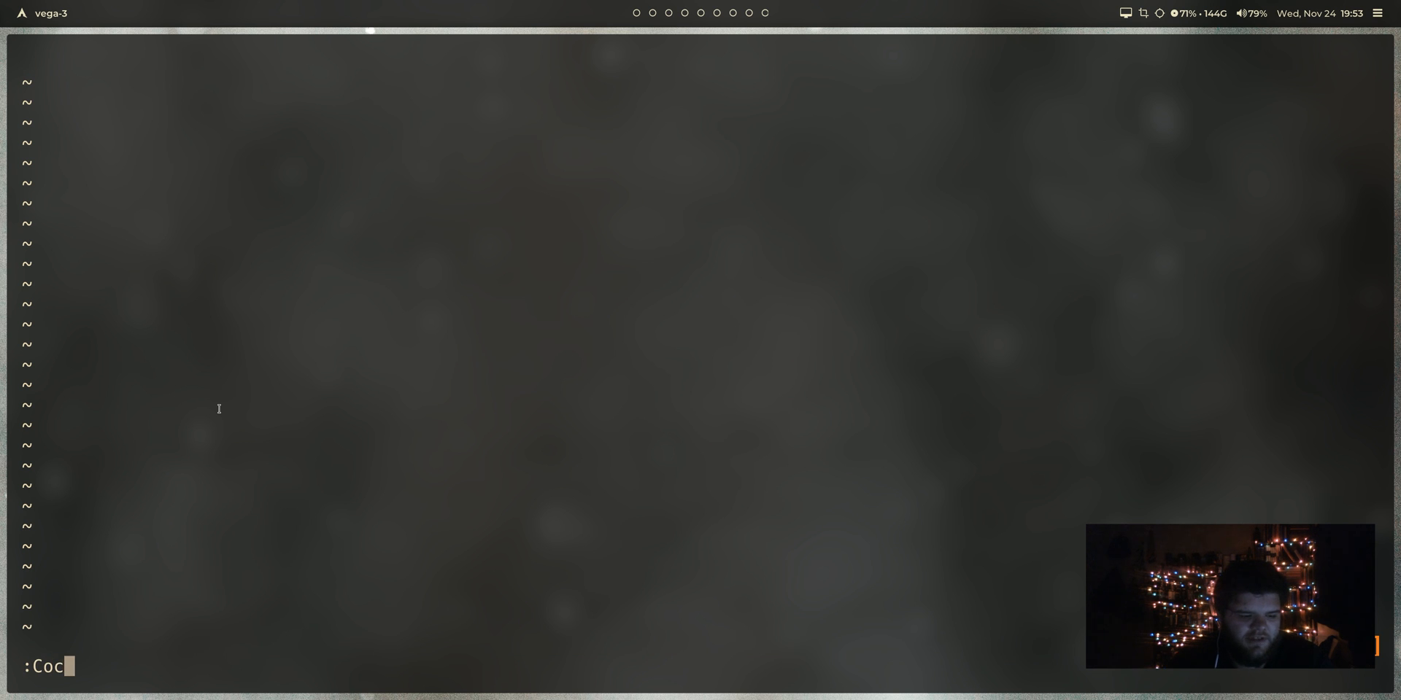
Step: Finish the CocInstall coc- command and open the website's index.html
type("Install coc-")
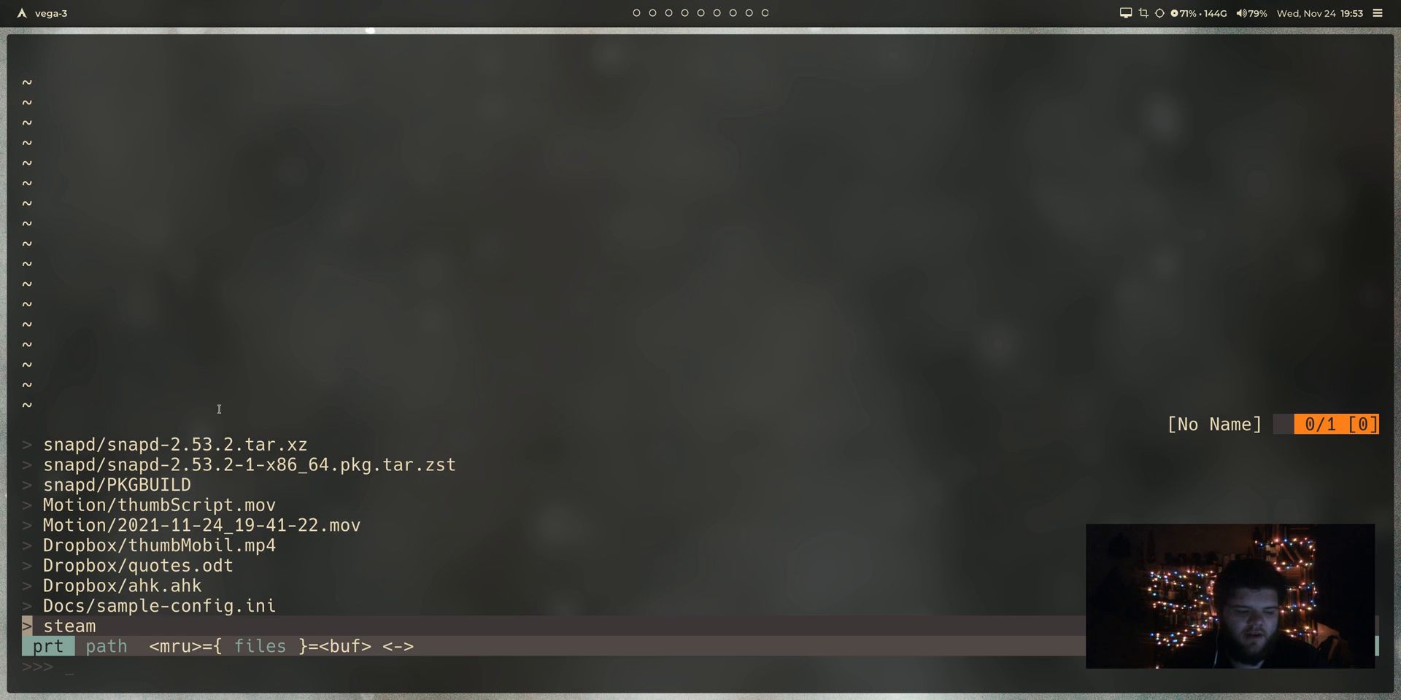
type("index.html")
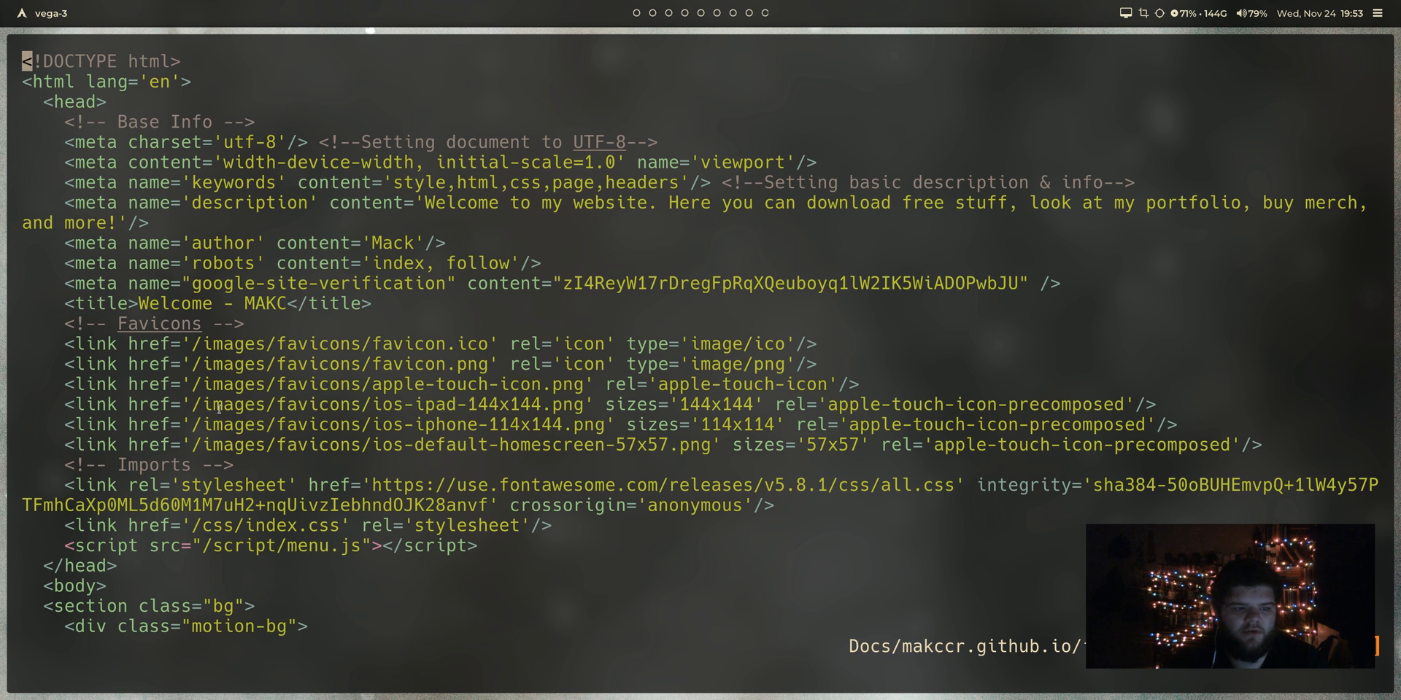
scroll("down", 3)
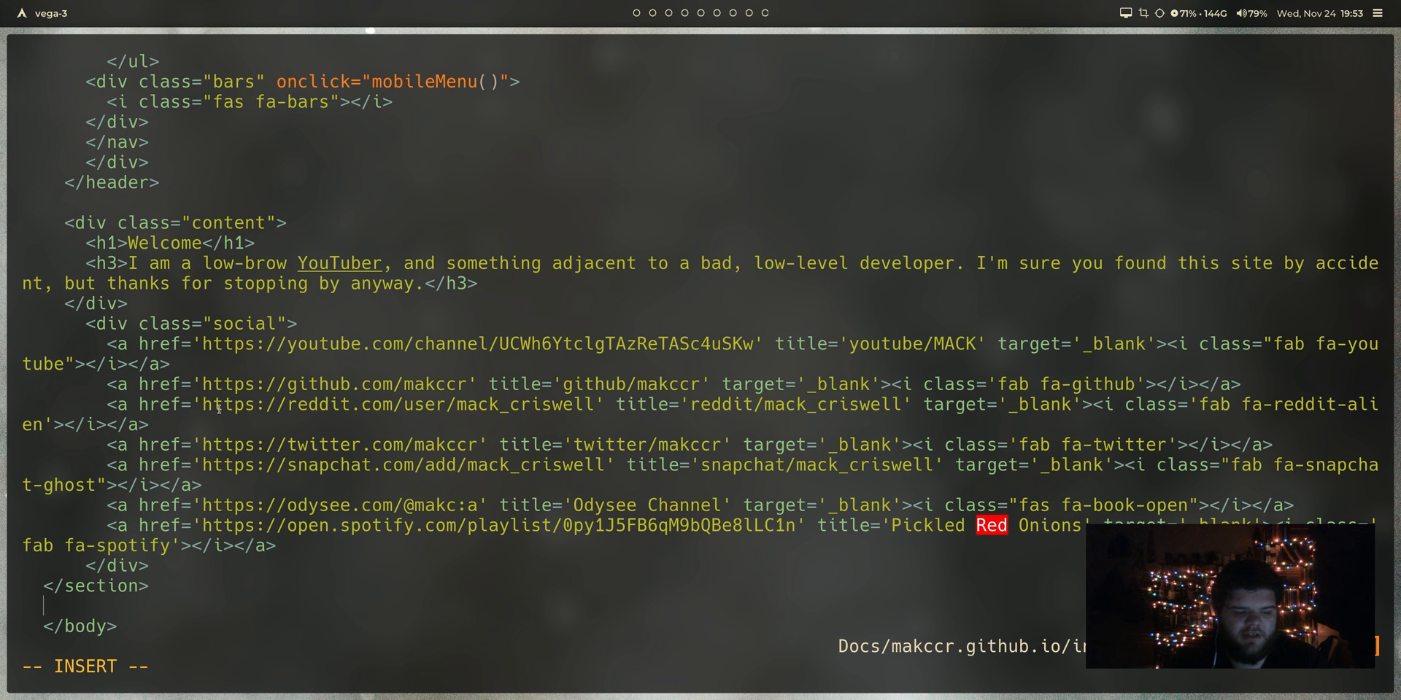
Step: Add a footer element before the body's end via completion, then start a fresh nvim
type("<footer>")
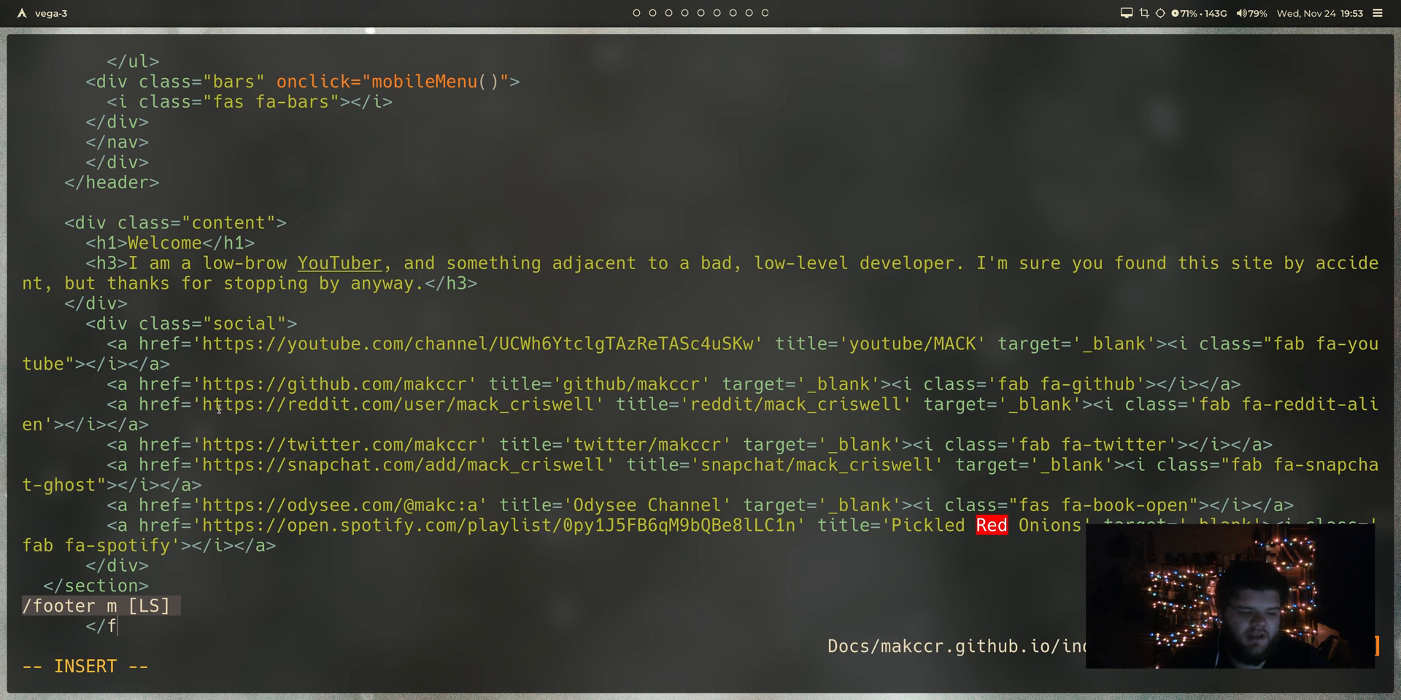
type("ooter")
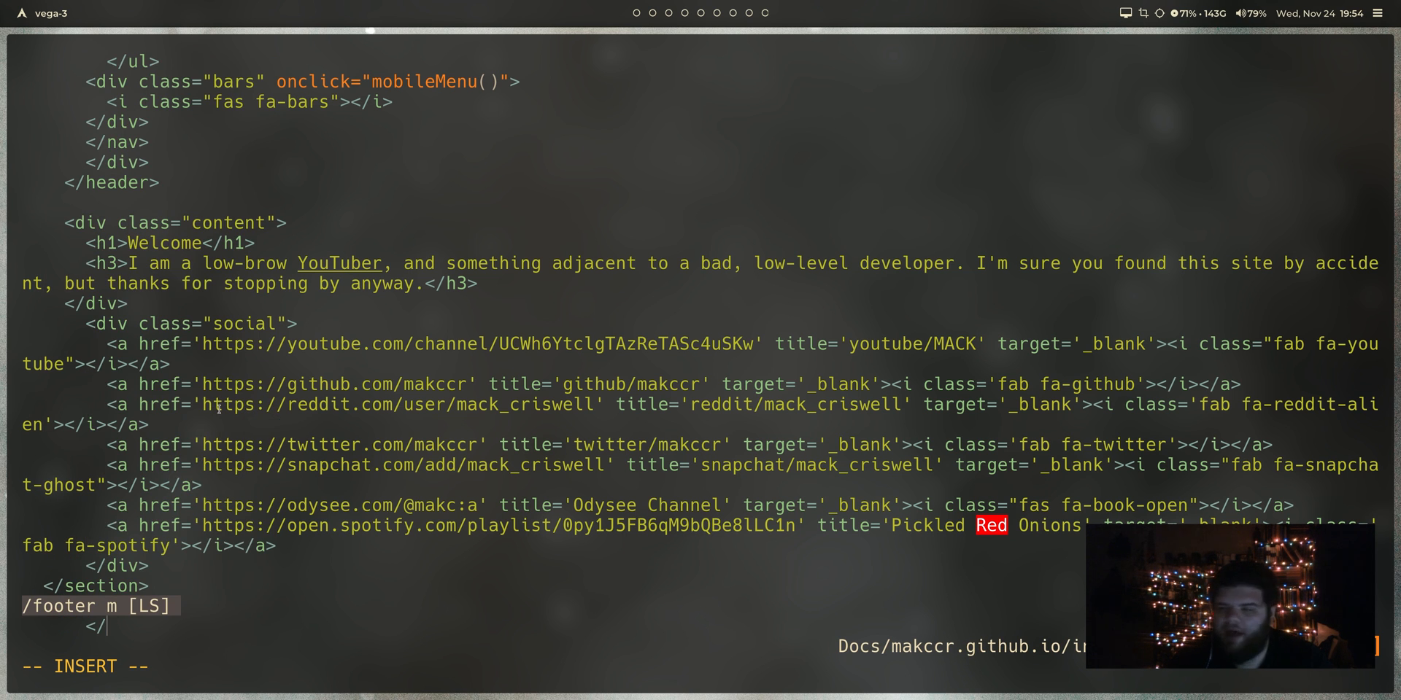
type("footer>")
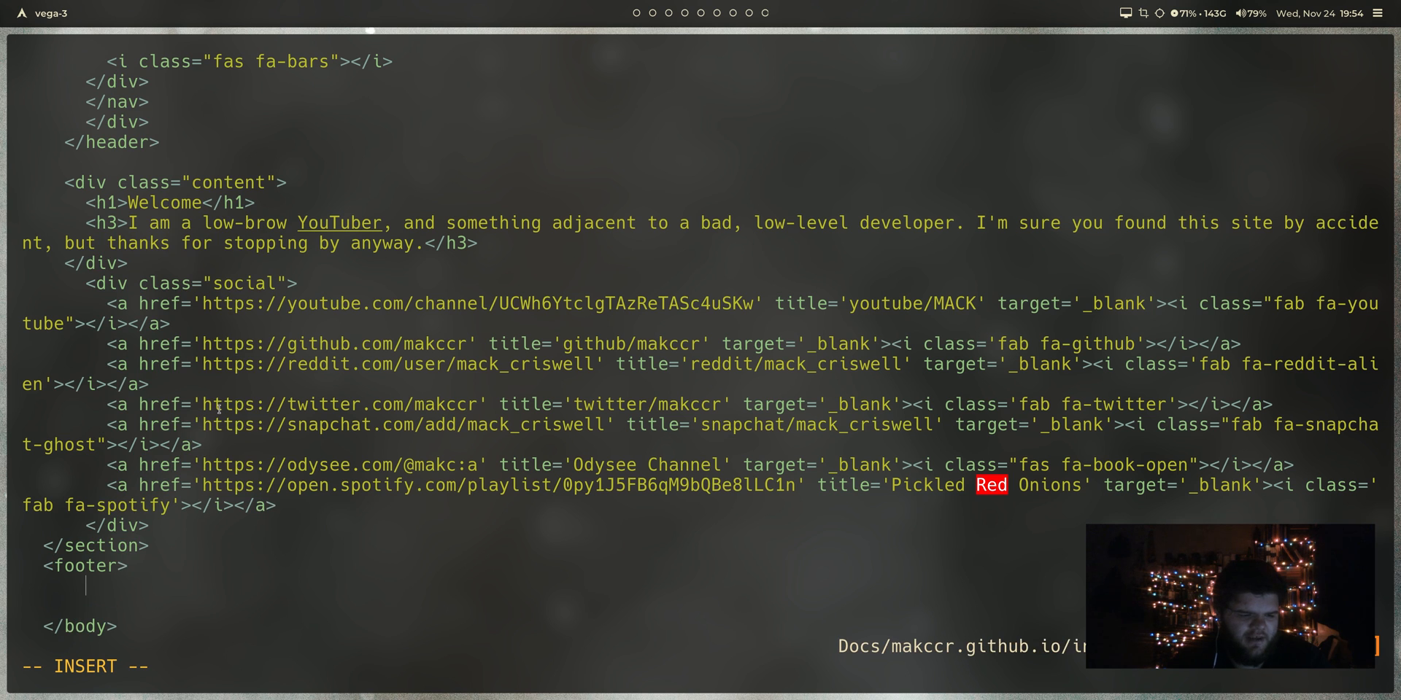
type("<html>")
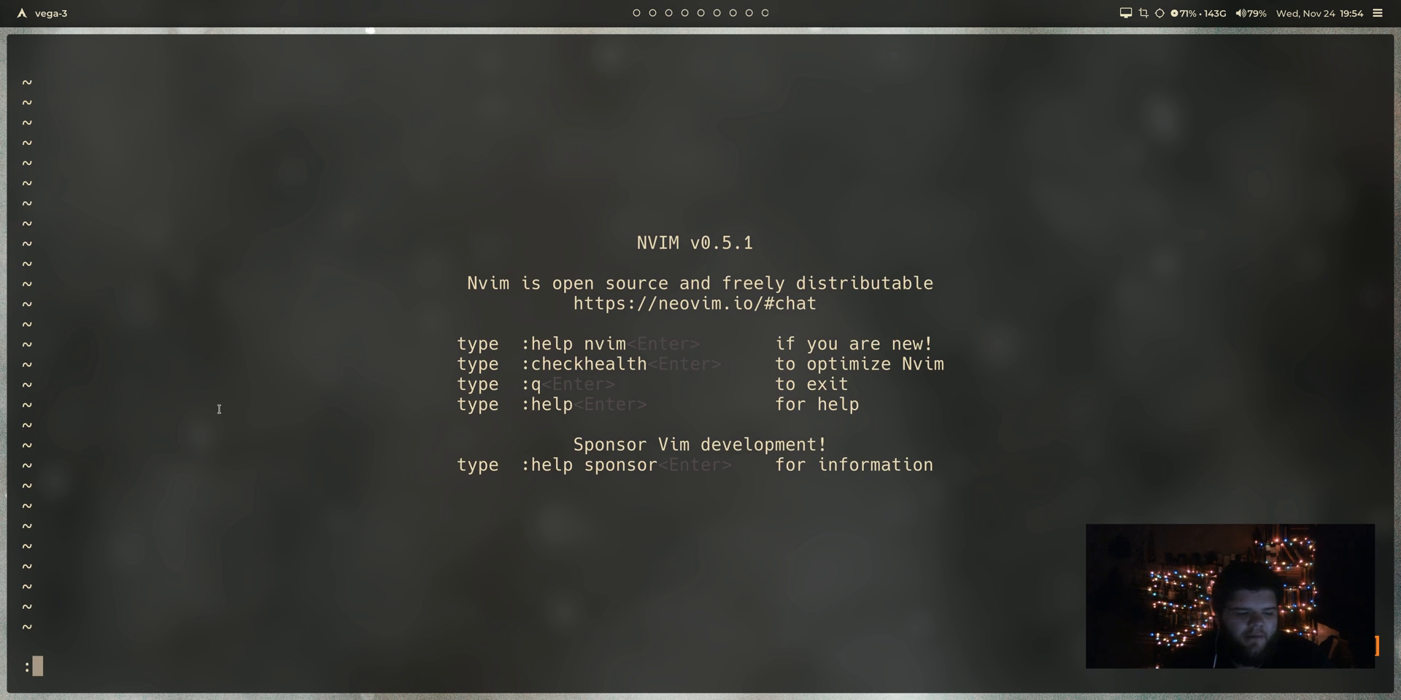
Step: Run :CocConfig, then browse the Language servers wiki down to the clangd example config
type("CocConf")
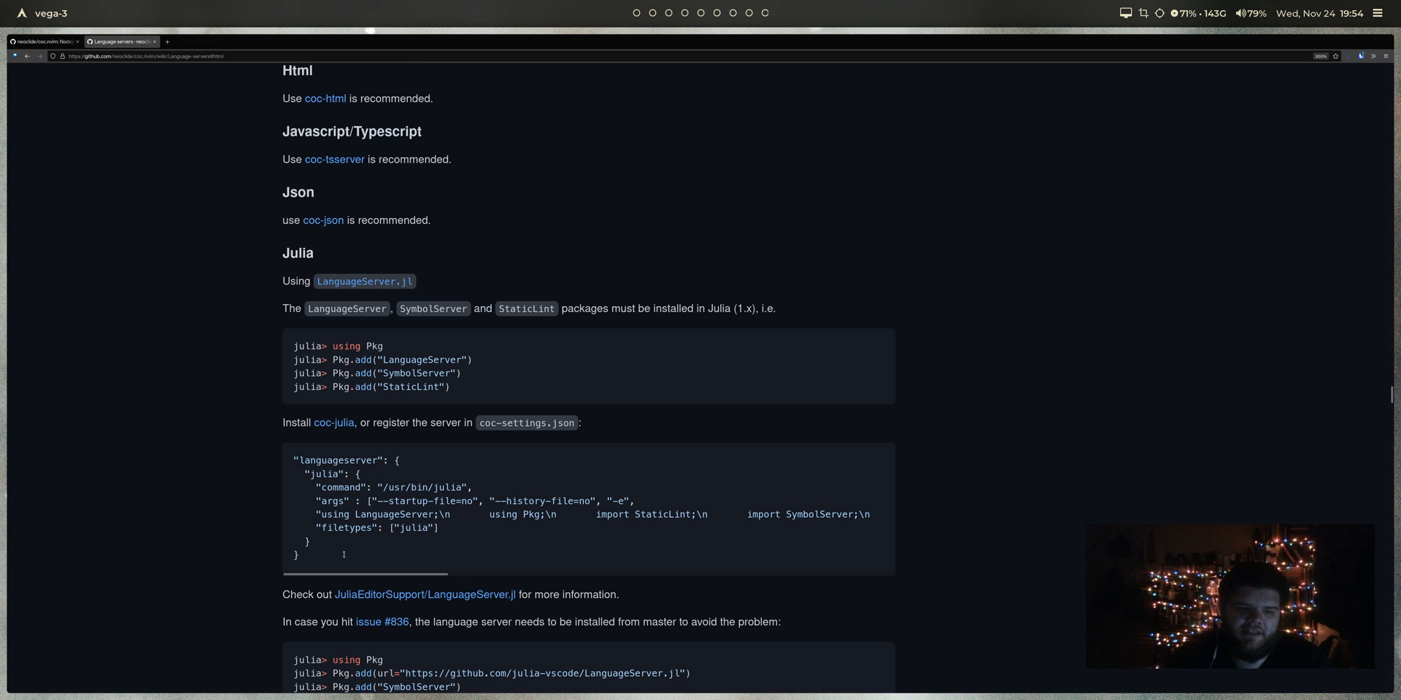
scroll("down", 3)
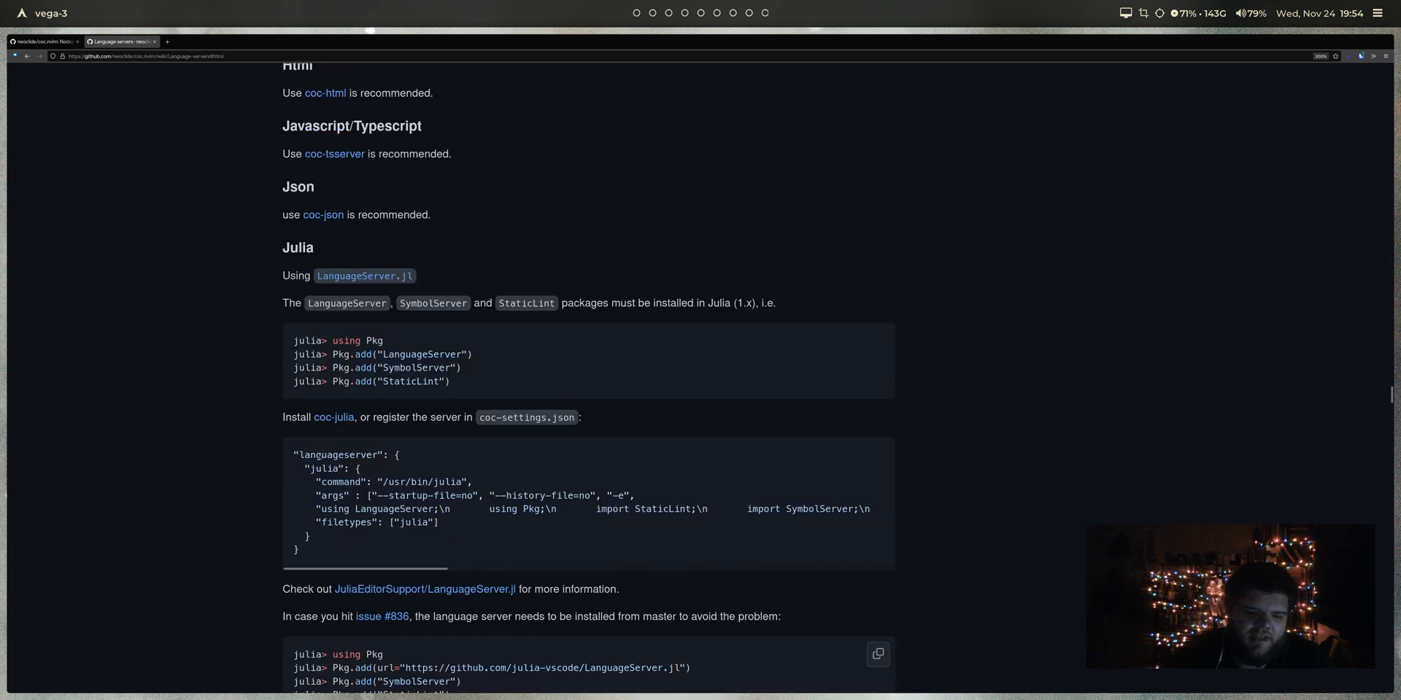
scroll("down", 3)
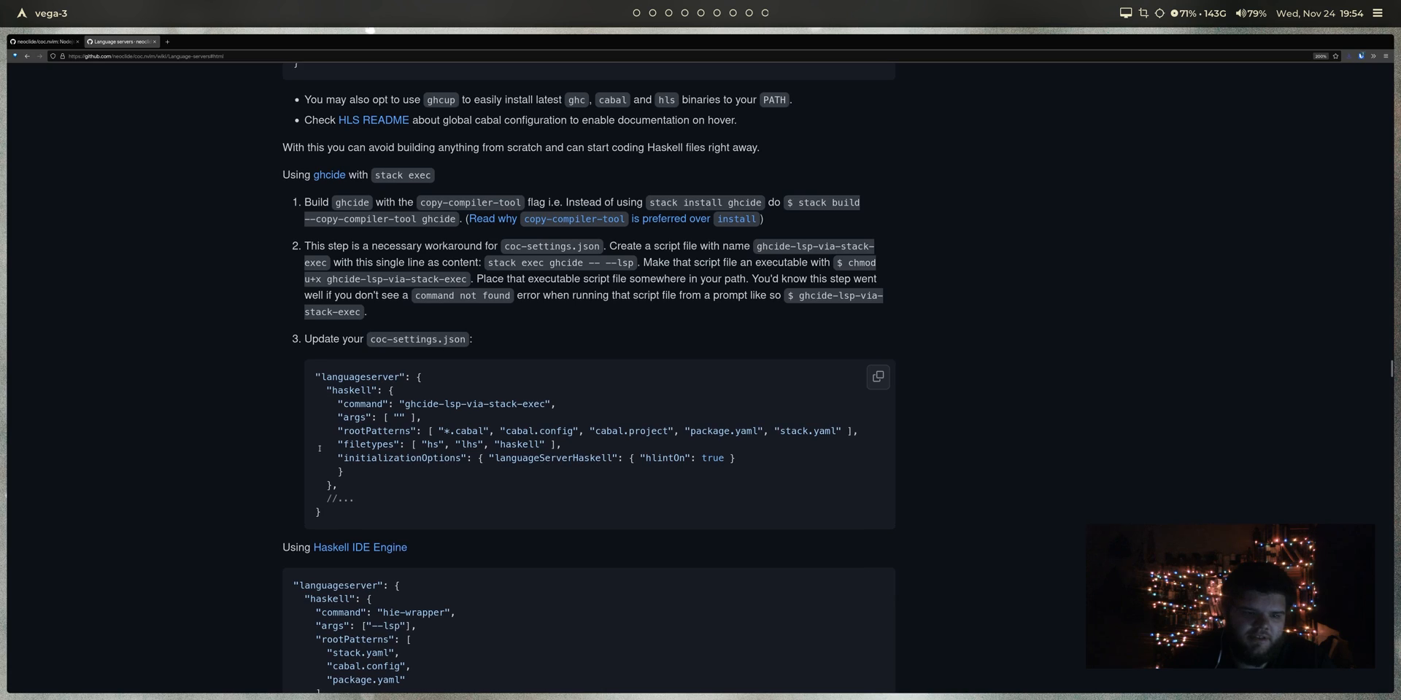
scroll("up", 3)
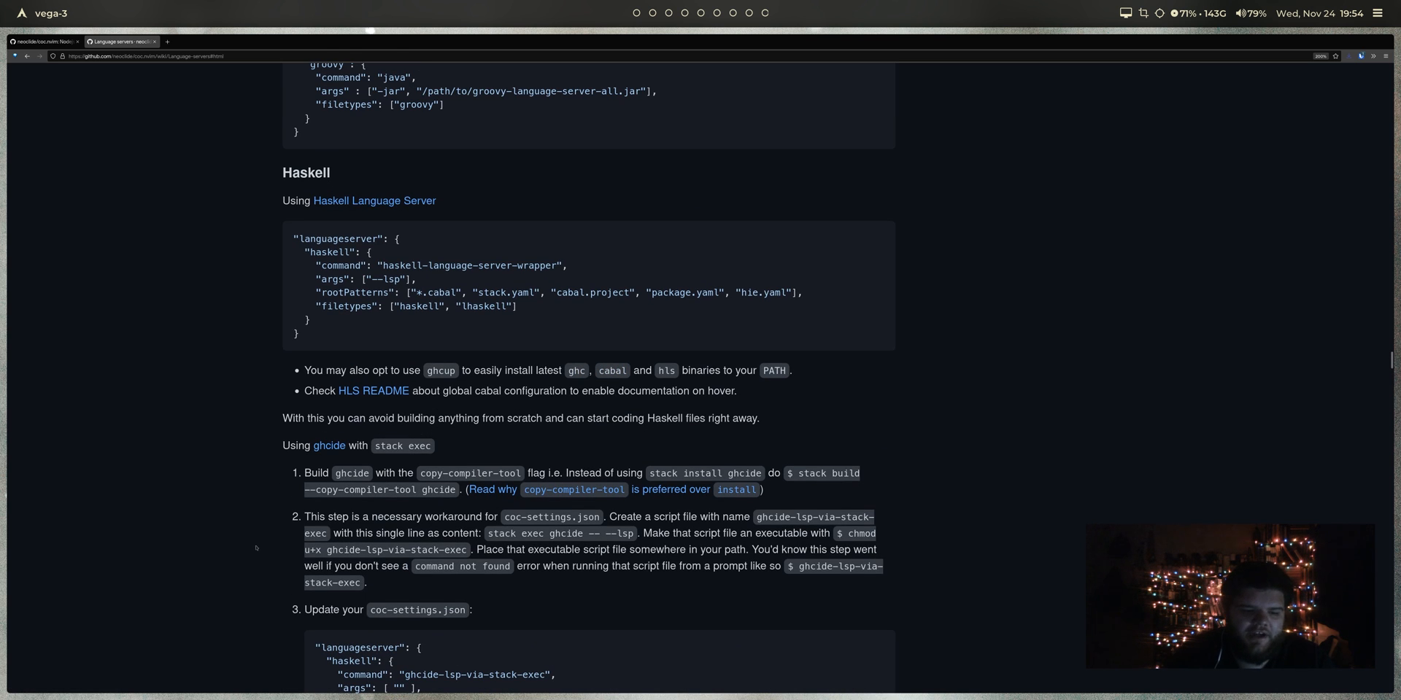
scroll("down", 3)
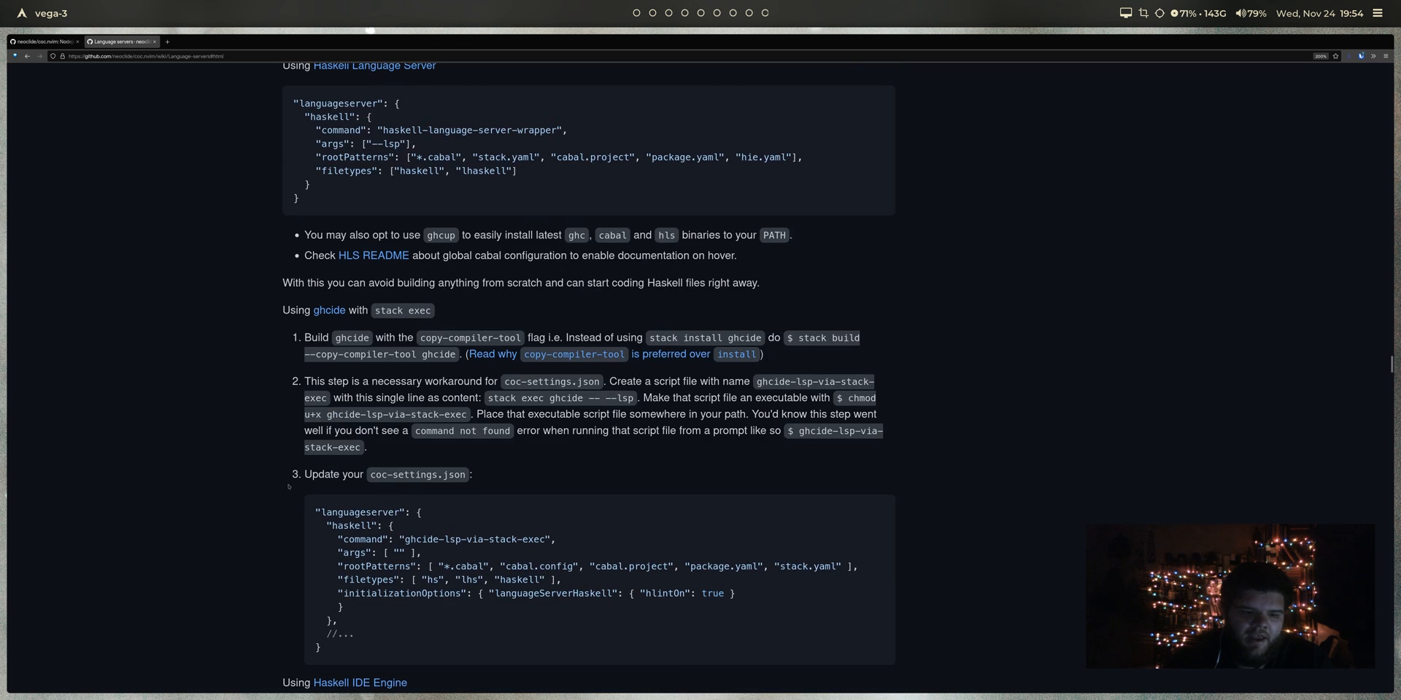
scroll("down", 3)
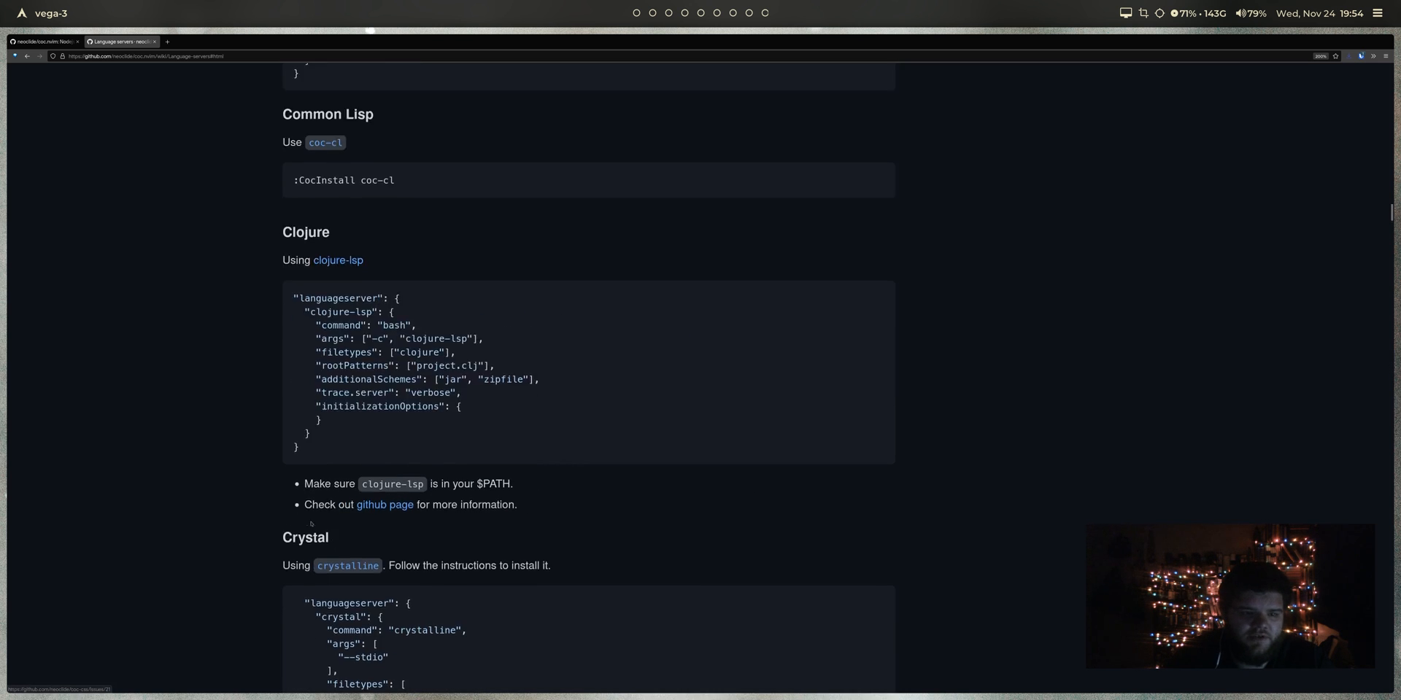
scroll("down", 3)
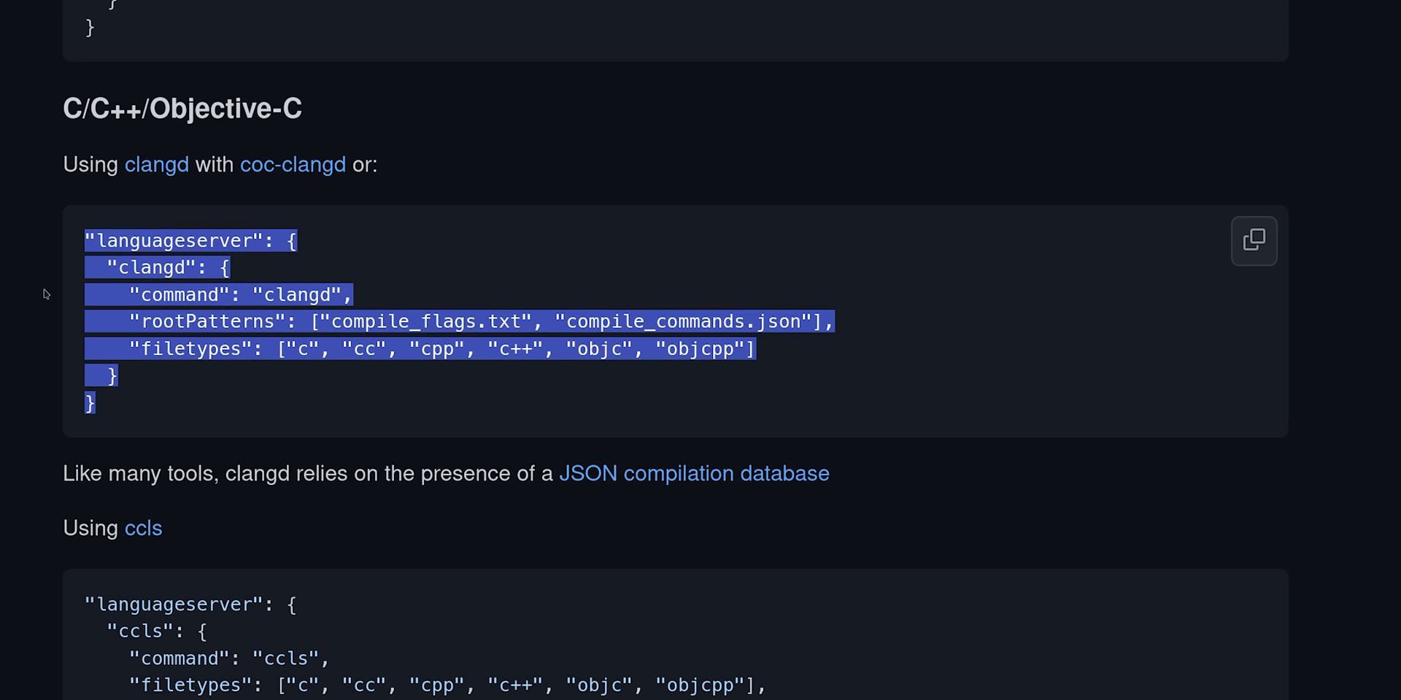
right_click(282, 349)
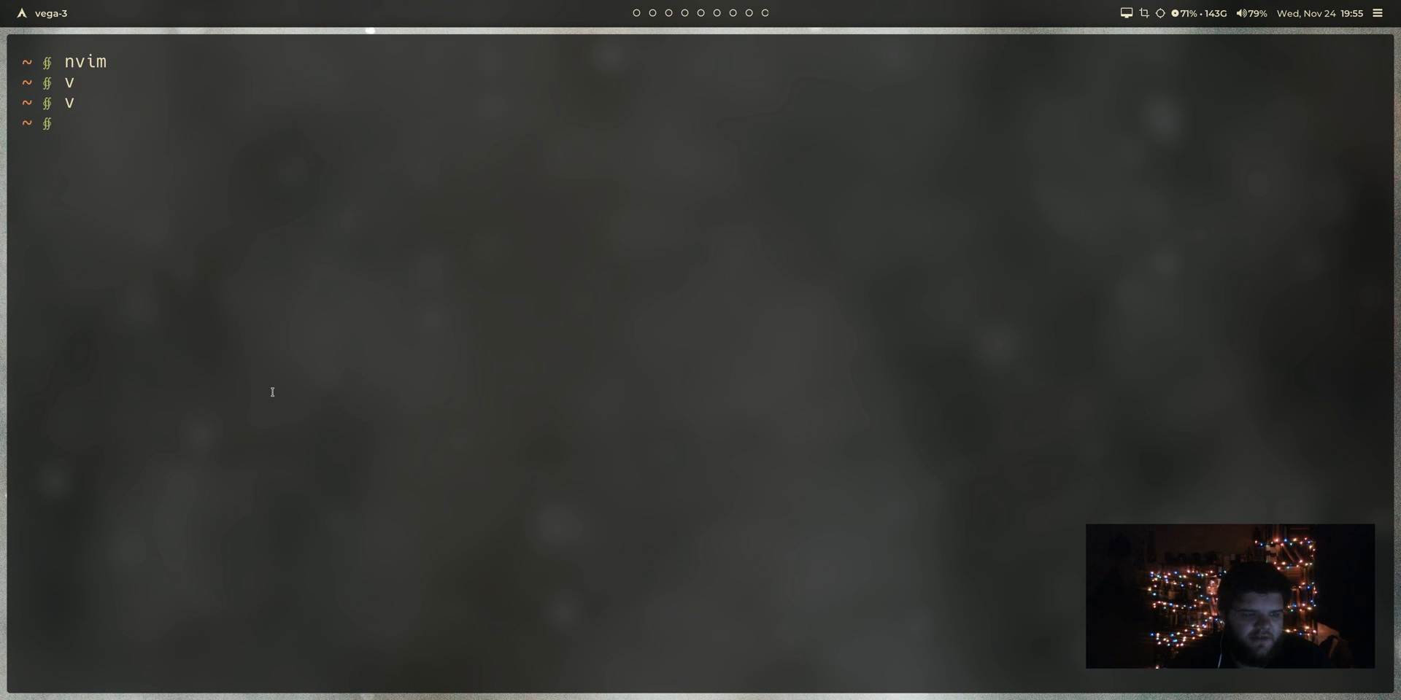
Step: Open dmenu's config.def.h and type 'static cons' on a new line to test C completion
type("cd .scuk")
type("v")
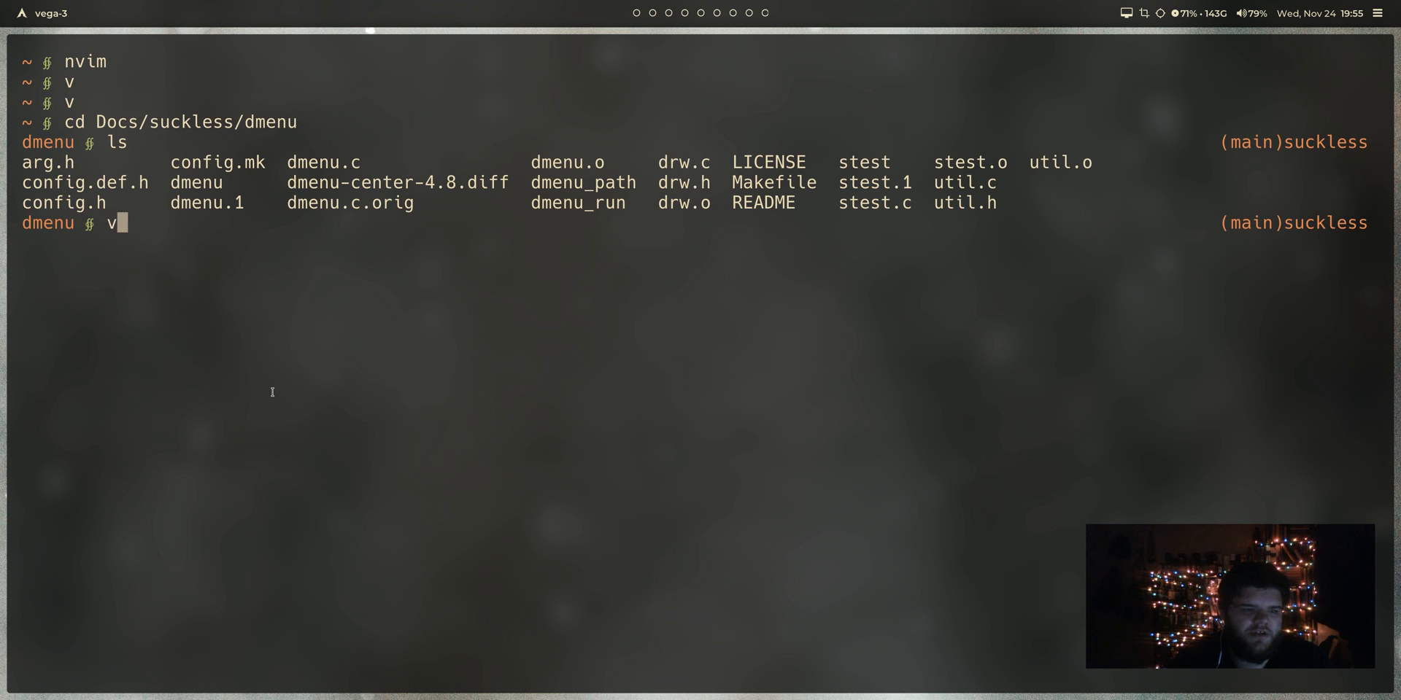
type("config.mk")
type("v")
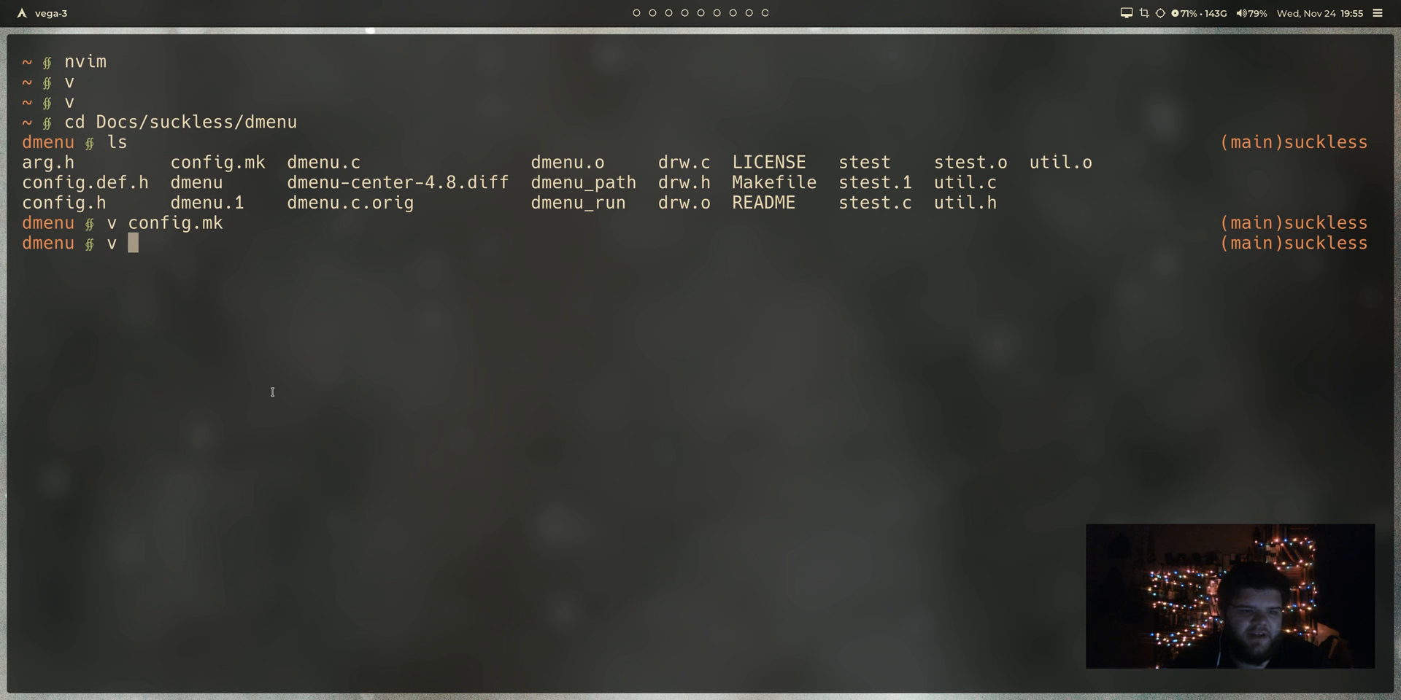
type("config.d")
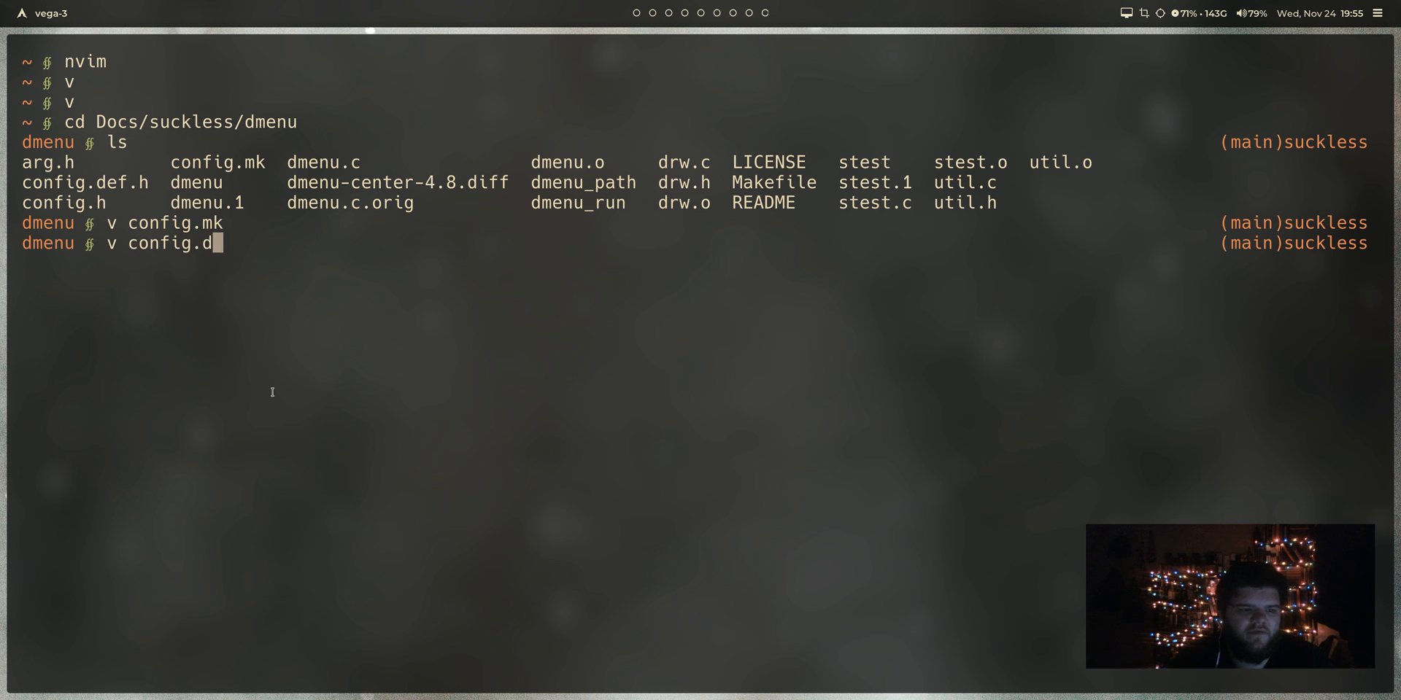
key("Return")
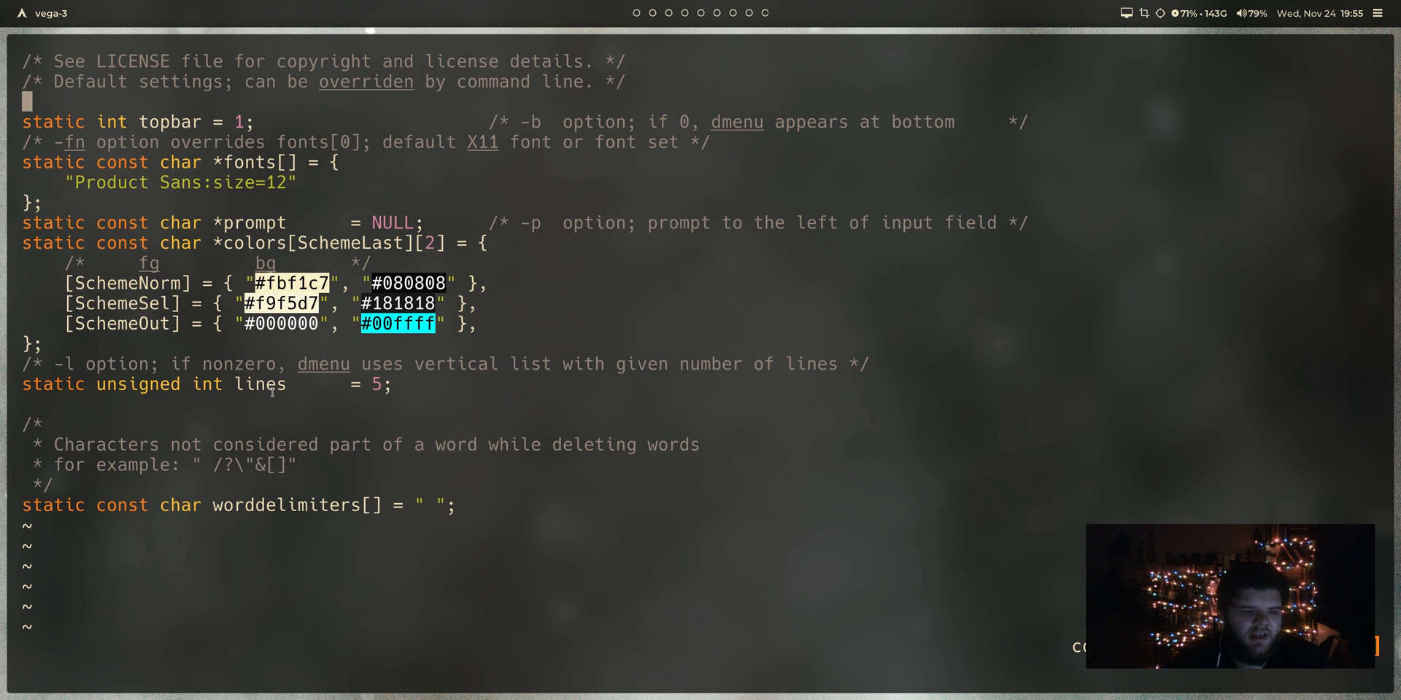
key("i")
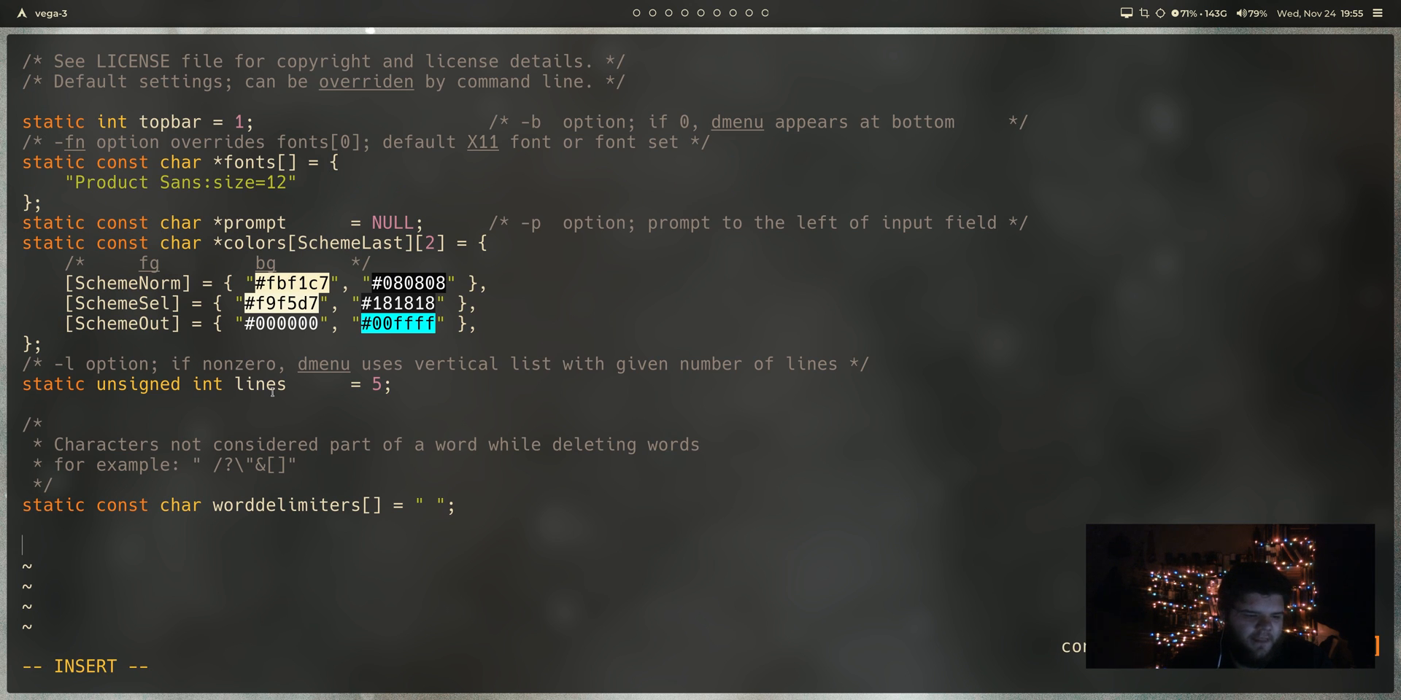
type("static cons")
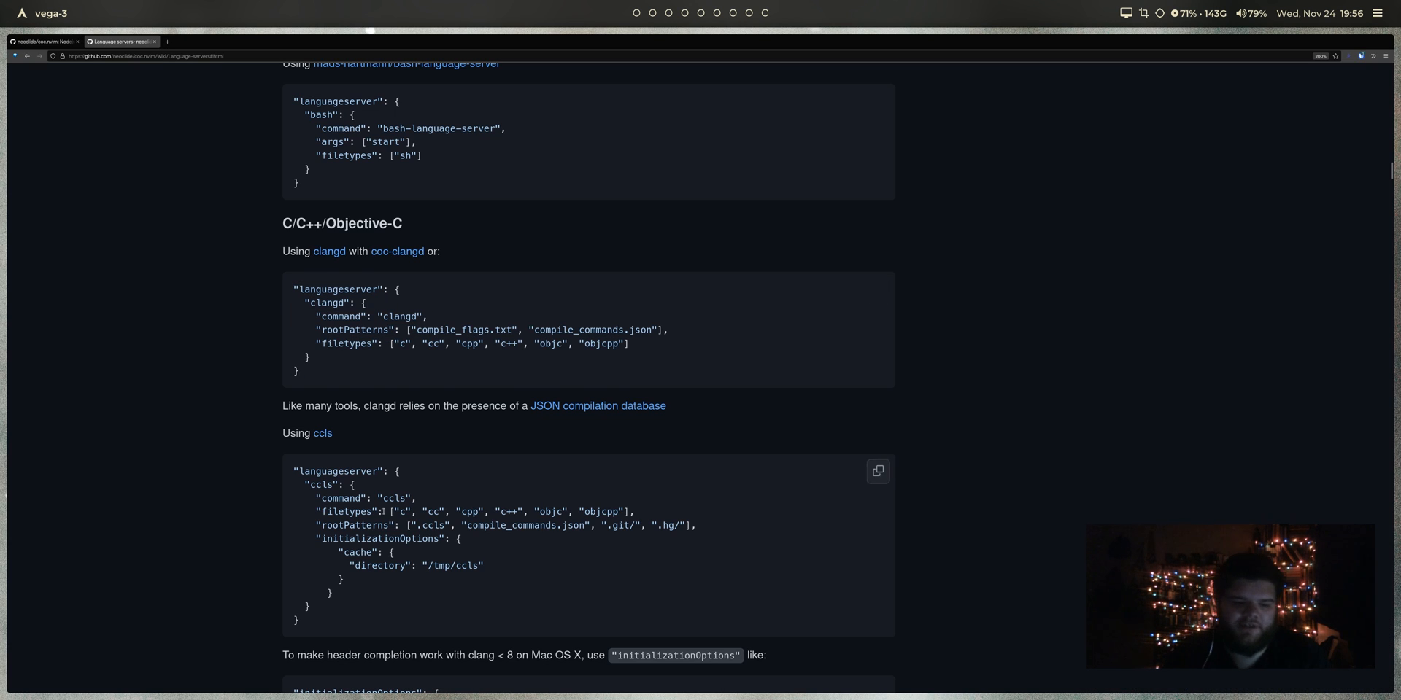
Step: Scroll the wiki's Language servers page around the clangd C/C++ example toward the Bash entry
scroll("down", 3)
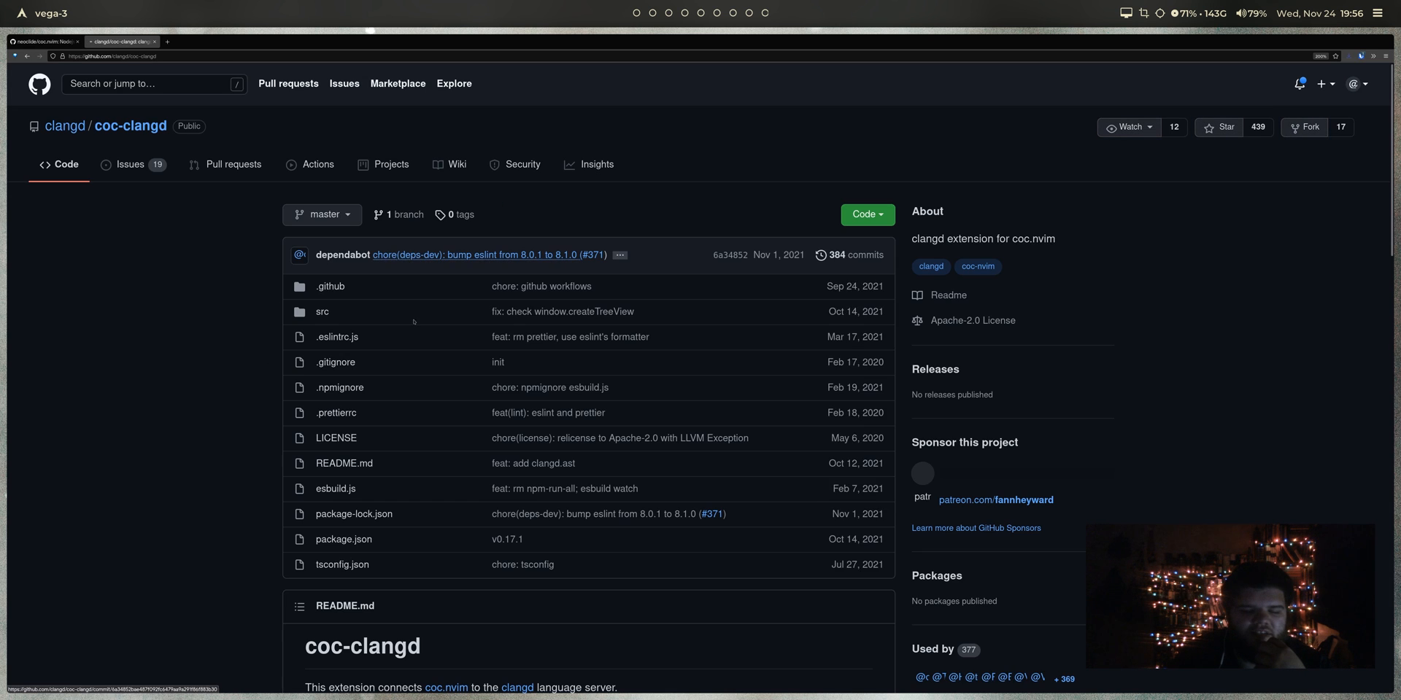
scroll("down", 3)
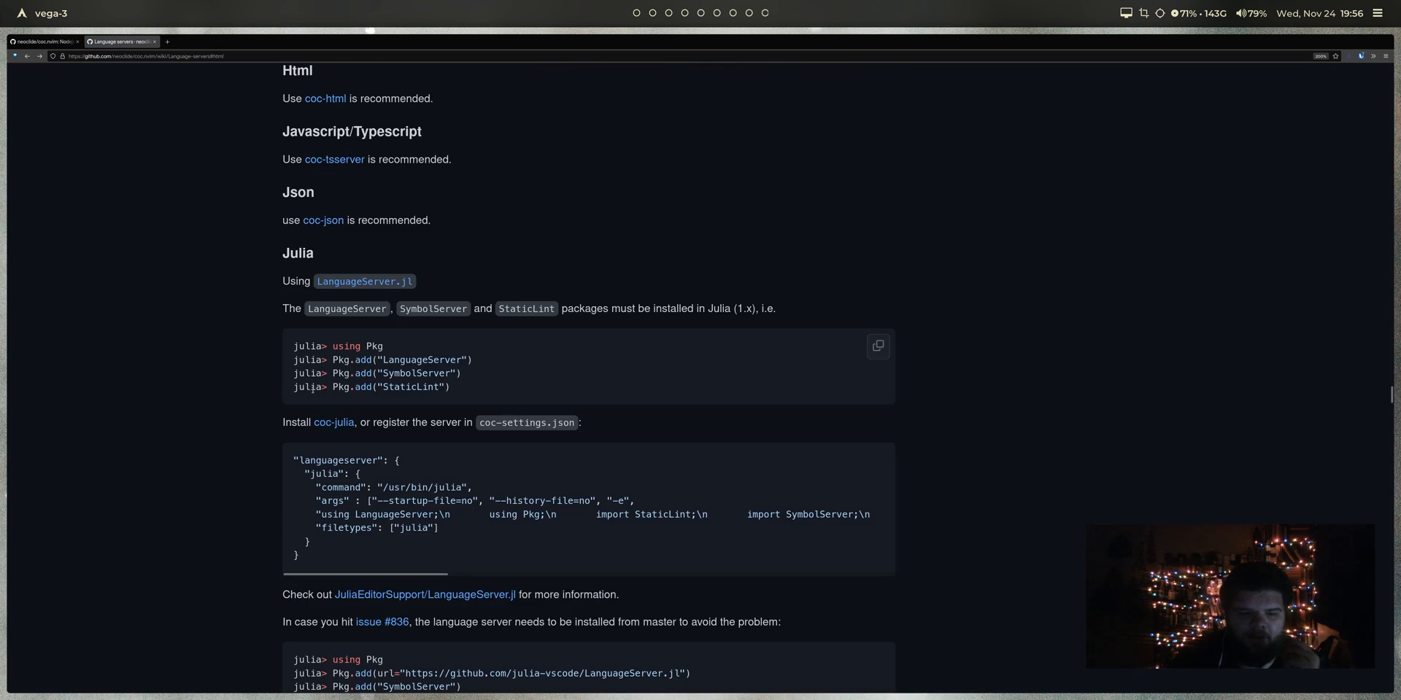
scroll("down", 3)
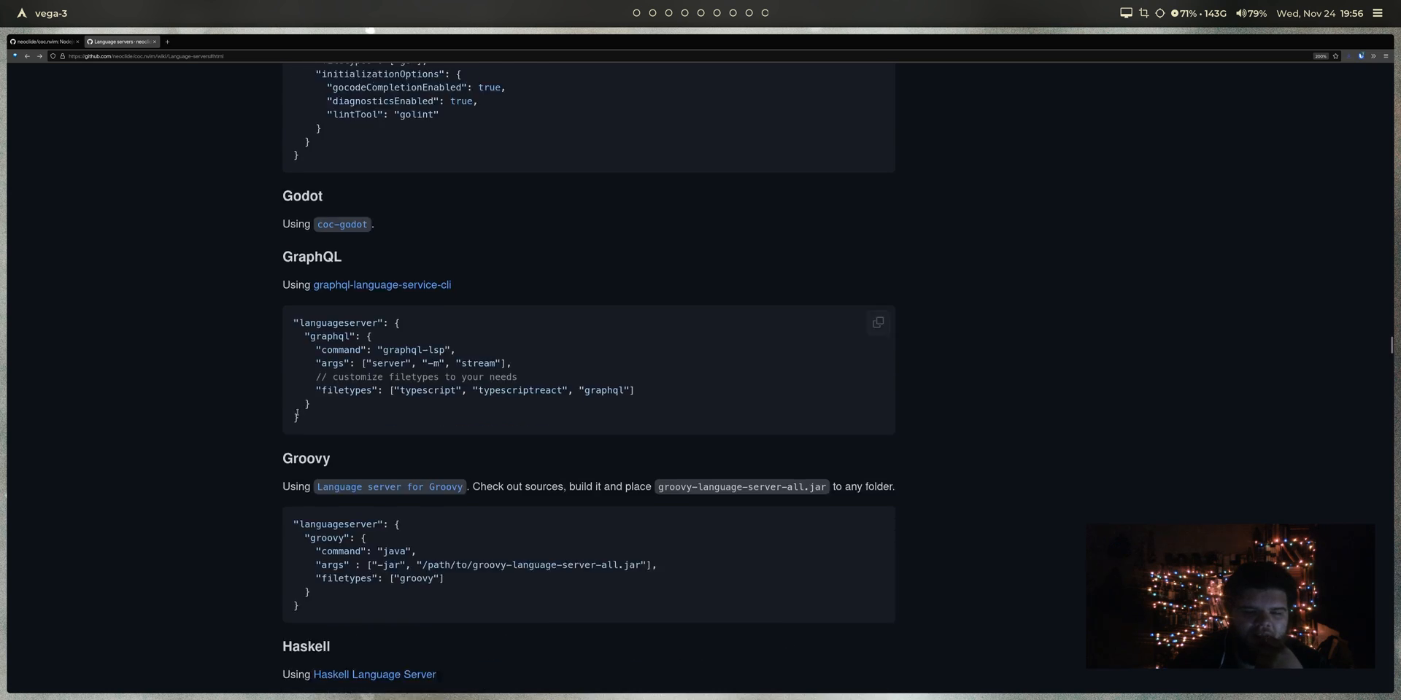
scroll("up", 3)
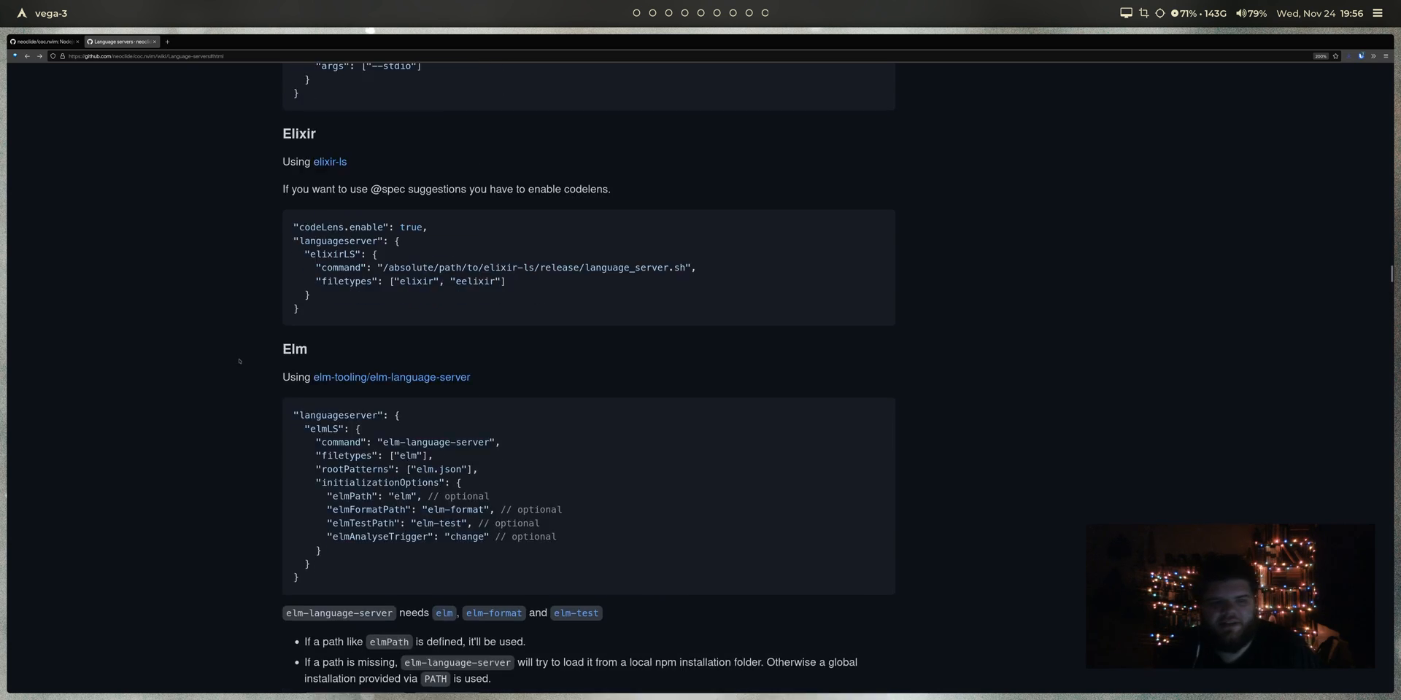
scroll("down", 3)
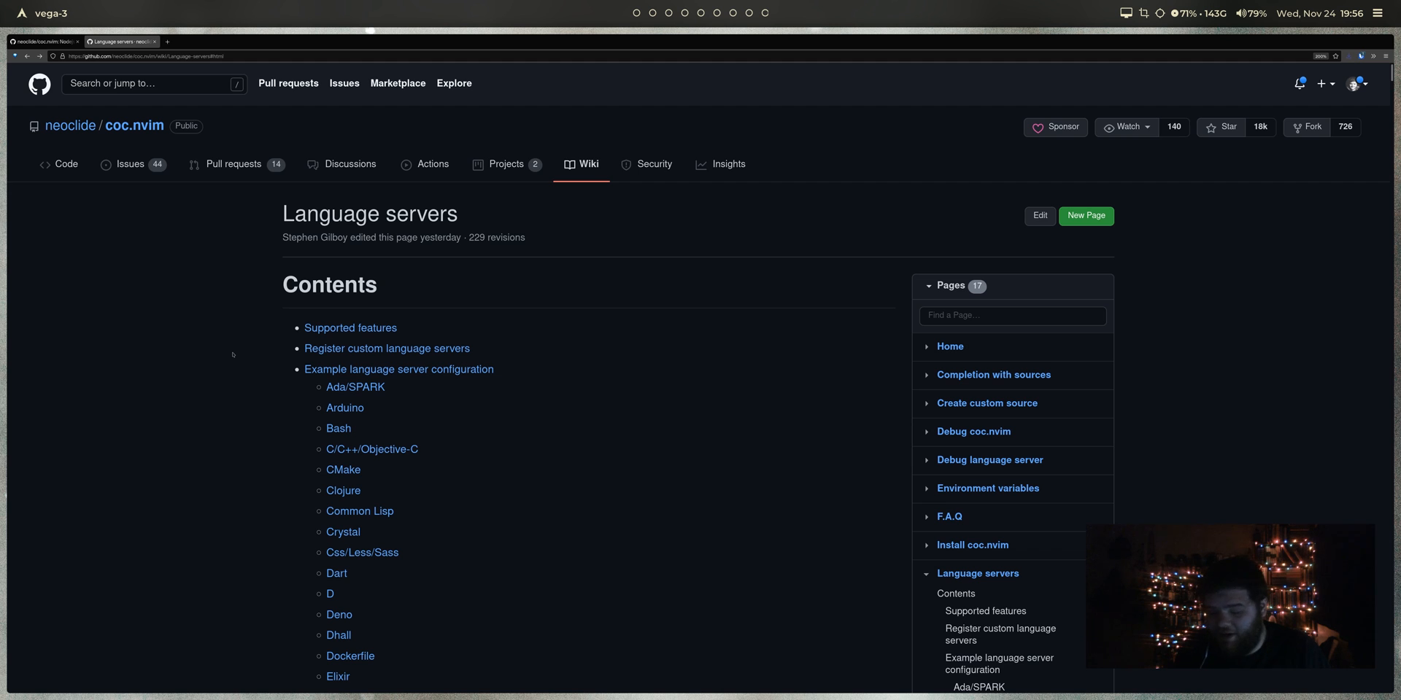
scroll("down", 3)
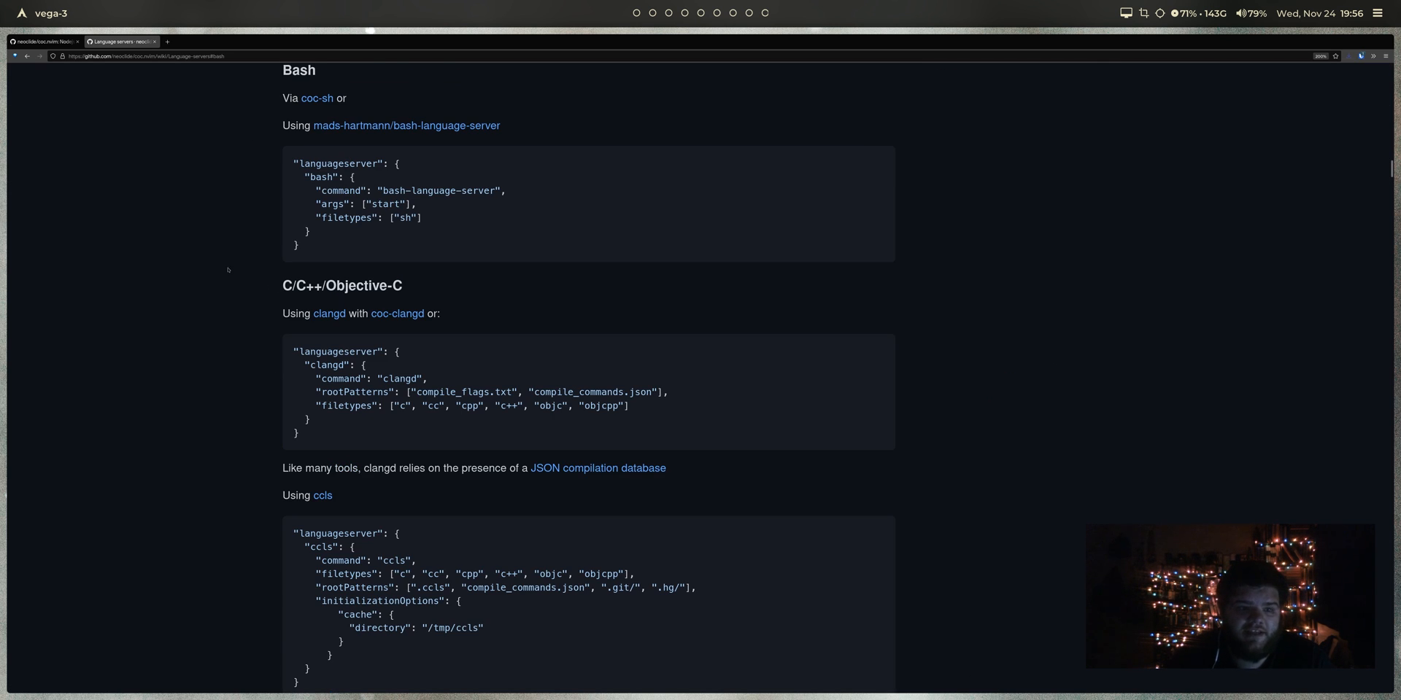
mouse_move(316, 99)
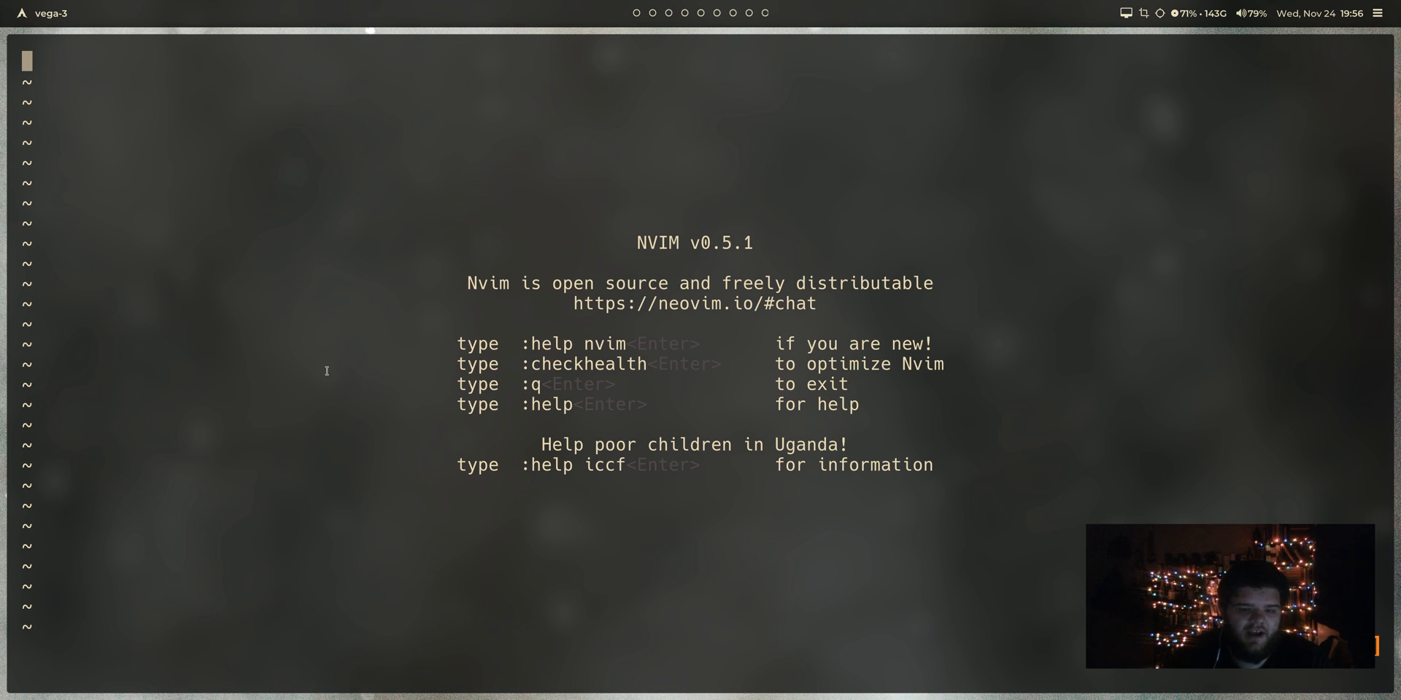
Step: Enter a :CocInstall command for a coc extension in the new Neovim session
type(":C")
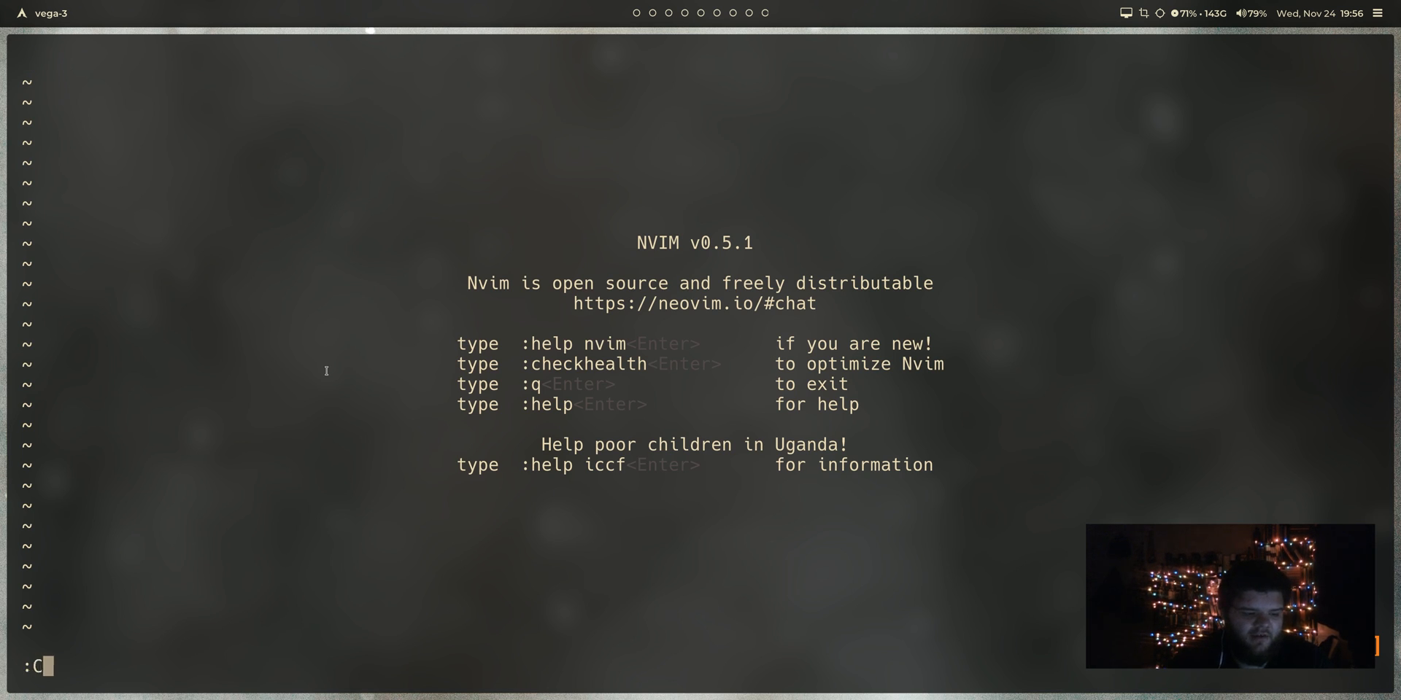
type("ocInstall coc-0")
type("v .scripts/")
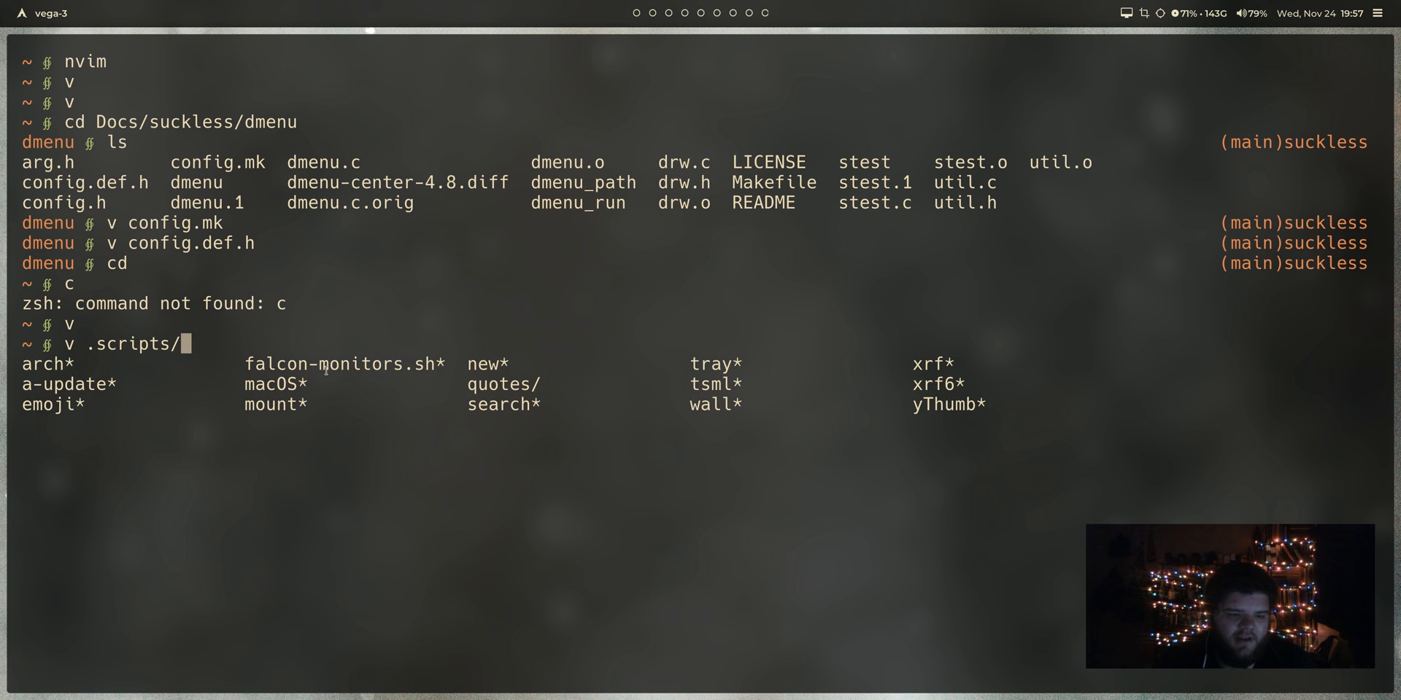
Step: Open .scripts/new and type 'import' over the closing comment line to test completion
type("ne")
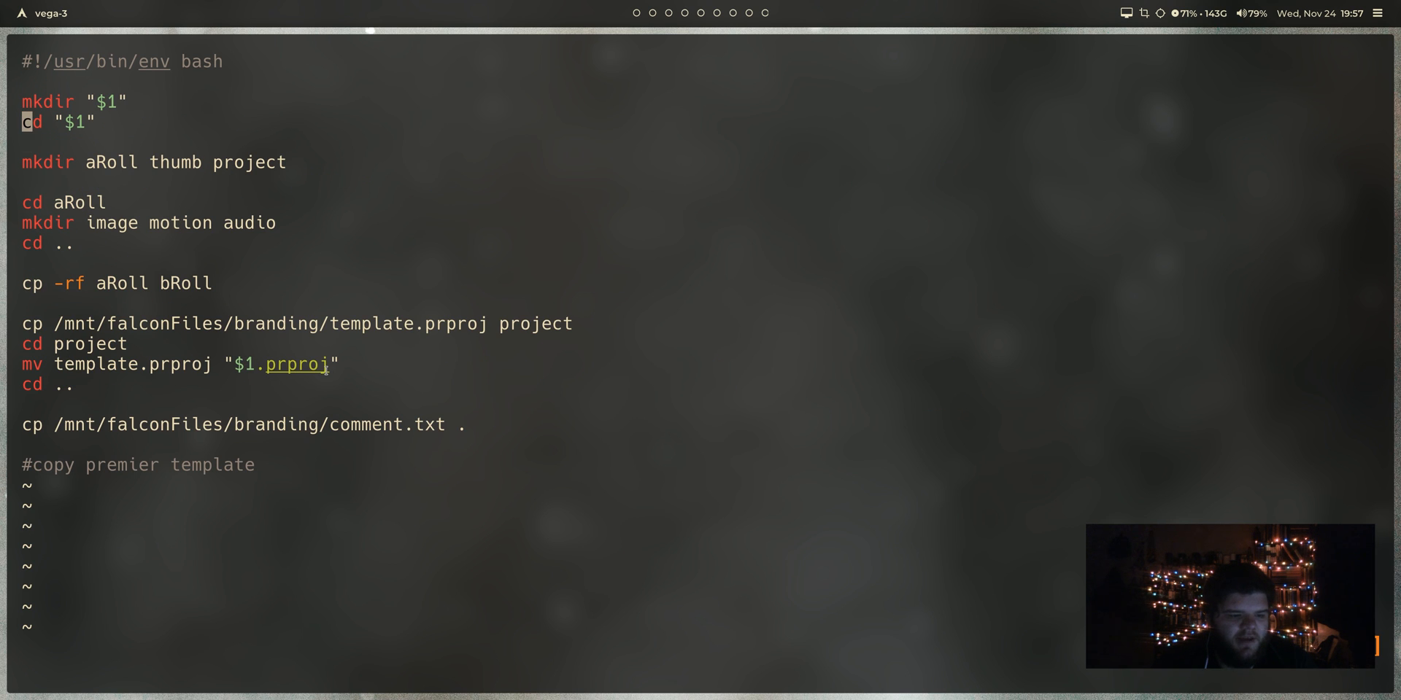
key("i")
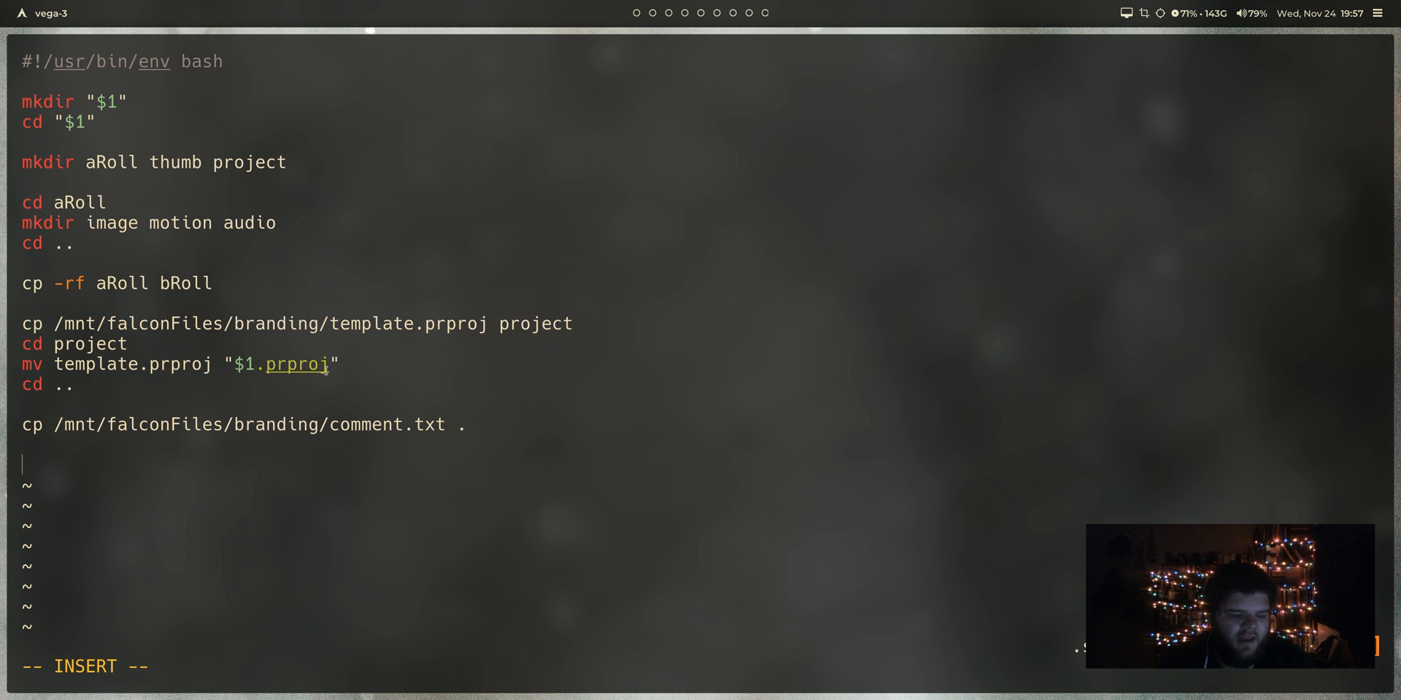
type("import")
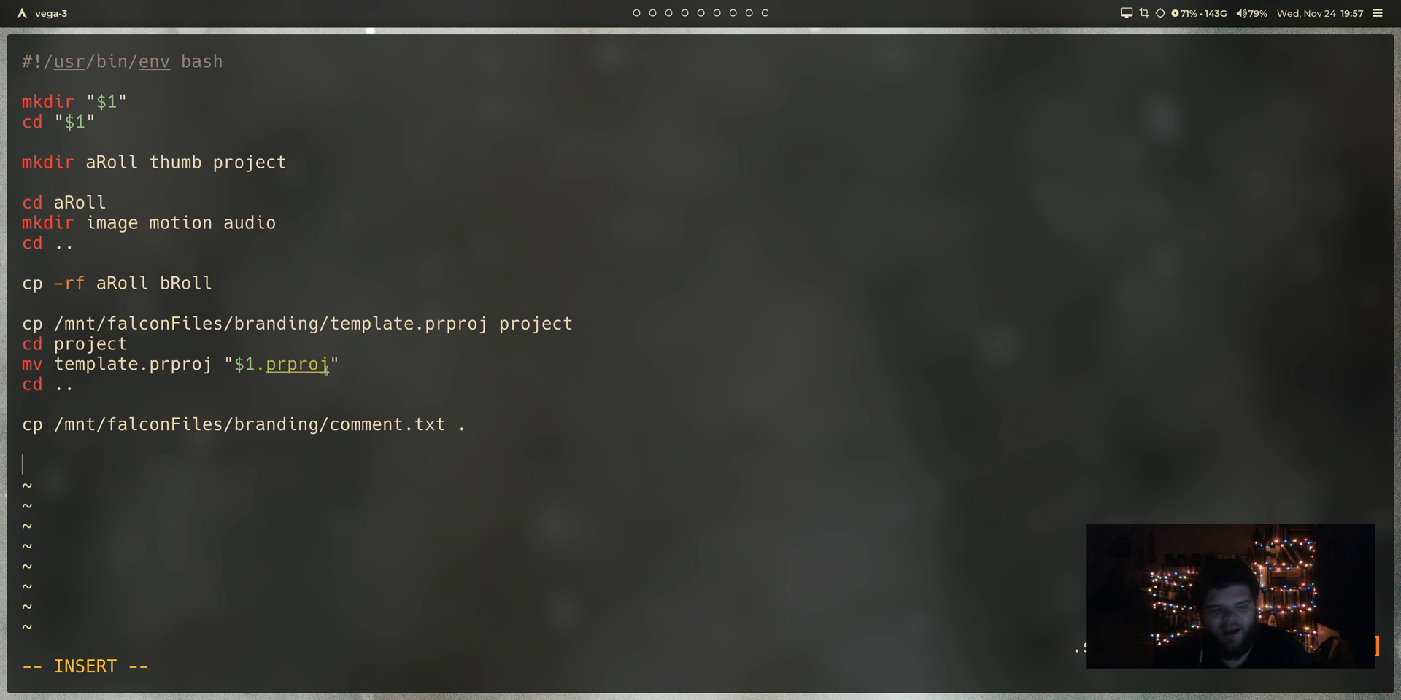
type("s")
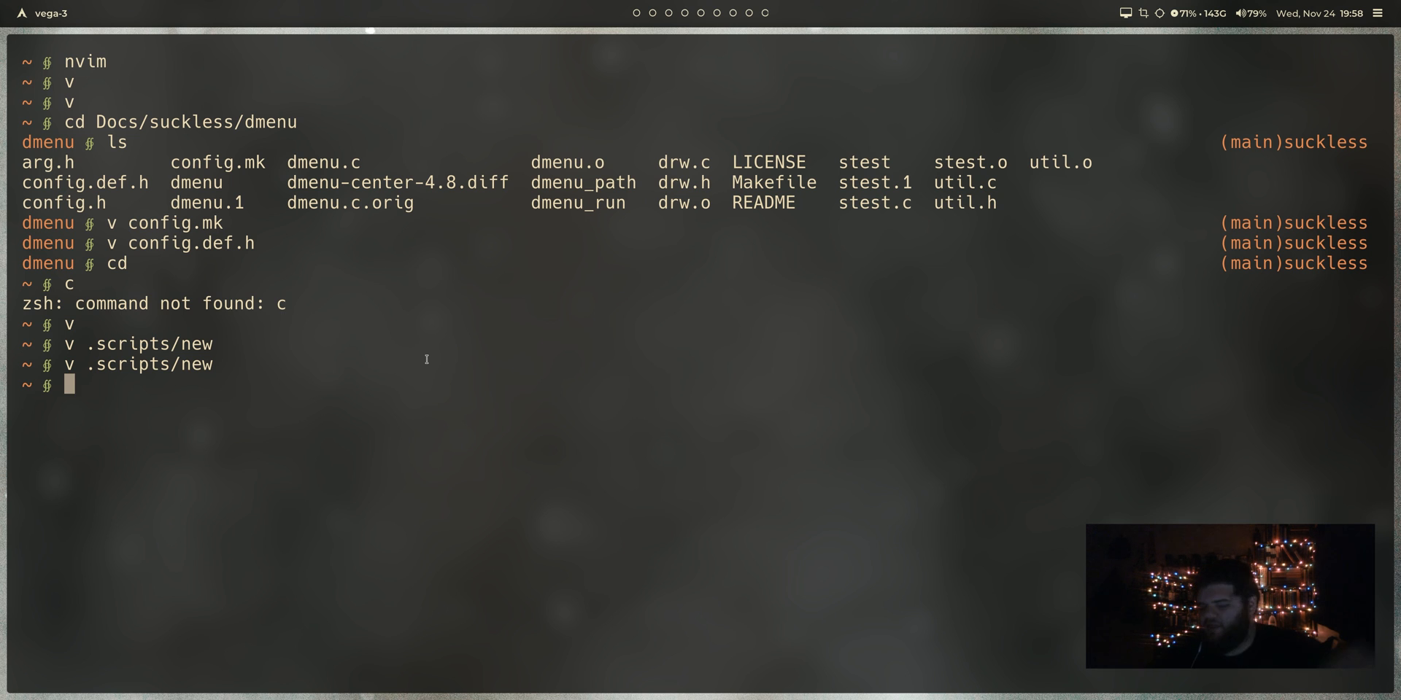
mouse_move(953, 322)
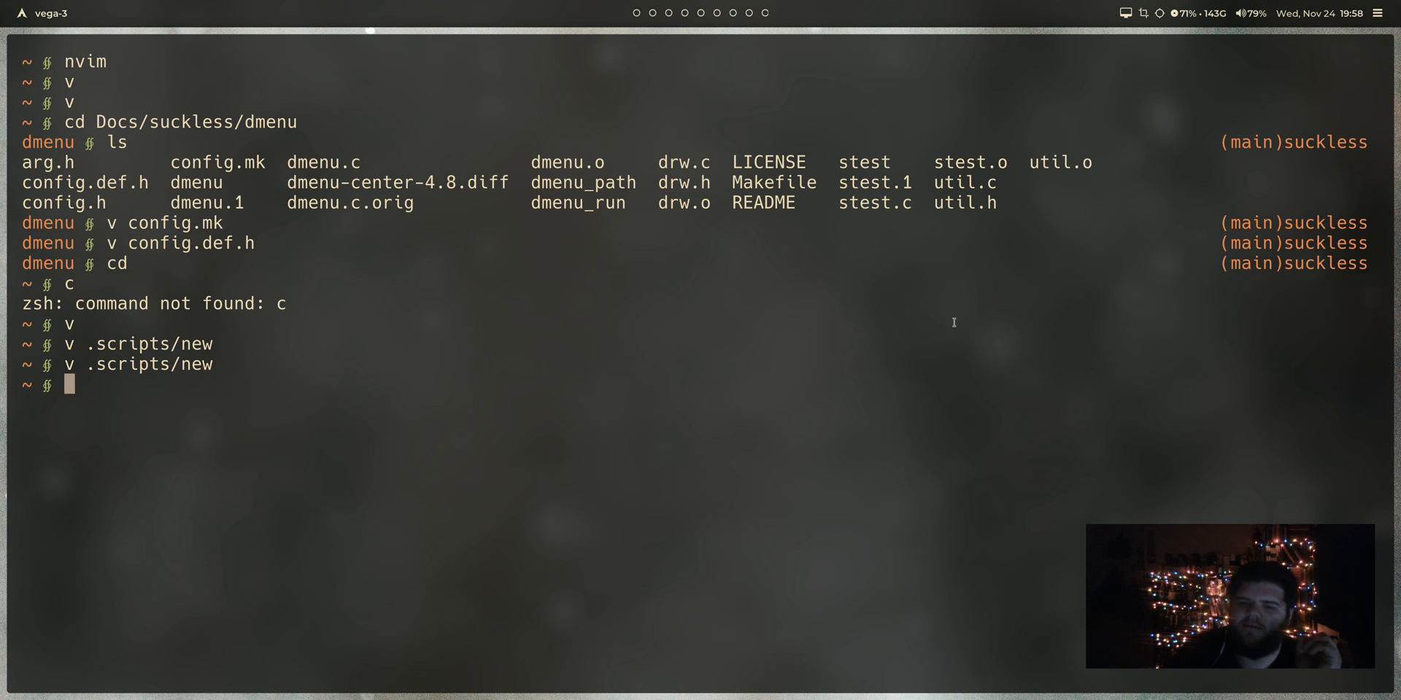